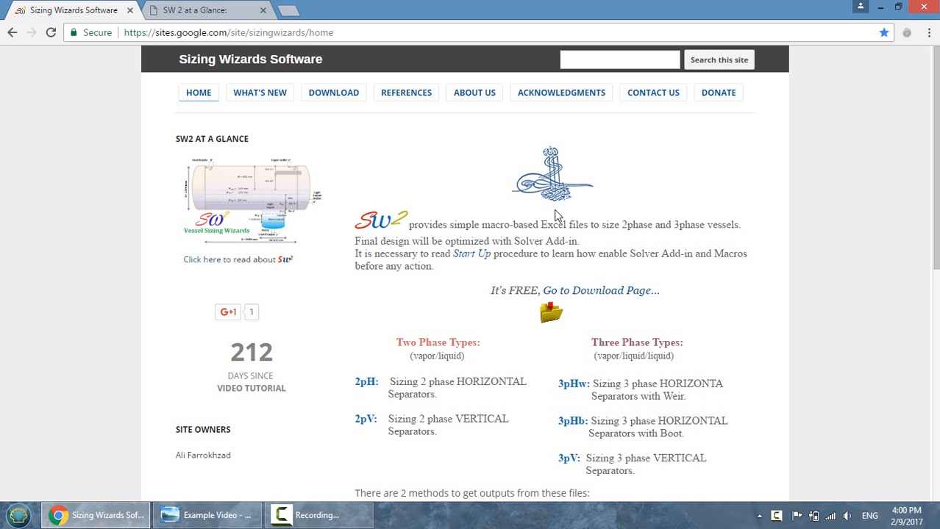
mouse_move(294, 39)
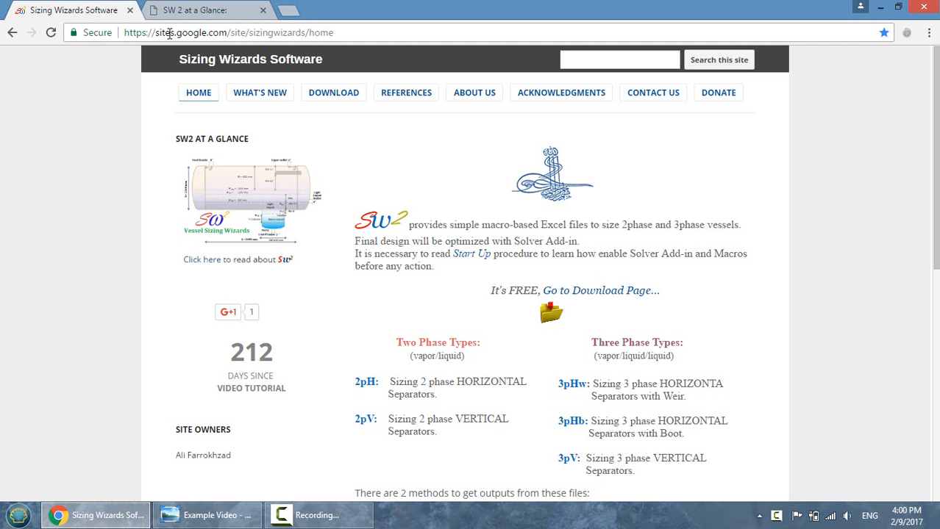
mouse_move(593, 379)
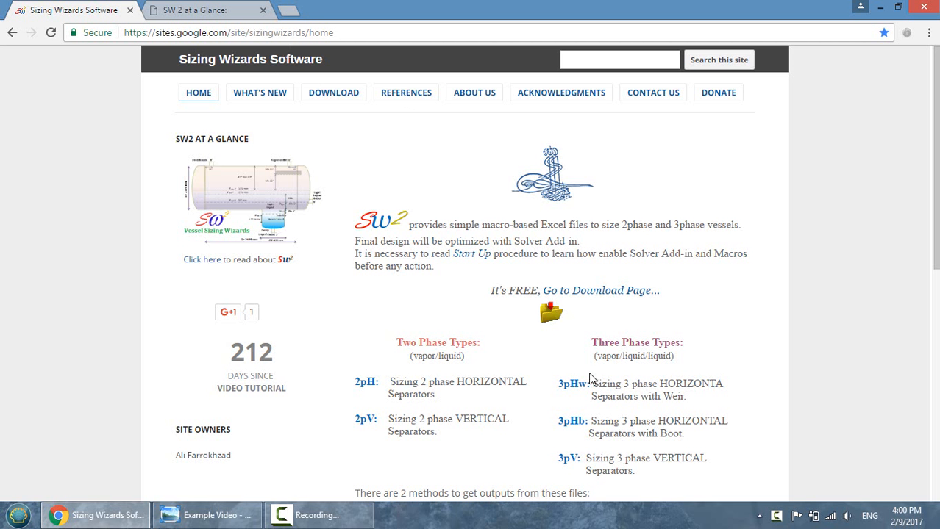
mouse_move(588, 297)
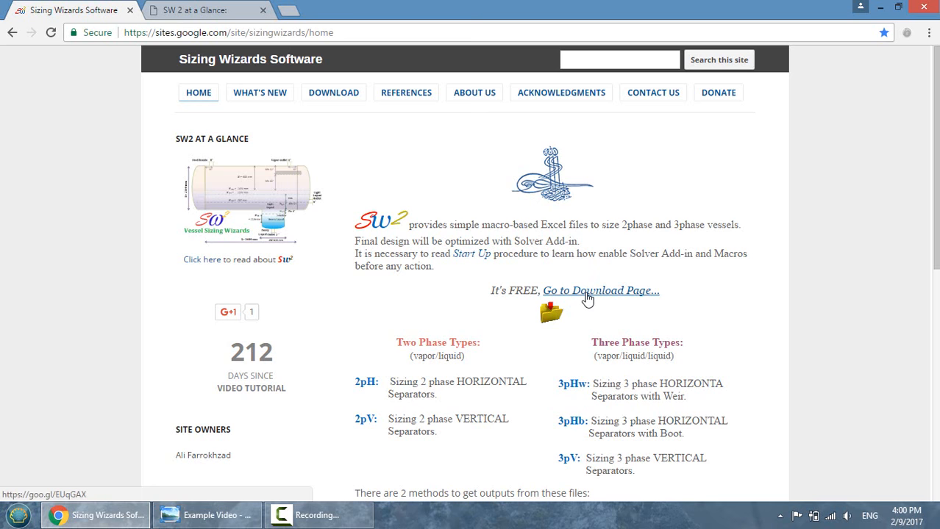
- Go to the Sizing Wizards software download page from the home page link
click(600, 291)
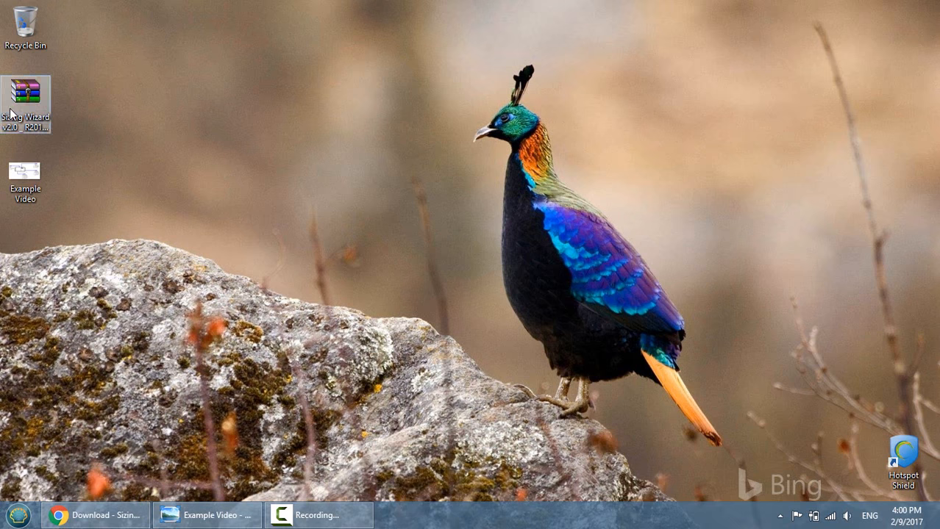
- Extract the Sizing Wizard v2.0 archive on the desktop and open the extracted folder
right_click(27, 100)
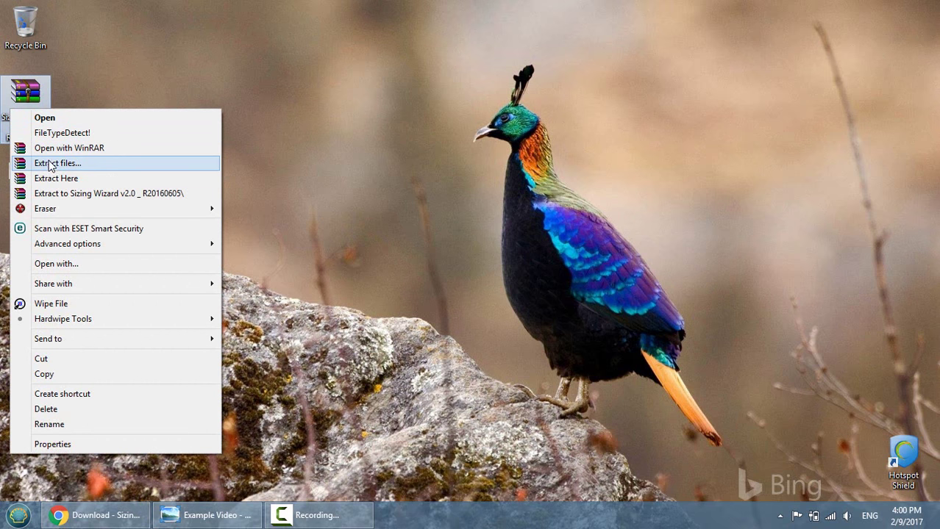
click(56, 178)
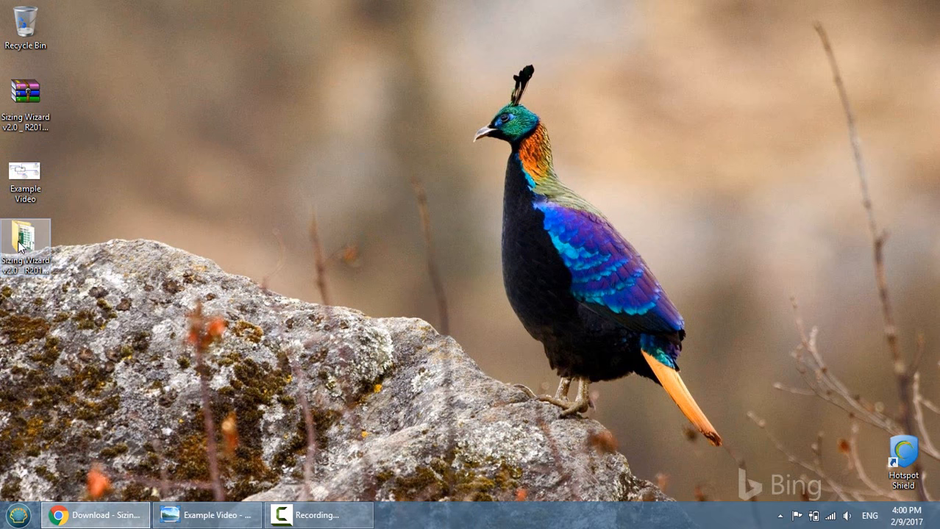
double_click(25, 242)
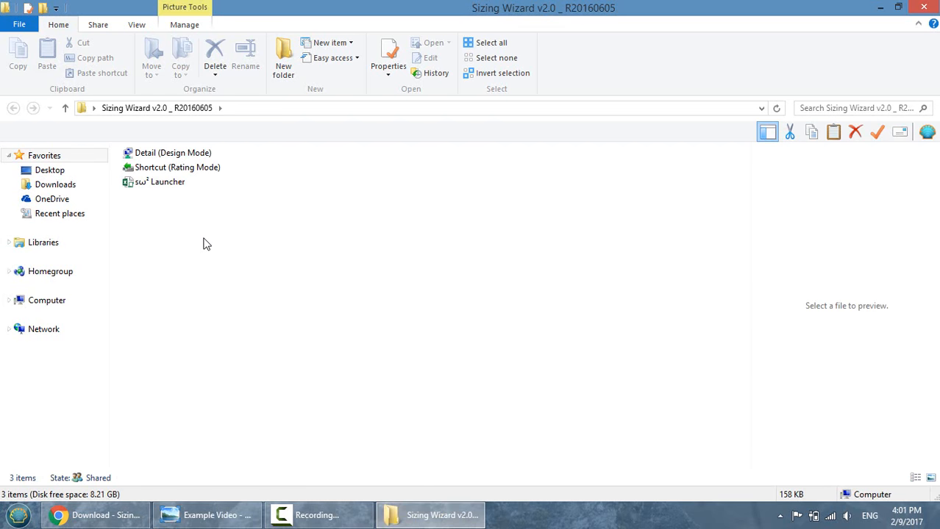
mouse_move(165, 212)
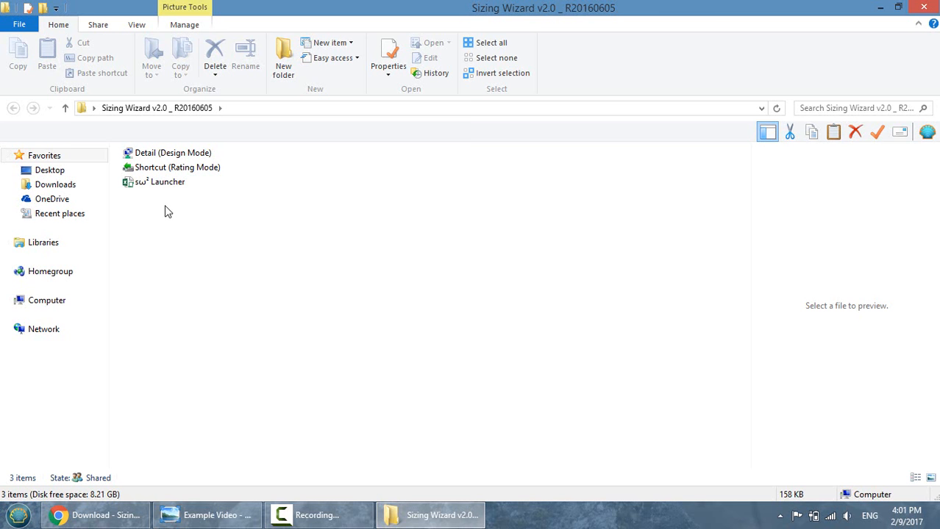
mouse_move(159, 182)
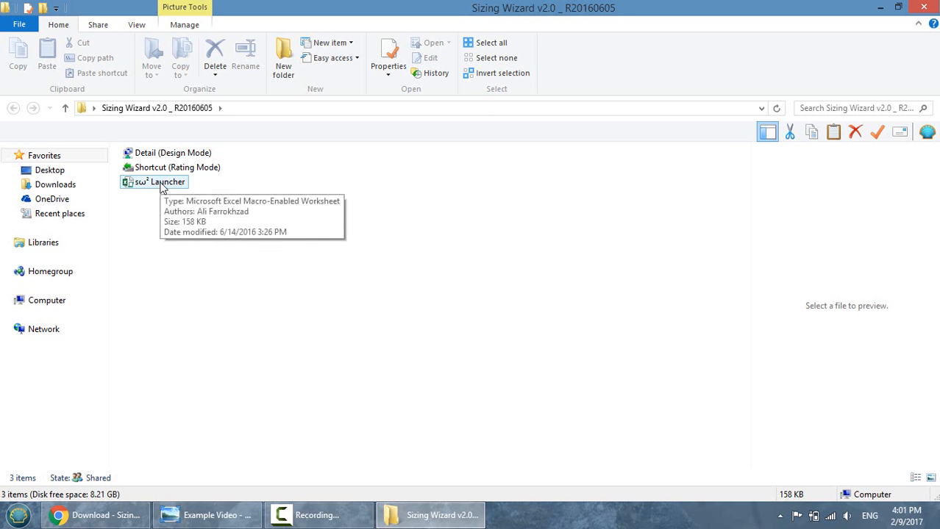
- Open the SW2 Launcher workbook with editing and macros enabled and accept the Solver installation message
double_click(159, 182)
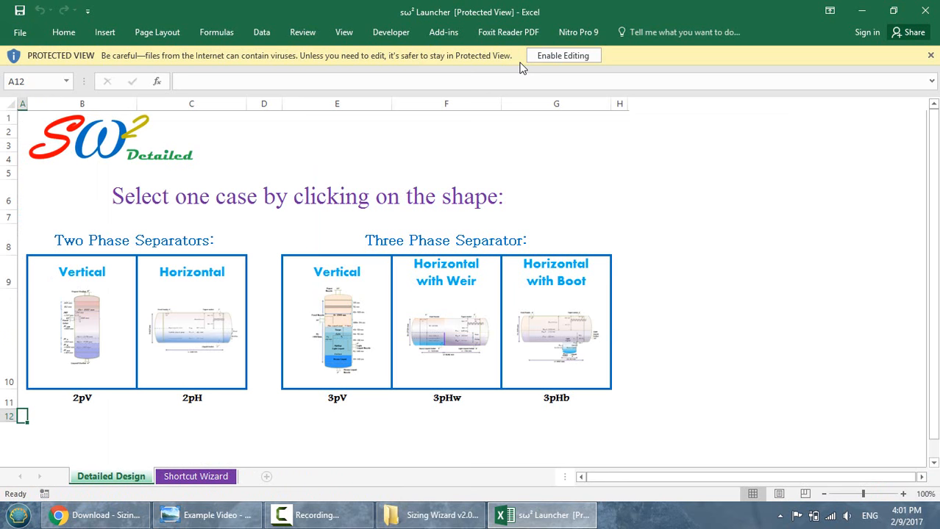
click(563, 55)
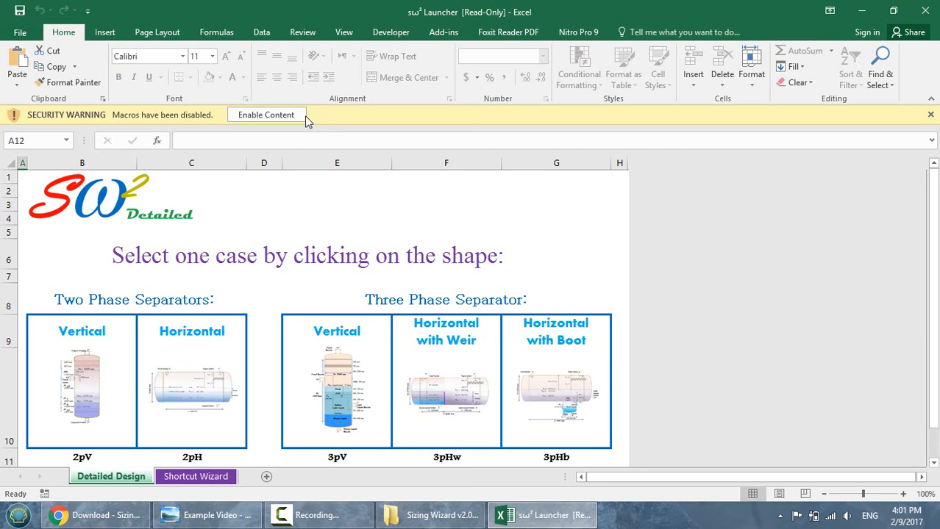
click(267, 115)
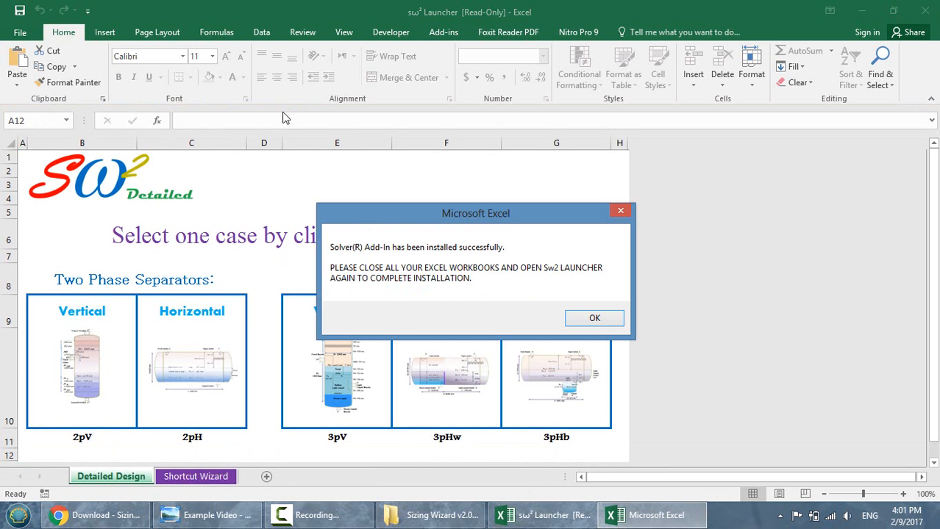
mouse_move(421, 247)
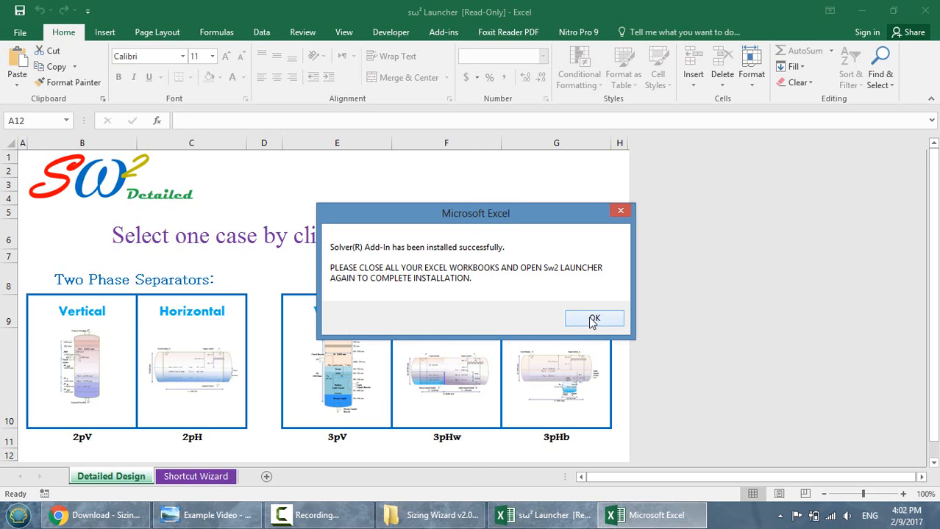
click(595, 318)
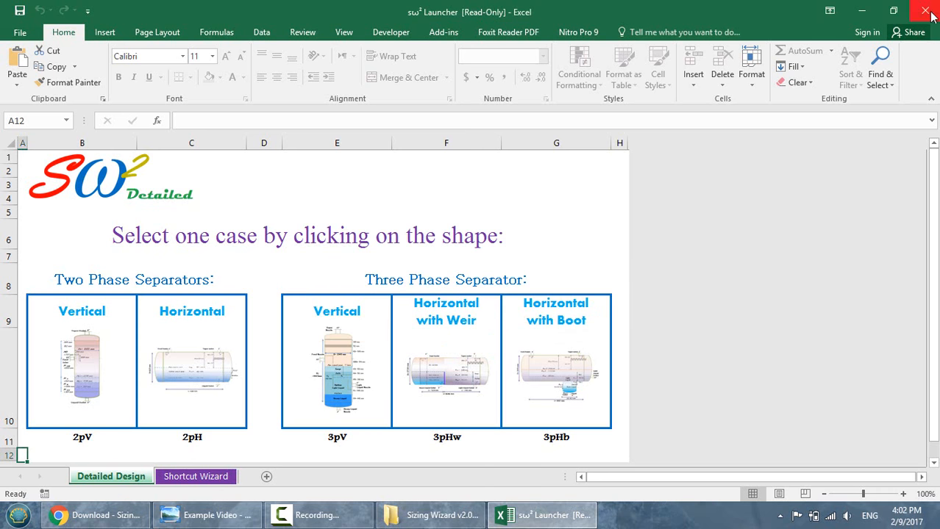
- Restart the SW2 Launcher, review its Detailed Design sheet, then return to the download web page
click(925, 11)
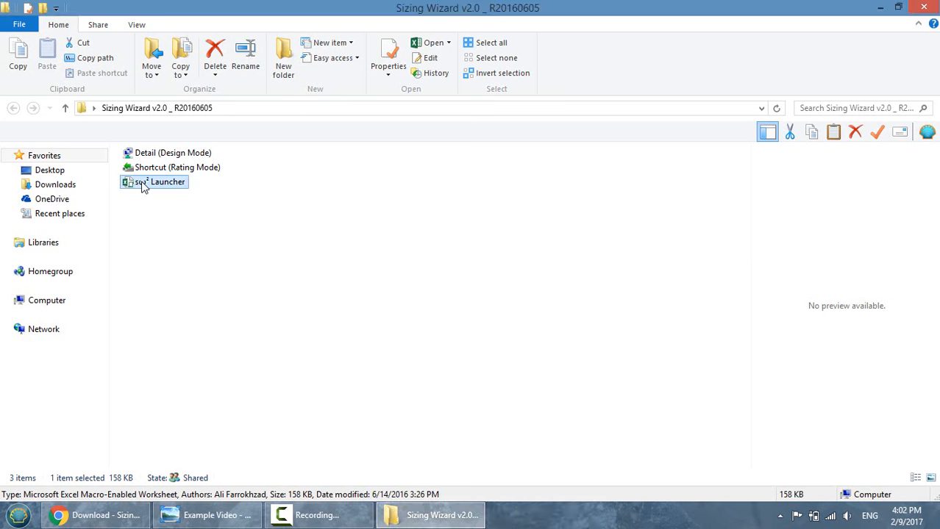
double_click(154, 182)
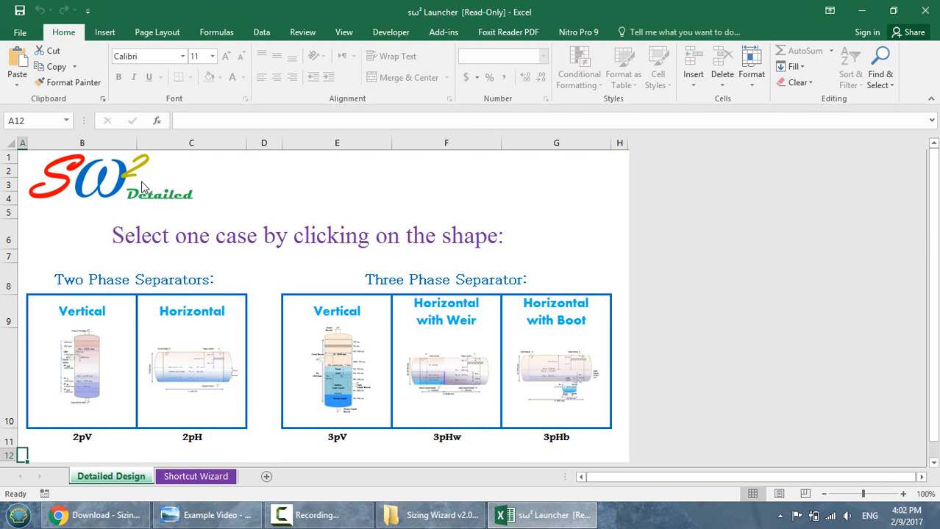
mouse_move(156, 33)
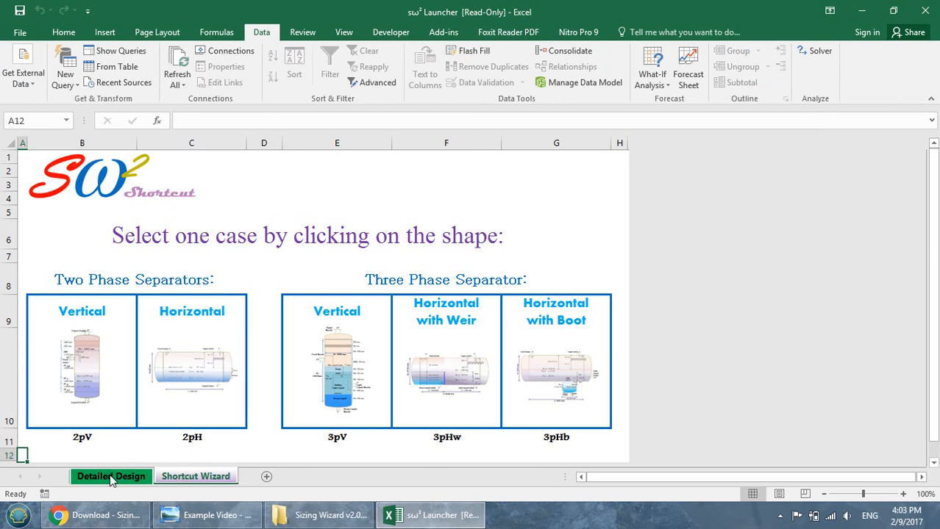
click(112, 477)
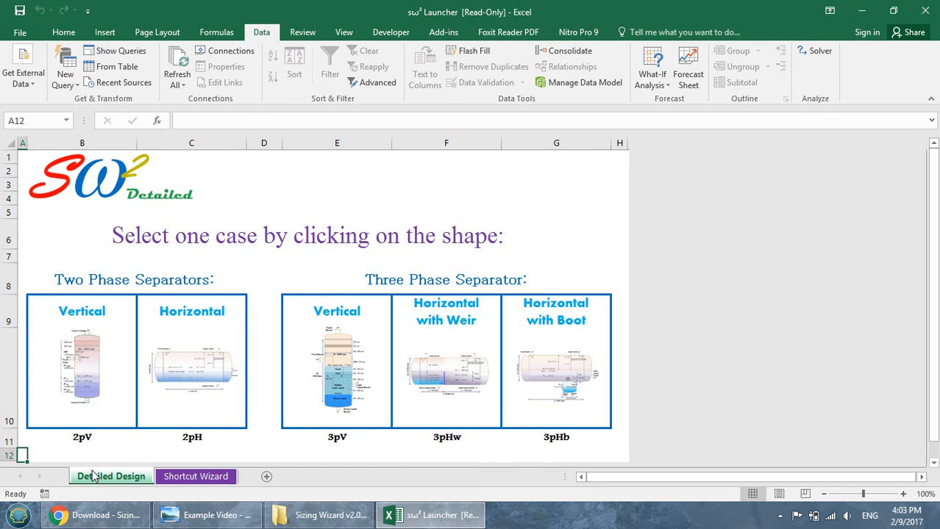
mouse_move(94, 388)
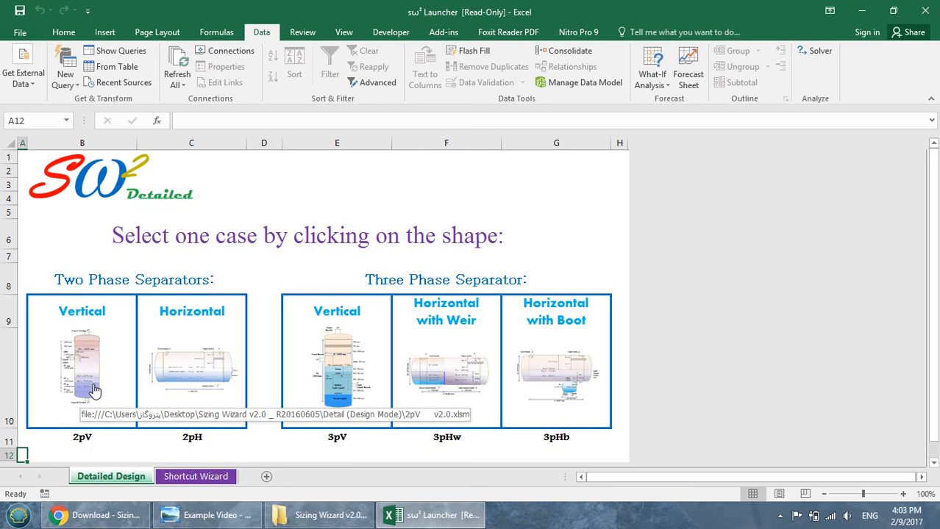
mouse_move(297, 385)
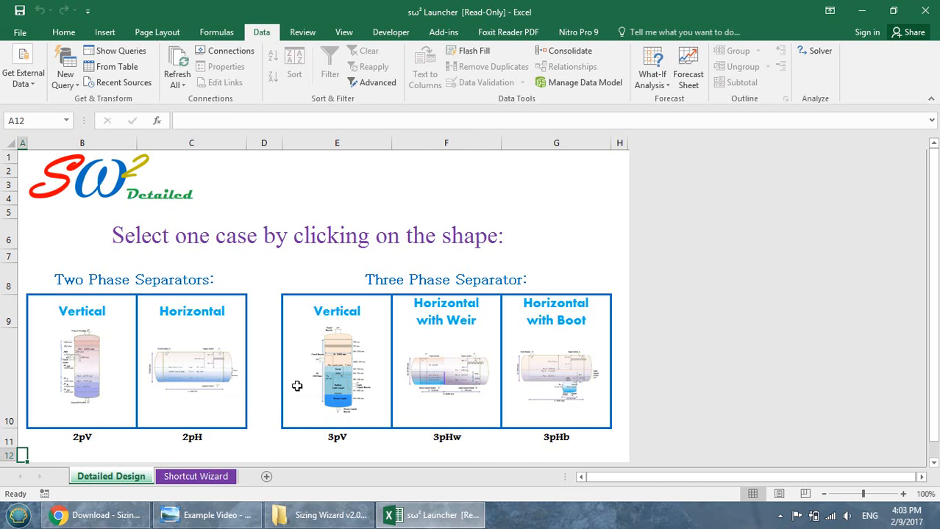
mouse_move(478, 403)
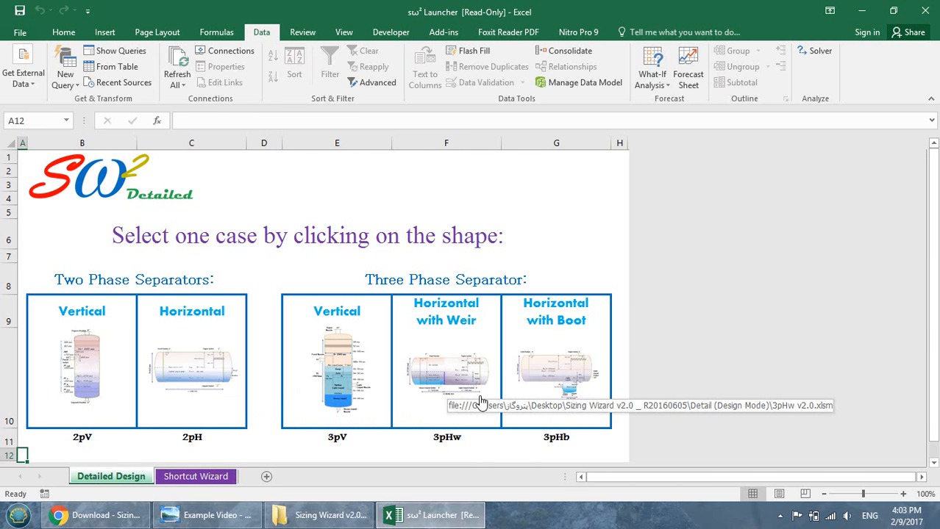
mouse_move(624, 412)
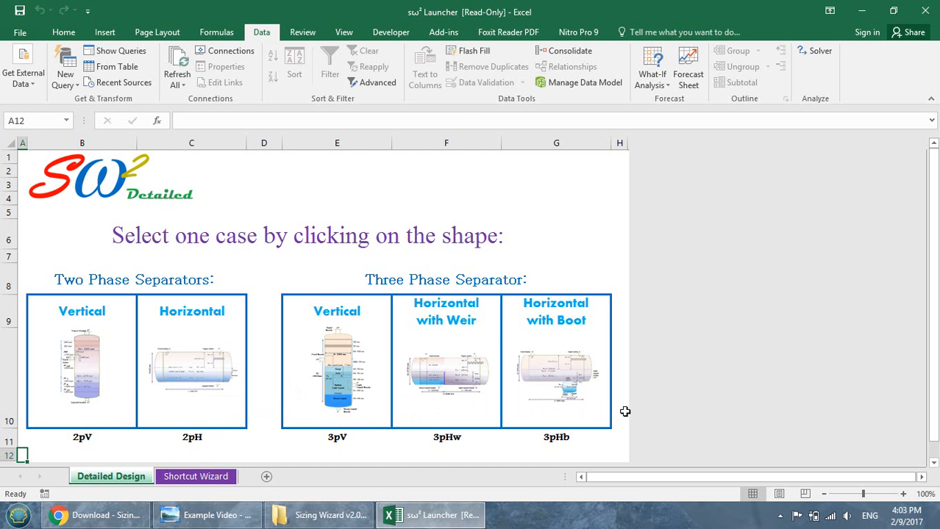
mouse_move(585, 419)
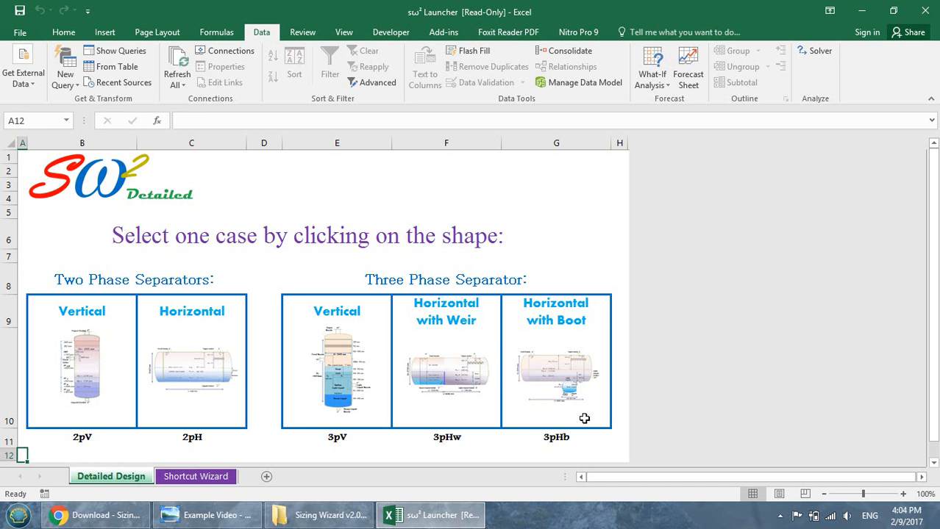
click(96, 514)
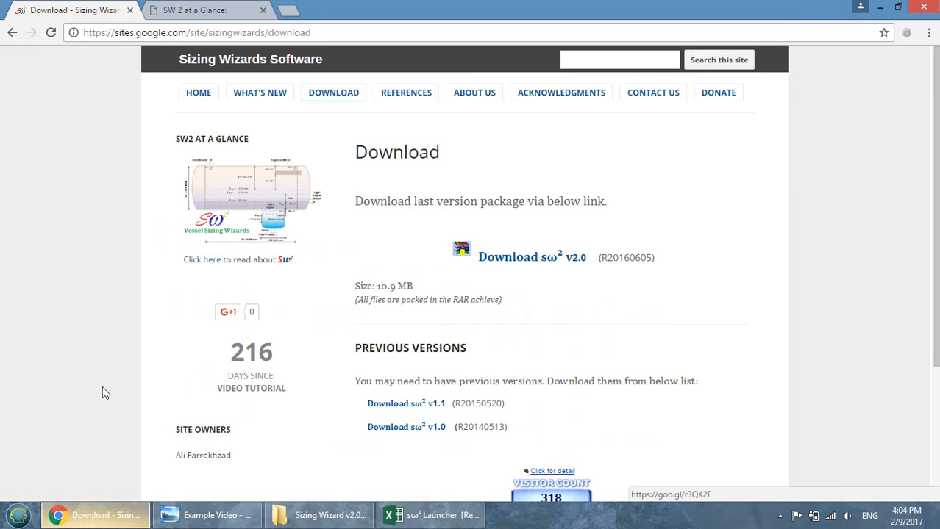
mouse_move(203, 259)
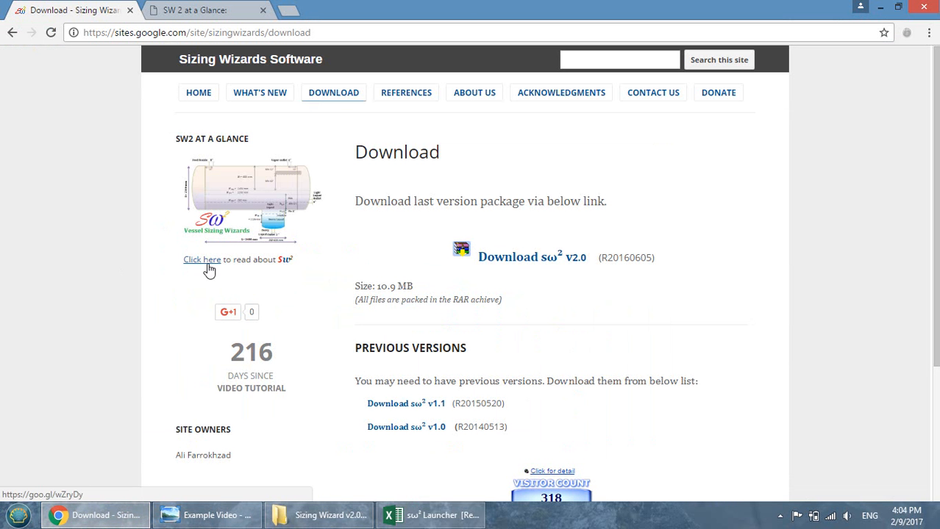
mouse_move(214, 9)
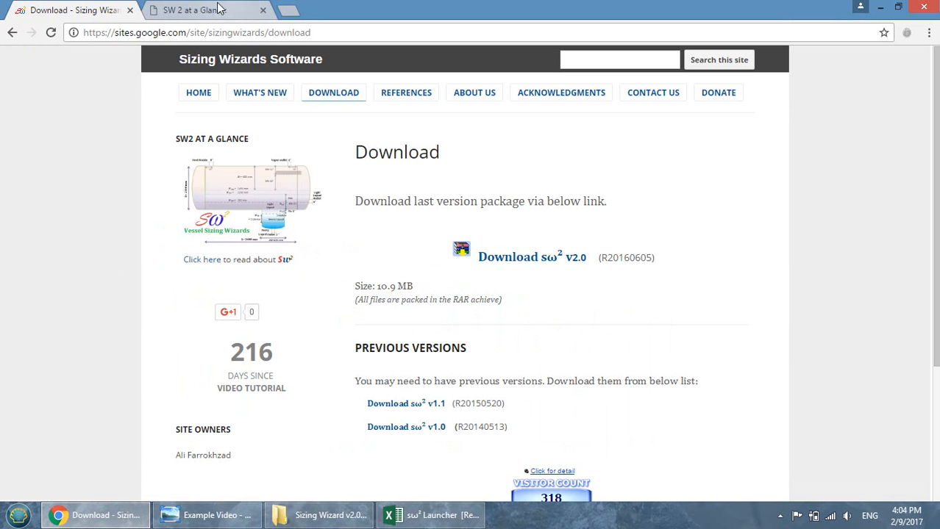
- Read through the SW2 at a Glance PDF's overview, shortcut and detailed mode pages, then return to the launcher
click(198, 9)
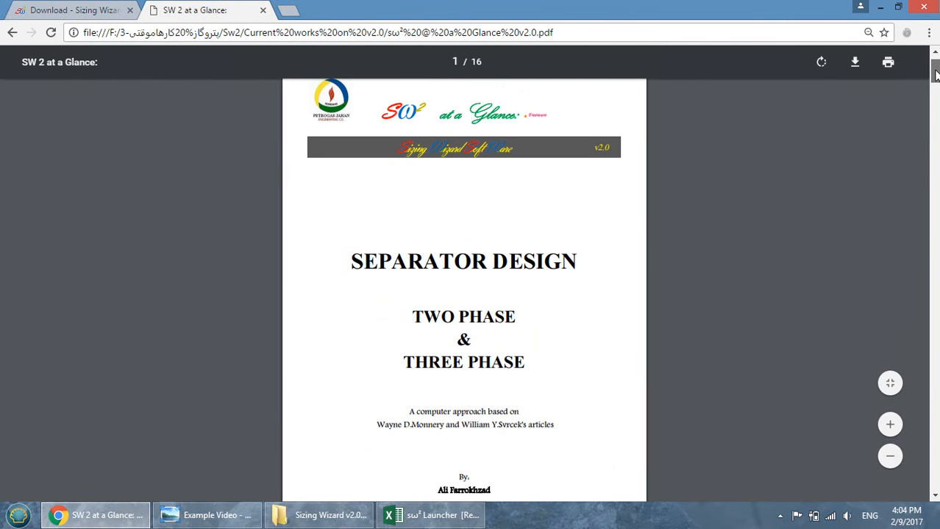
scroll(down, 3)
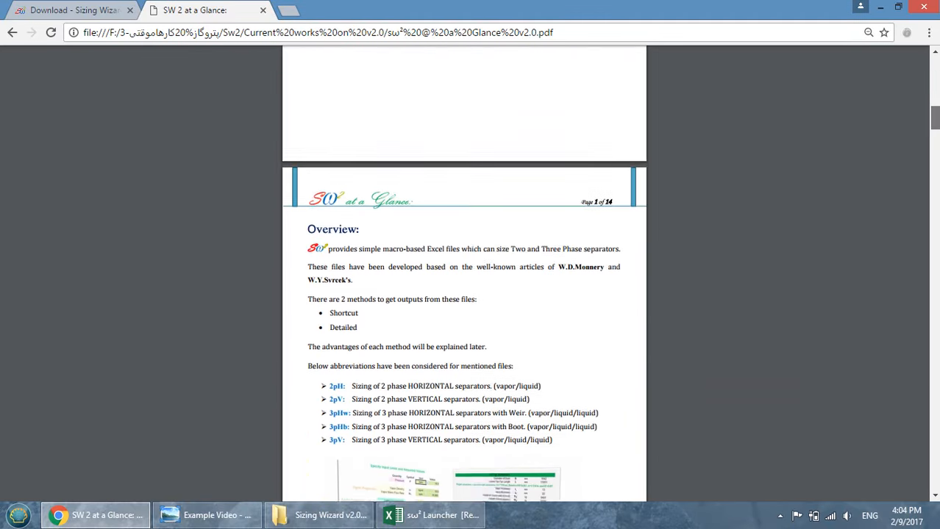
scroll(down, 3)
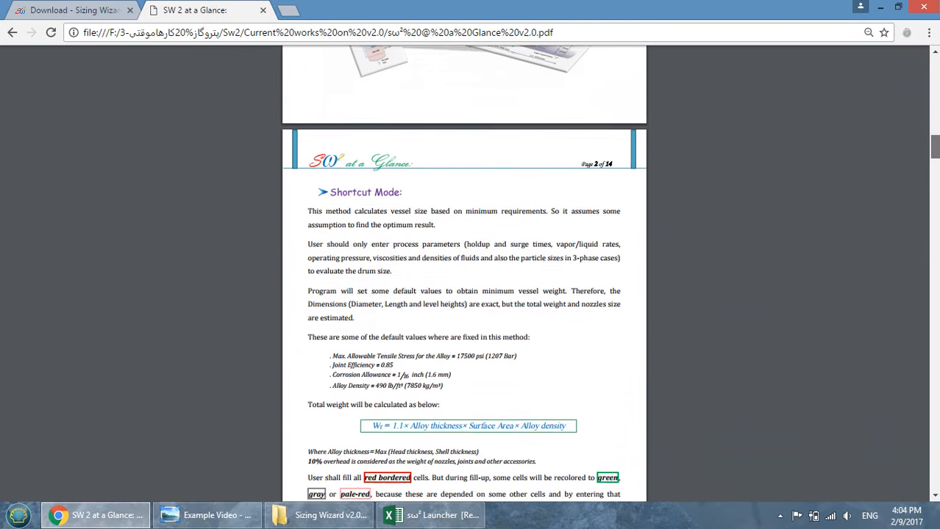
scroll(down, 3)
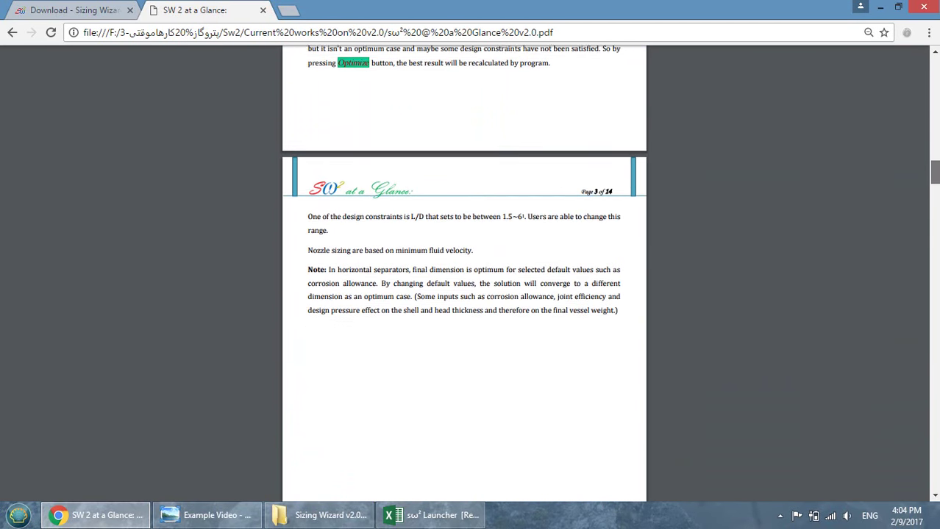
scroll(down, 3)
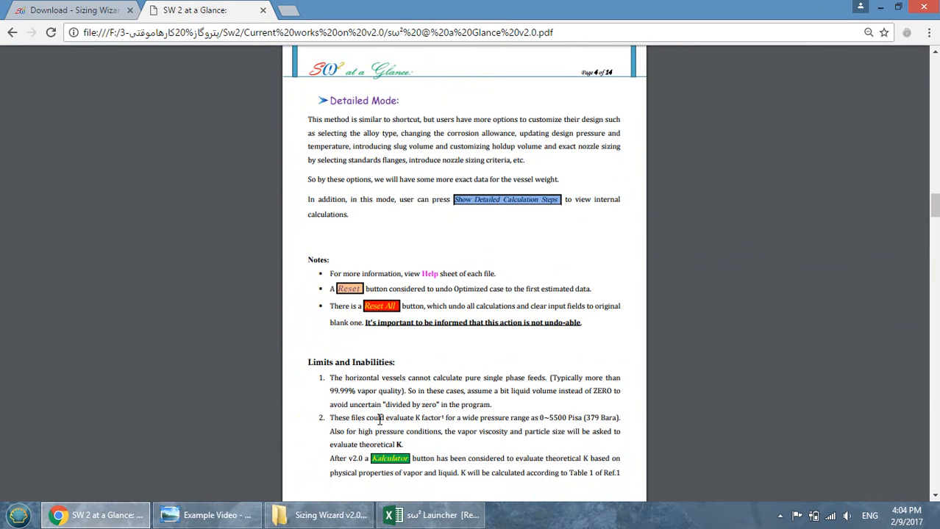
click(432, 515)
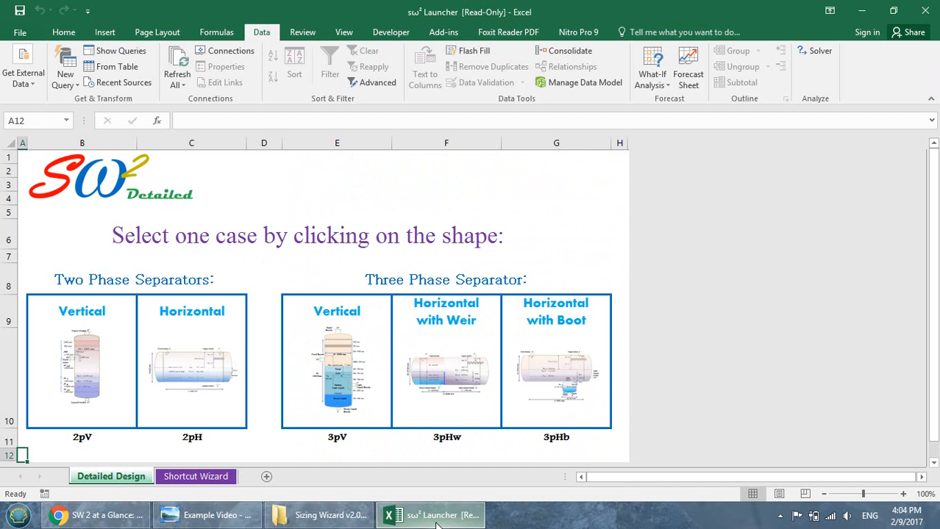
mouse_move(389, 398)
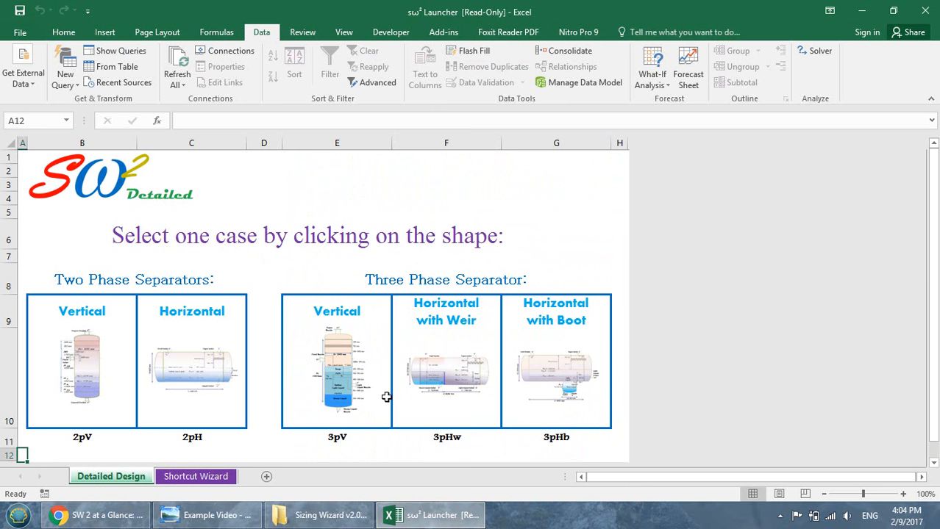
- Switch to the example separator process diagram in Windows Photo Viewer
click(206, 514)
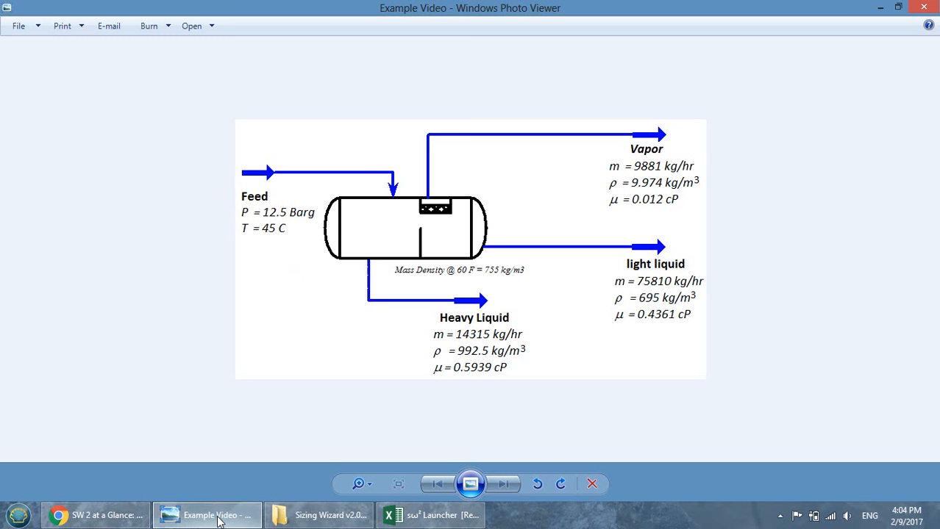
mouse_move(267, 180)
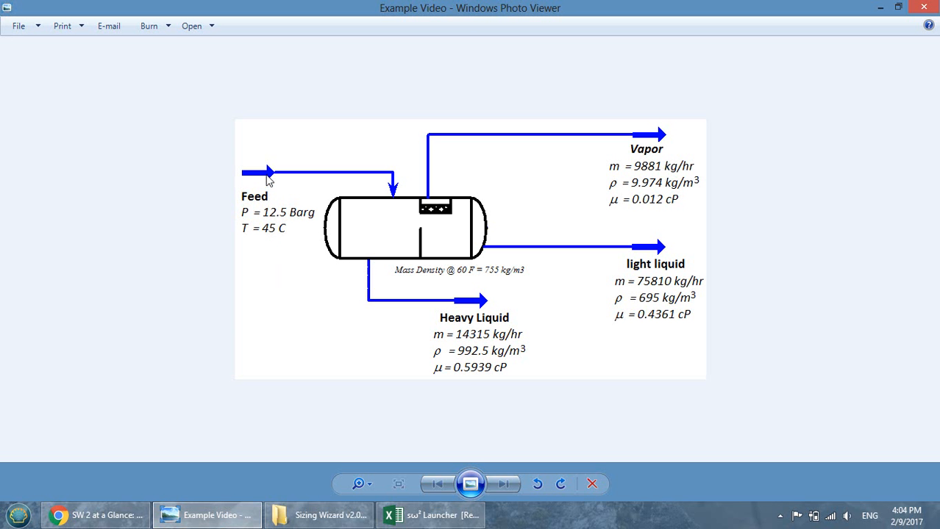
mouse_move(306, 183)
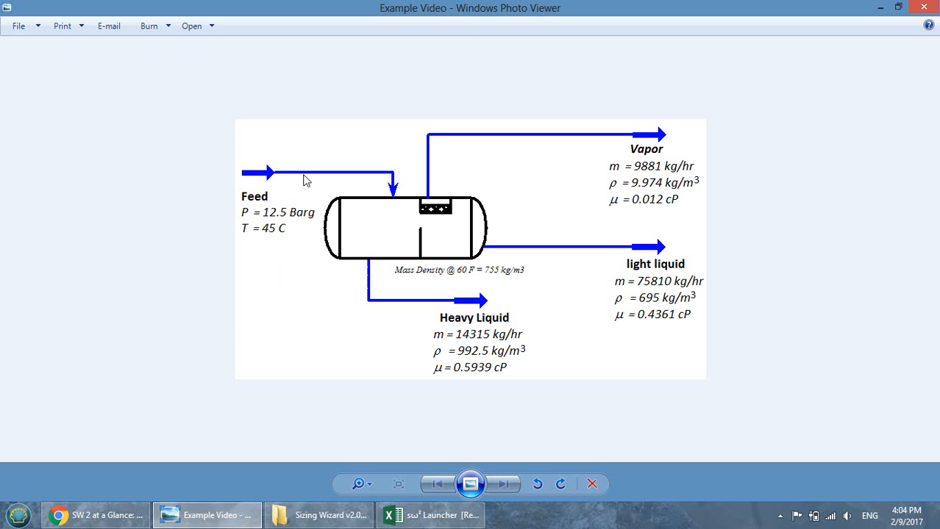
mouse_move(650, 131)
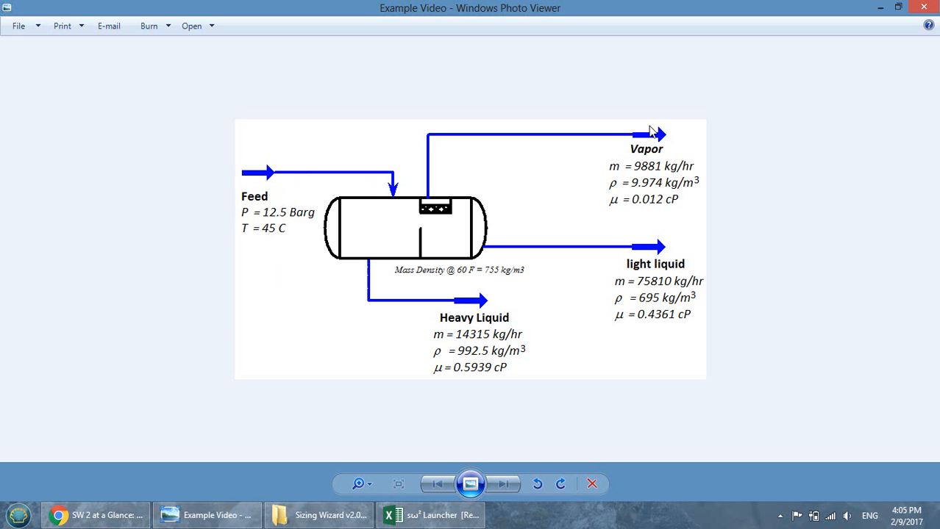
mouse_move(651, 272)
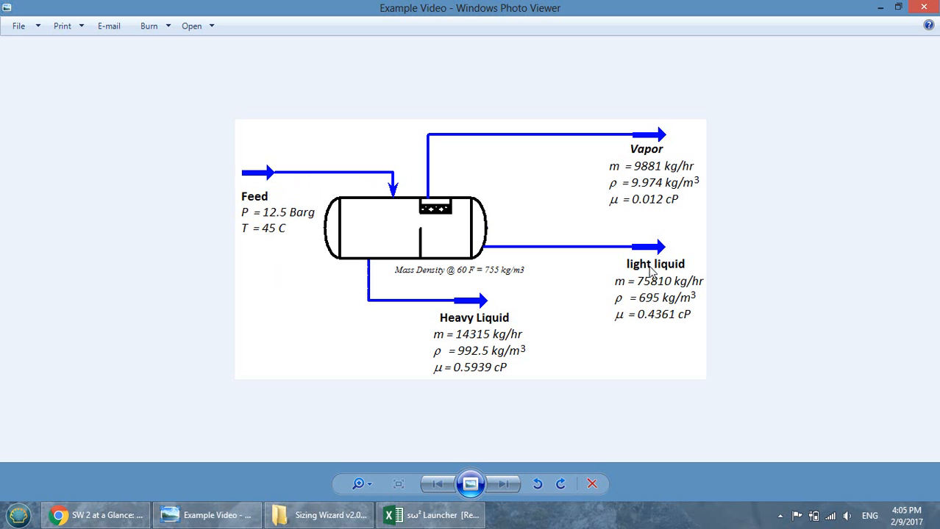
mouse_move(479, 326)
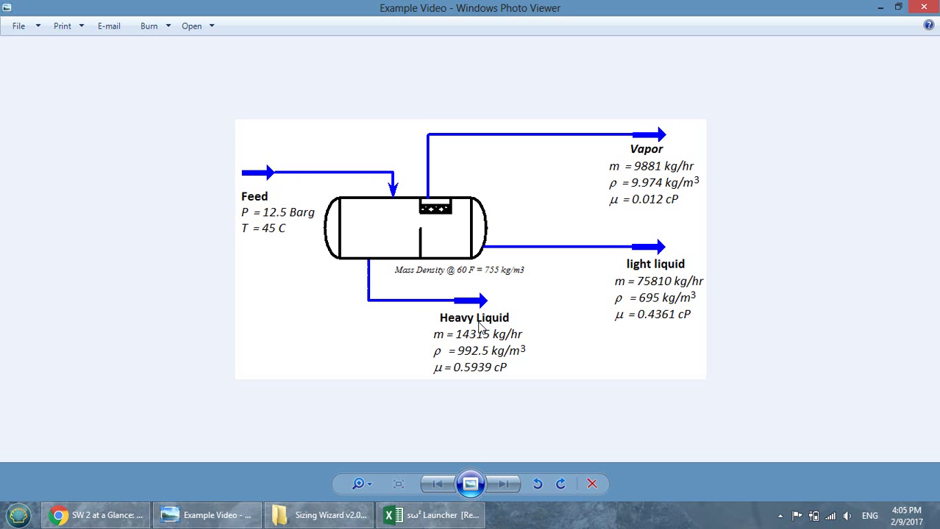
mouse_move(450, 247)
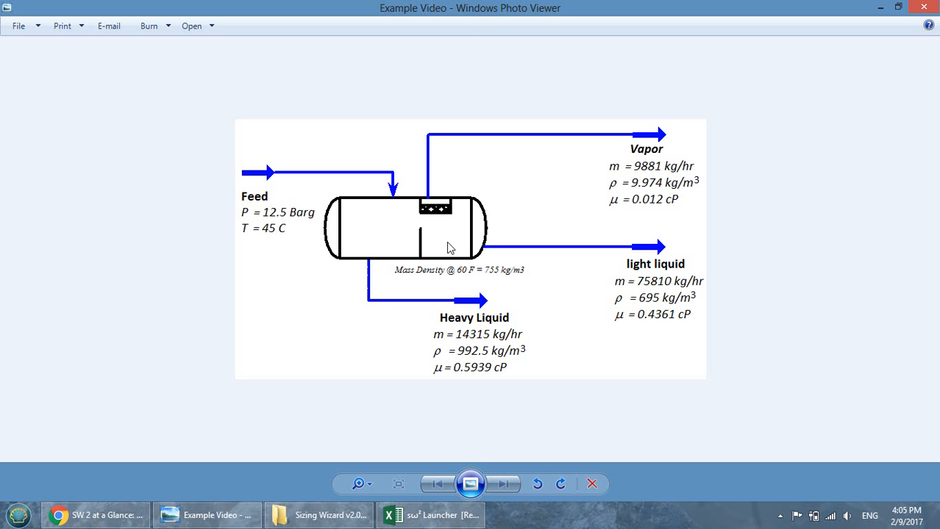
mouse_move(423, 238)
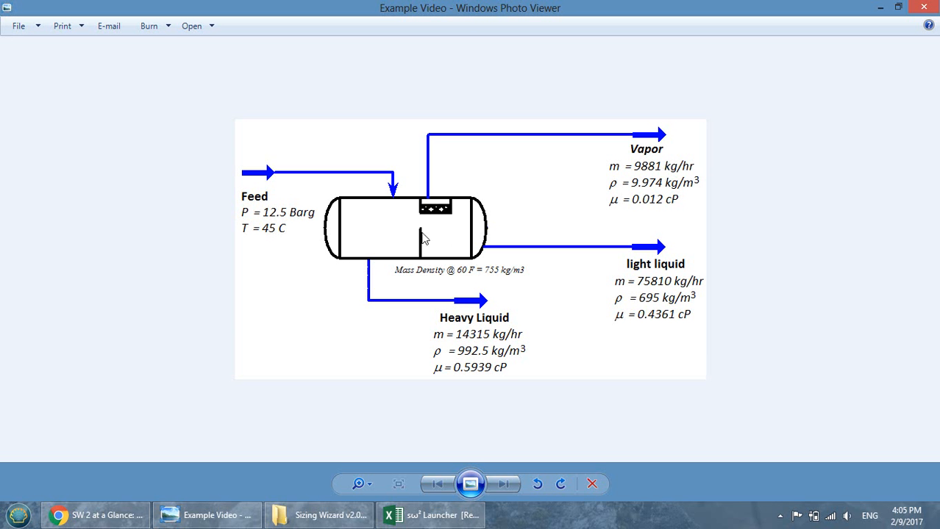
mouse_move(423, 223)
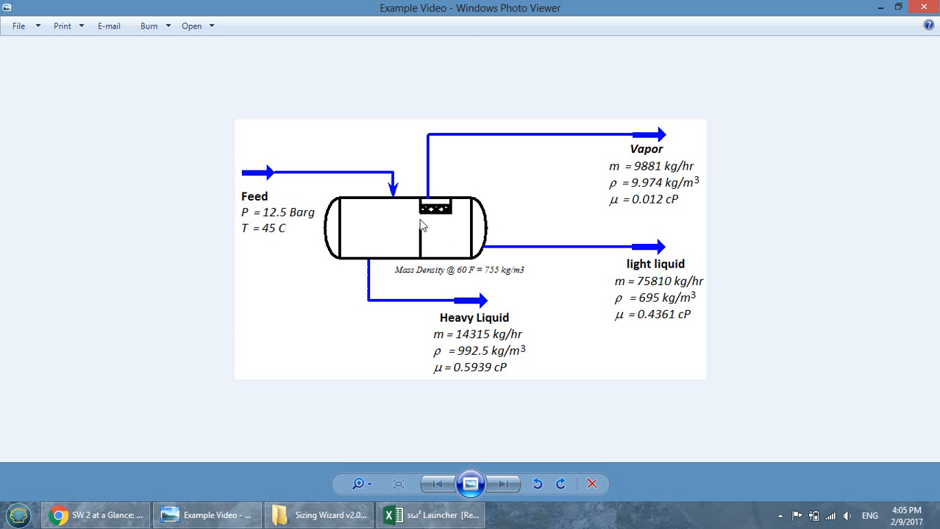
- Return to the SW2 Launcher and open the 3pHw horizontal separator with weir case workbook
click(430, 515)
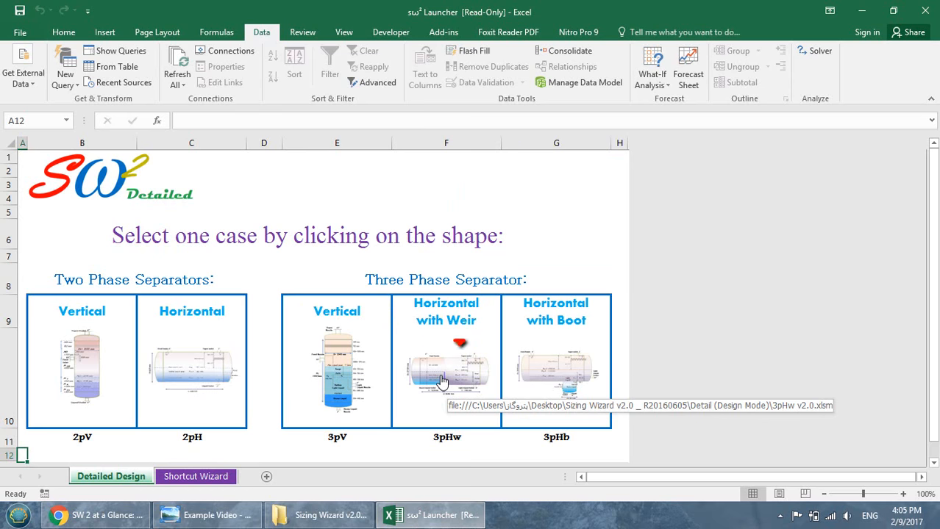
click(445, 368)
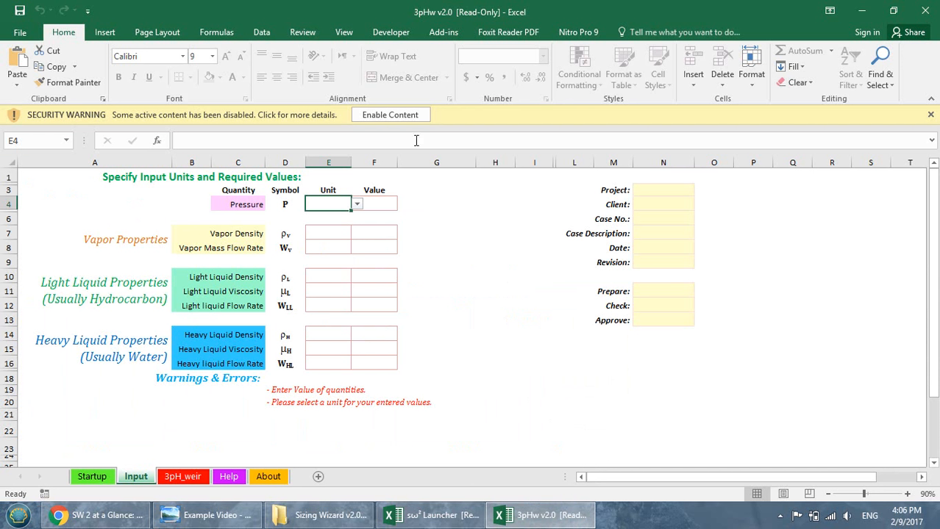
mouse_move(392, 115)
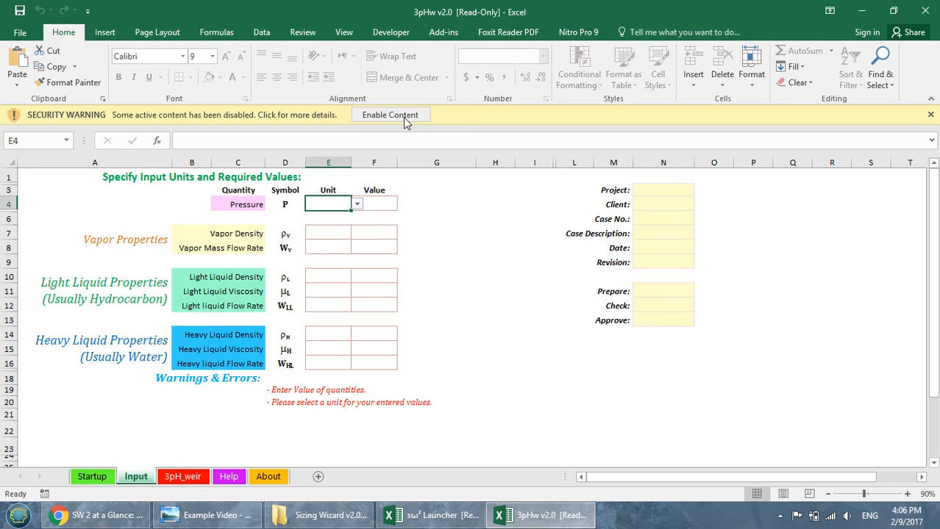
- Enable the 3pHw v2.0 workbook's active content so its Startup sheet appears
click(390, 115)
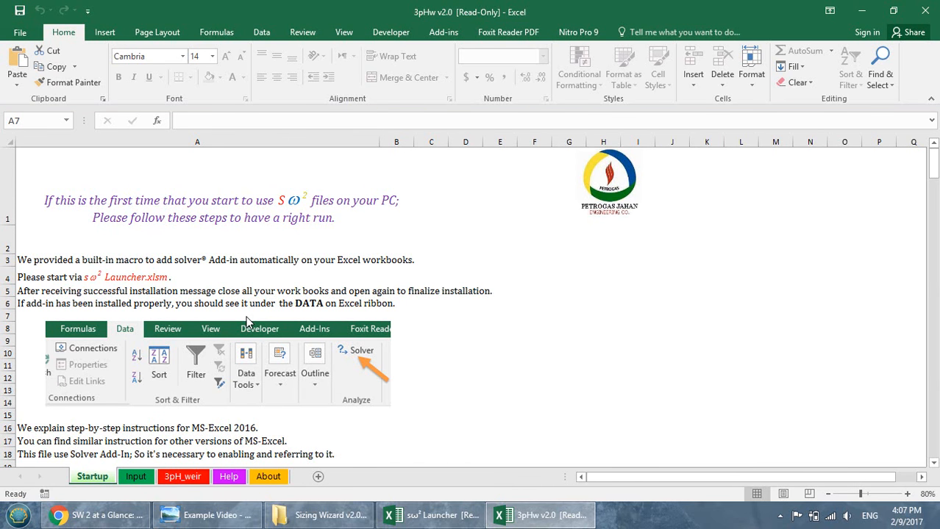
scroll(down, 3)
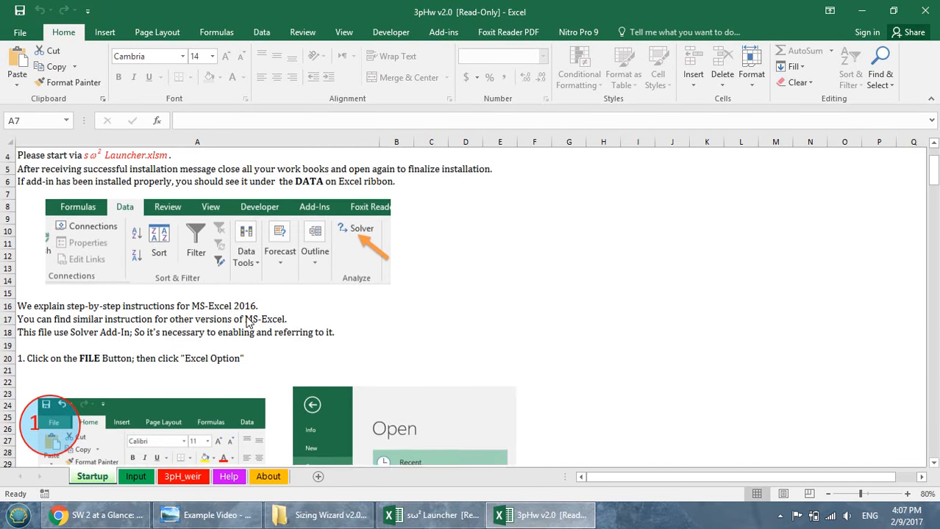
scroll(down, 3)
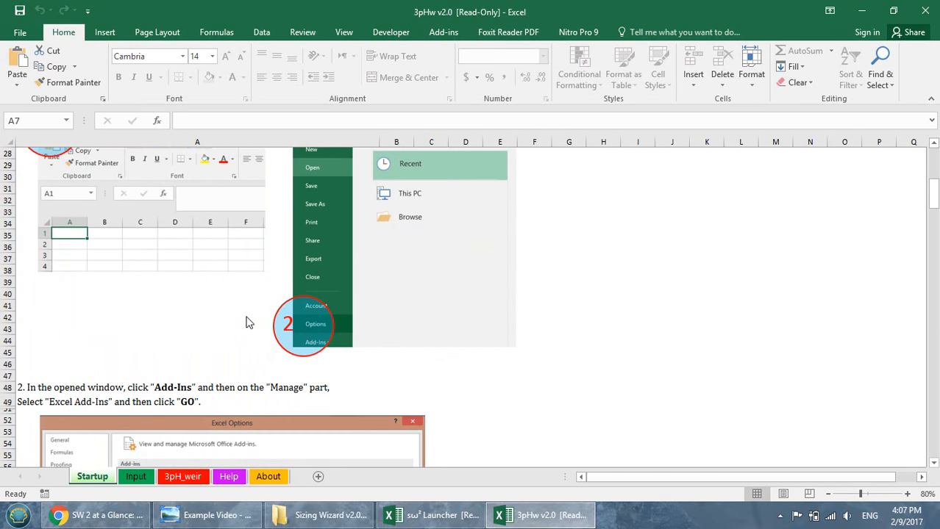
scroll(down, 3)
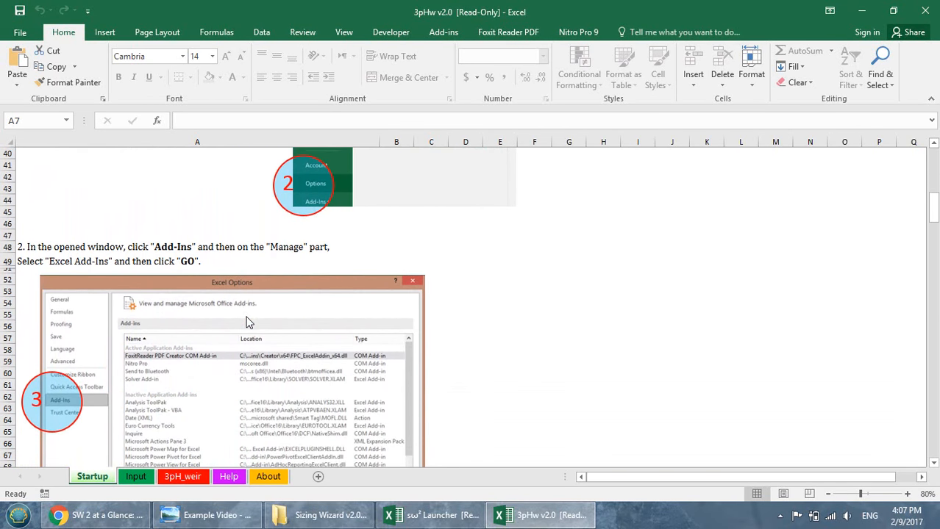
scroll(down, 3)
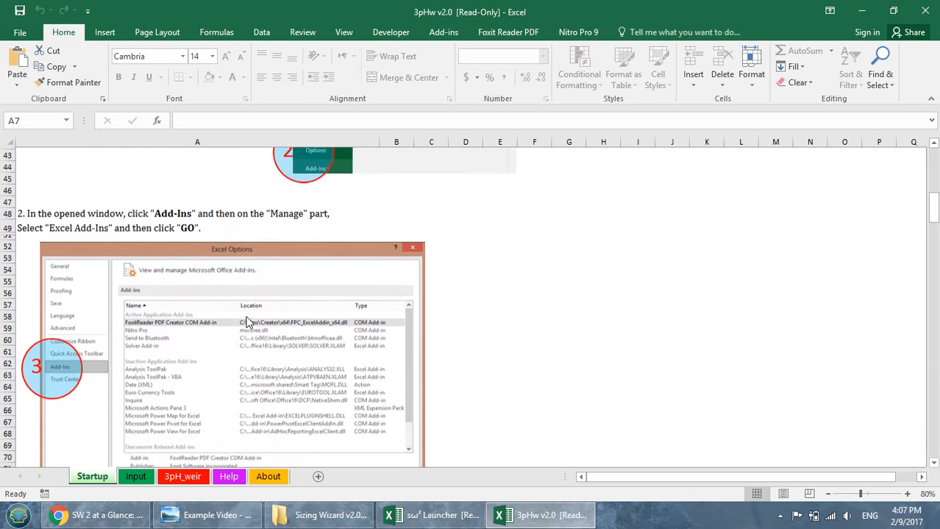
scroll(down, 3)
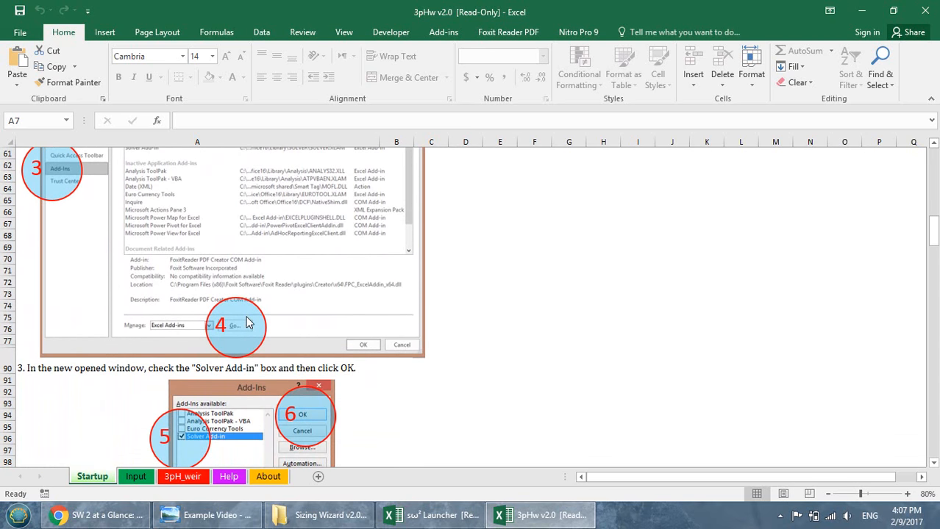
scroll(down, 3)
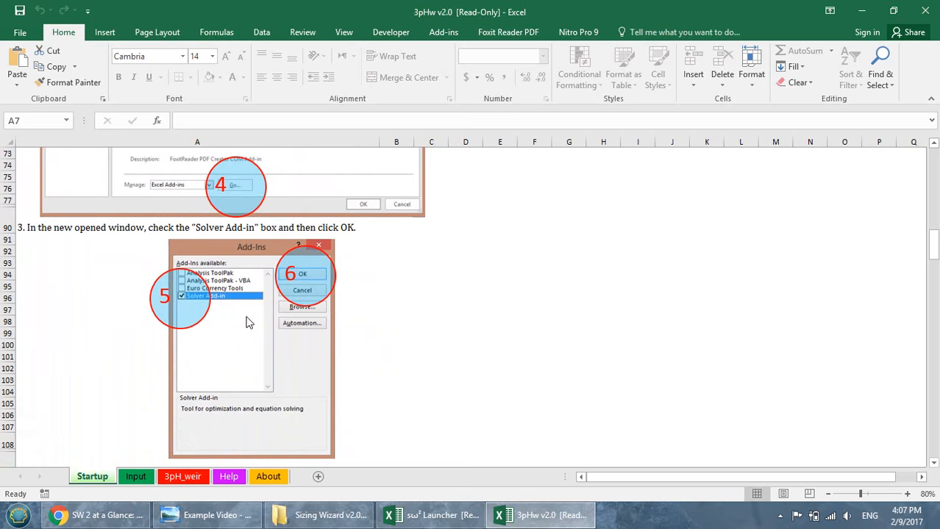
scroll(down, 3)
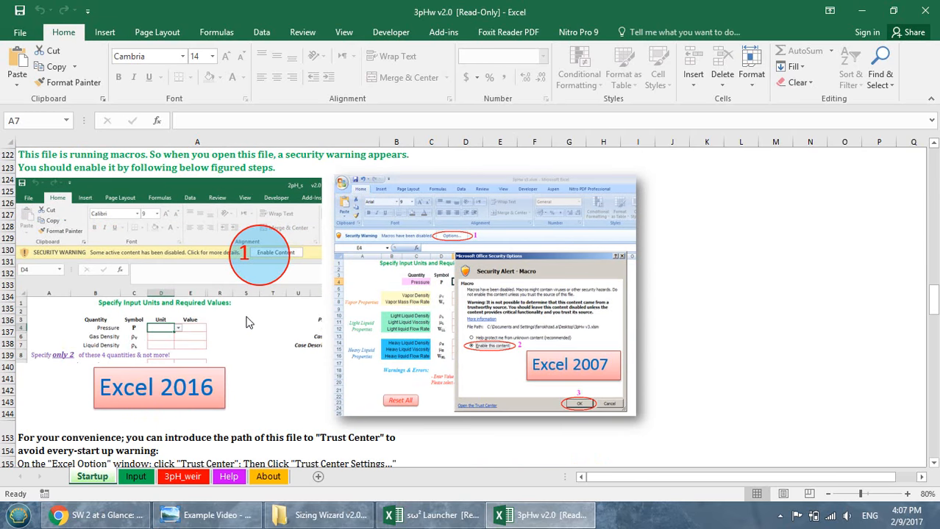
scroll(down, 3)
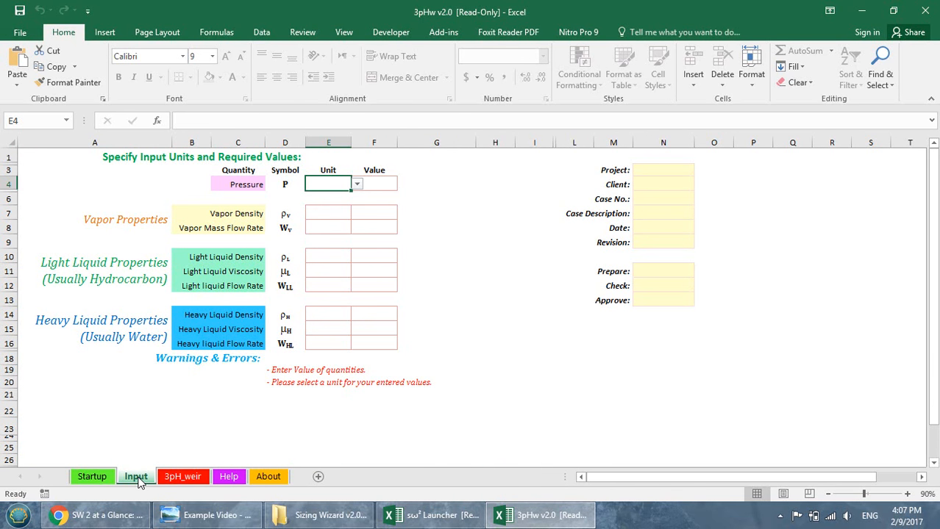
mouse_move(155, 438)
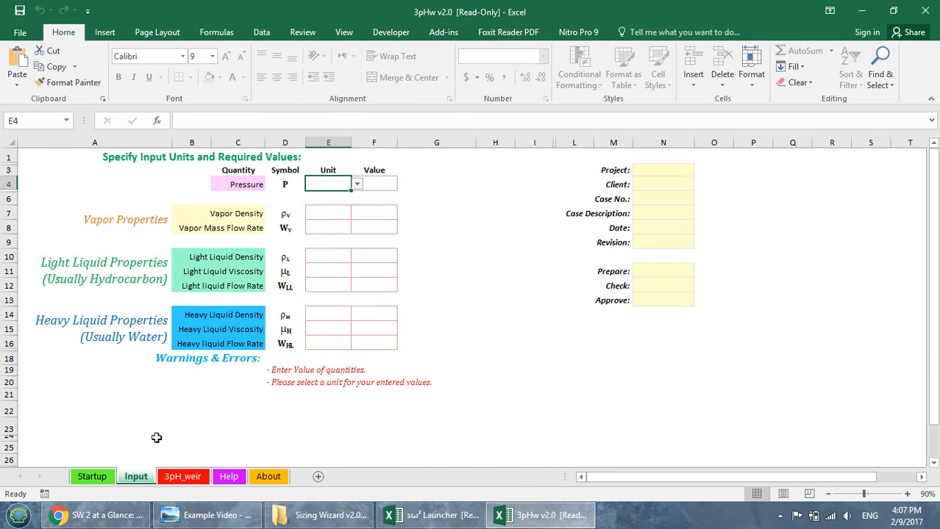
mouse_move(174, 398)
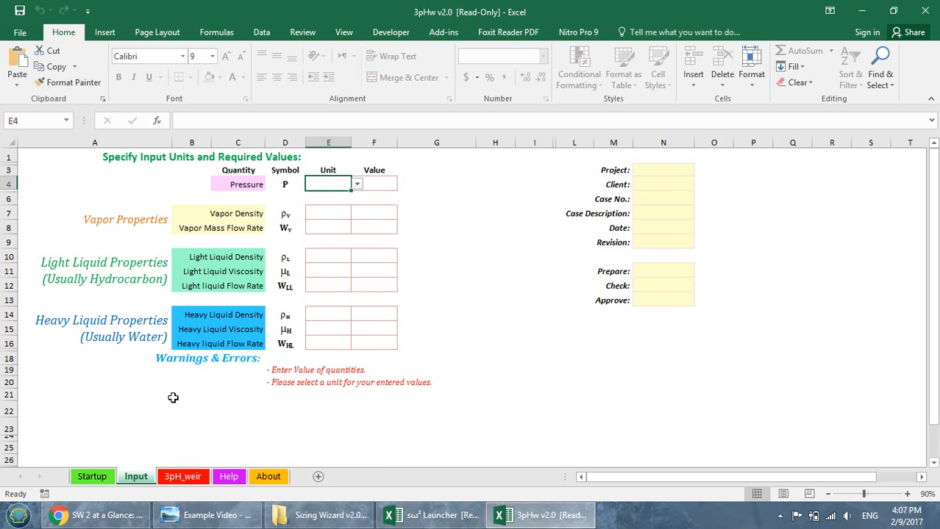
mouse_move(192, 294)
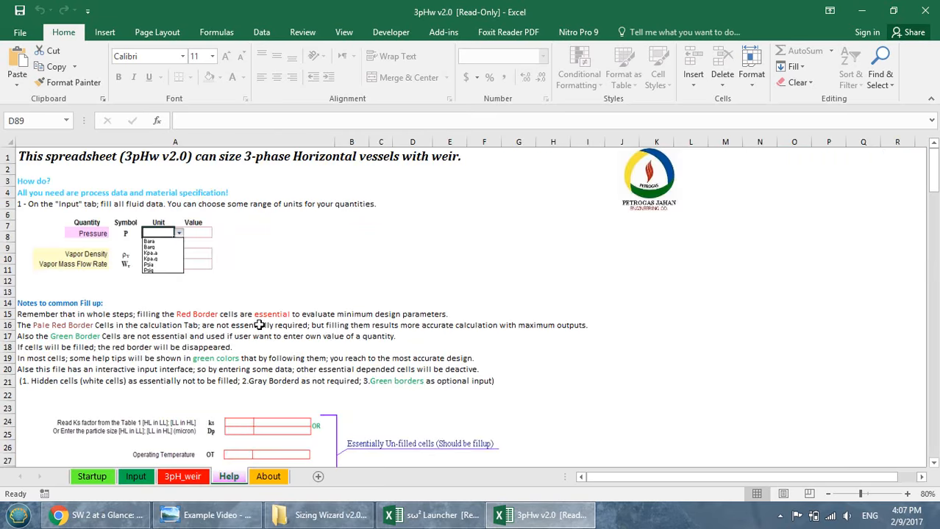
- Scroll through the Help sheet's notes on filling input cells
scroll(down, 3)
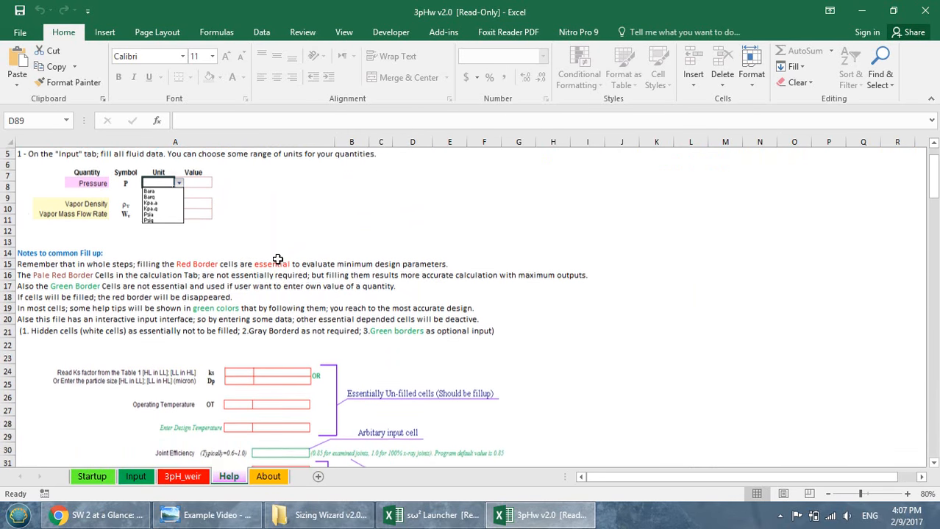
scroll(down, 3)
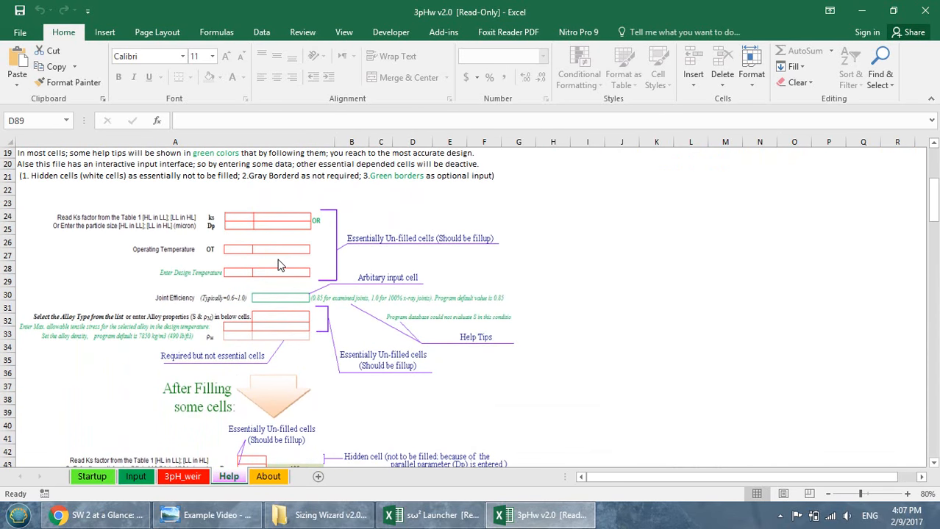
scroll(down, 3)
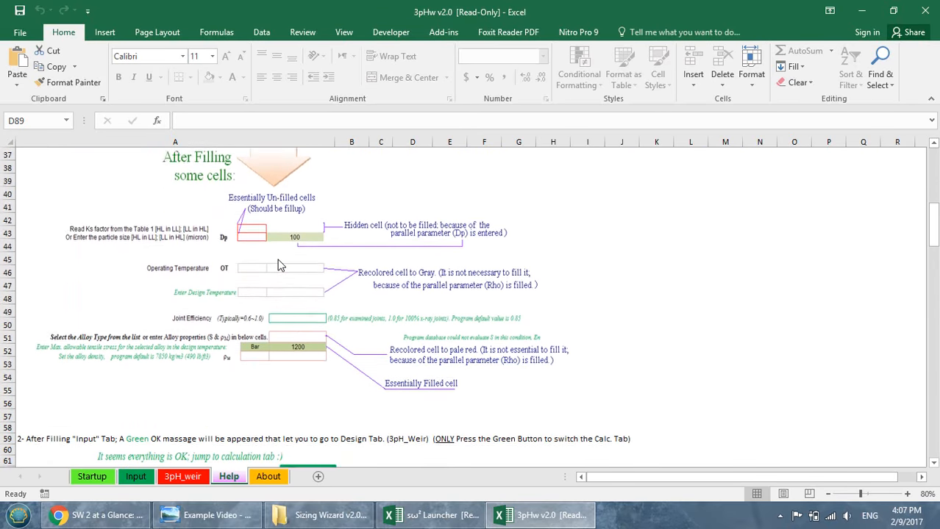
scroll(down, 3)
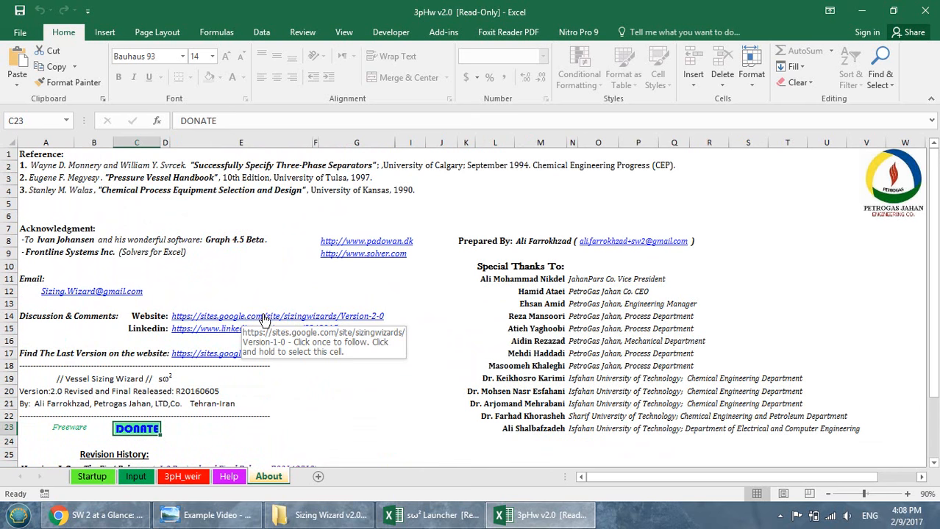
- On the Input sheet, set pressure to 12.5 Barg and enter a vapor density of 9.974
click(136, 477)
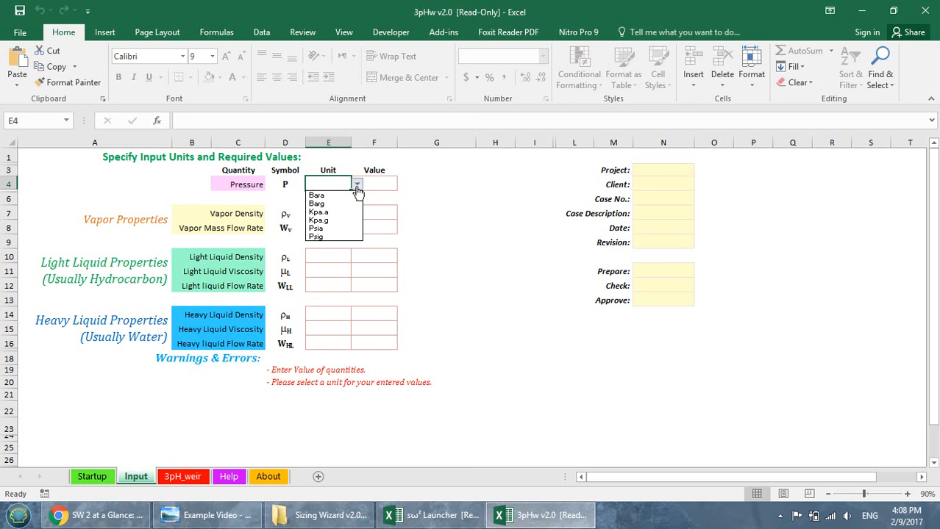
mouse_move(324, 203)
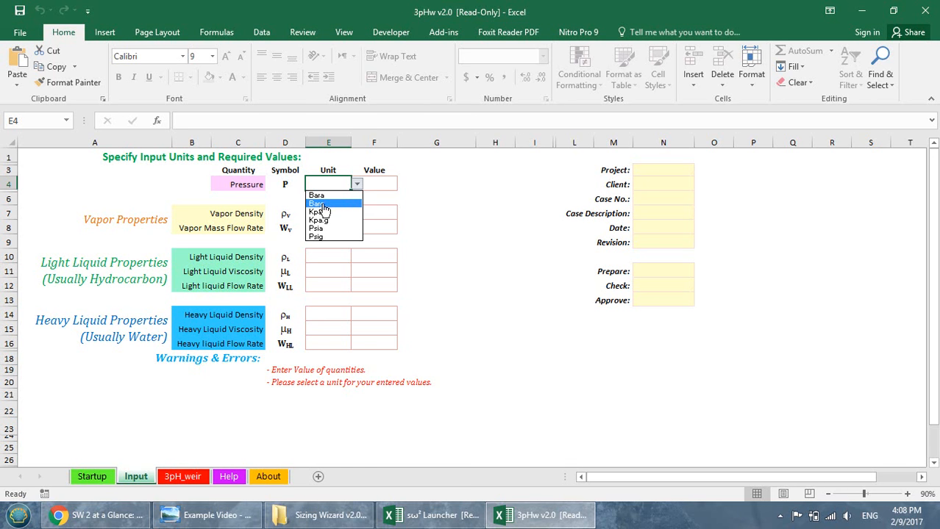
click(318, 203)
text(12.5)
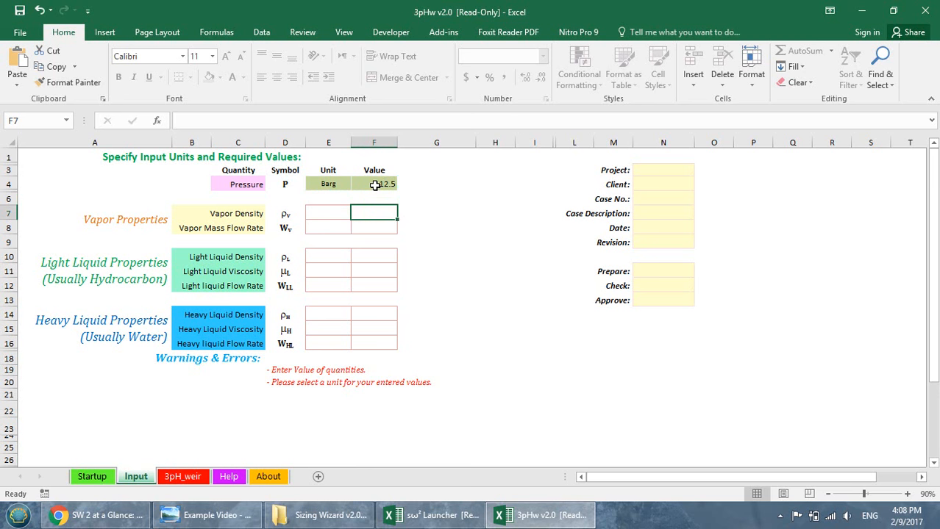
text(9.974)
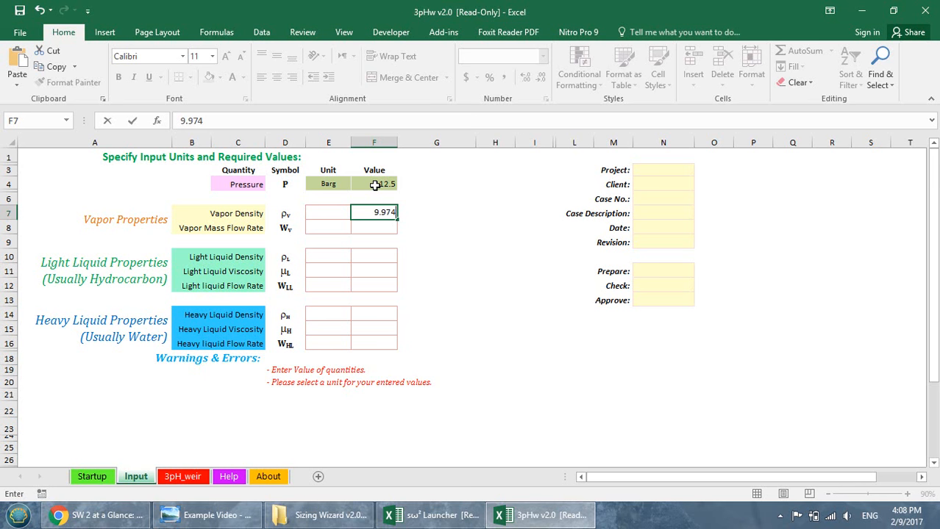
key(Return)
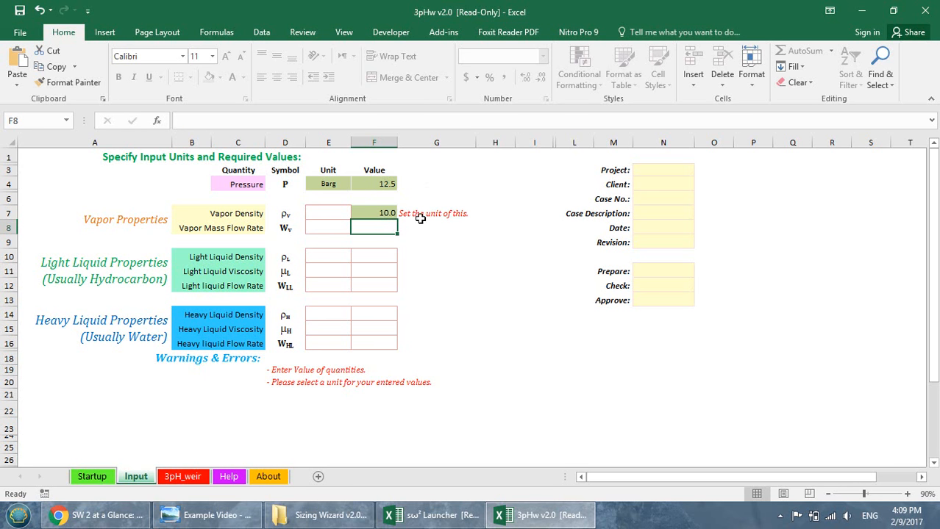
- Give vapor density Kg/m3 units and enter the vapor mass flow as 9,881 kg/hr
click(356, 212)
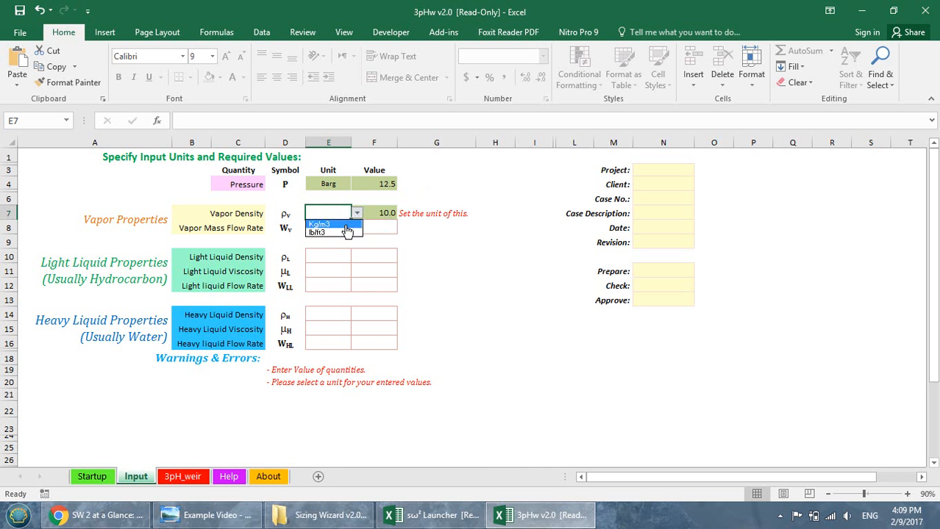
click(317, 224)
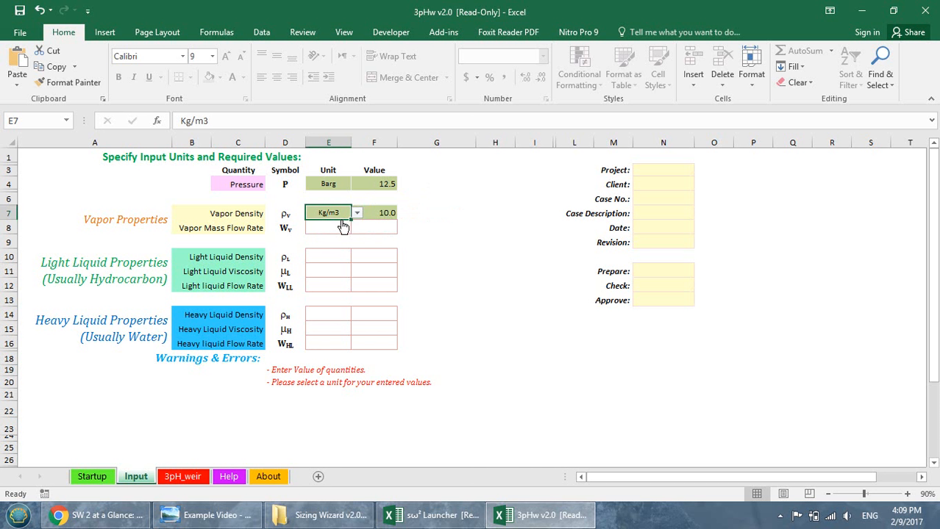
click(328, 227)
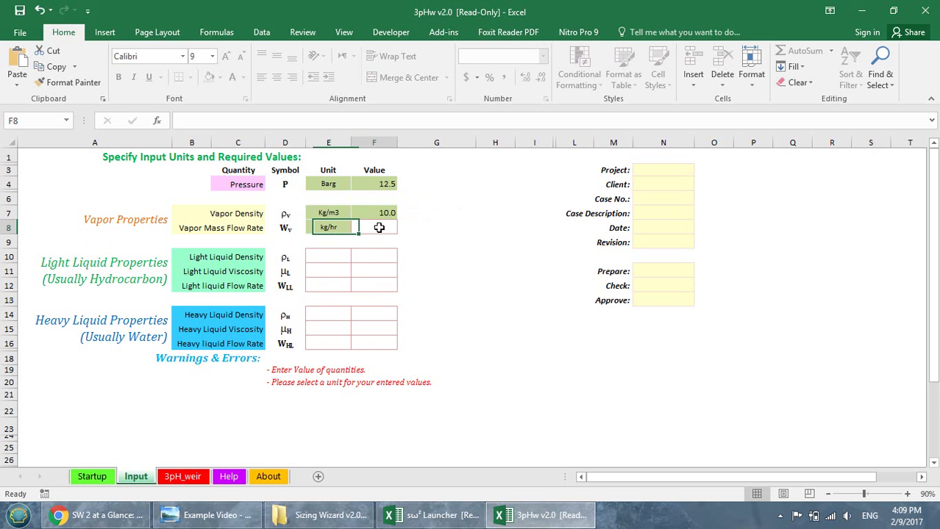
text(988)
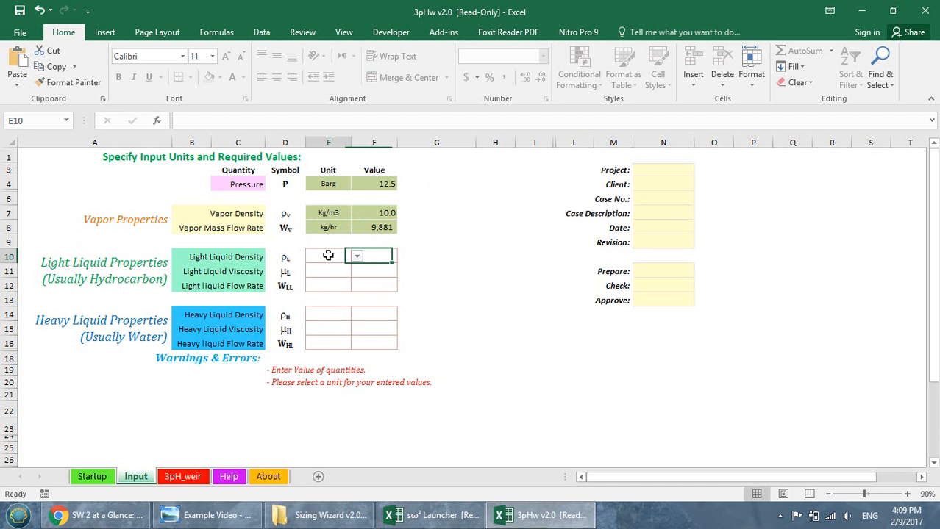
- Enter light liquid properties: 695 Kg/m3 density, 0.4361 cP viscosity, 75,810 kg/hr flow rate
click(356, 256)
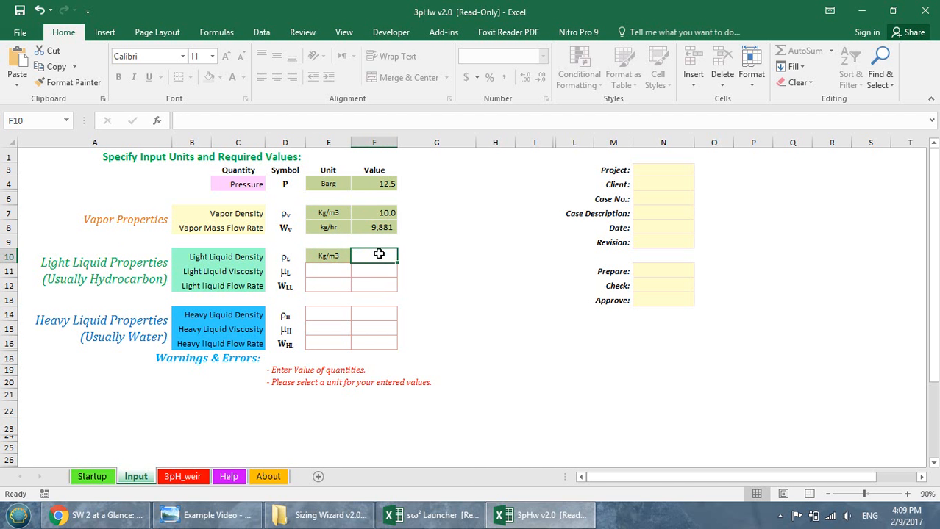
click(373, 256)
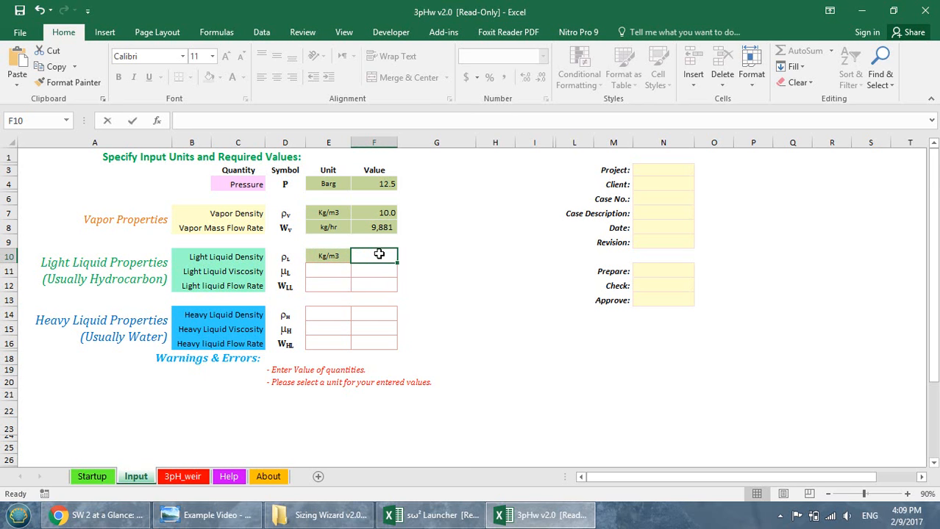
text(695)
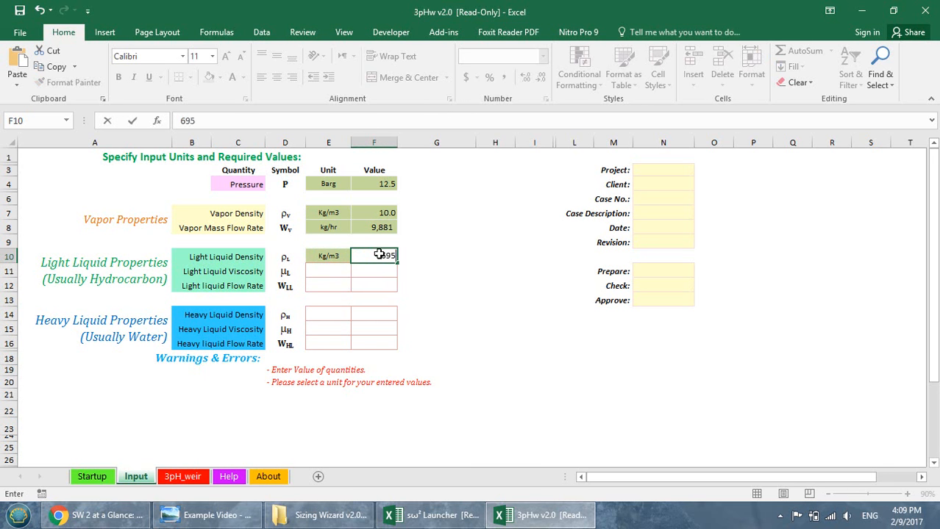
key(Return)
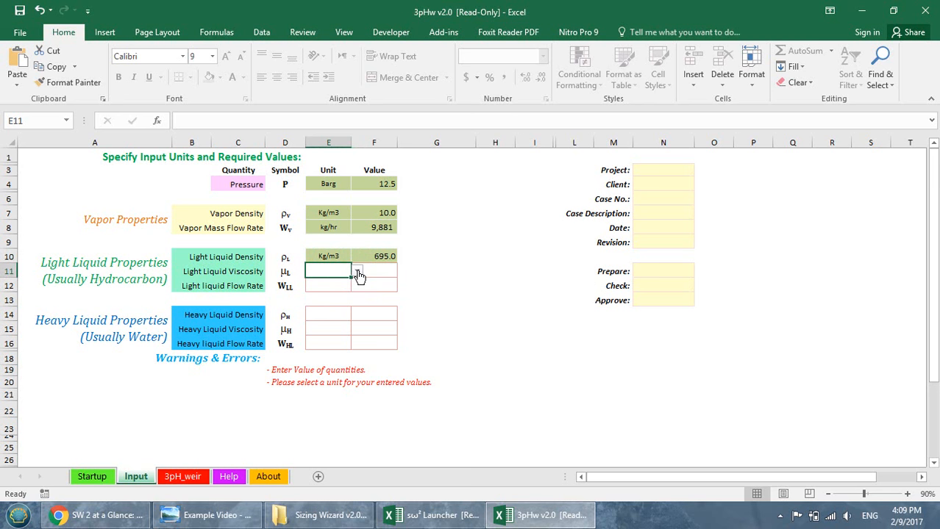
click(374, 271)
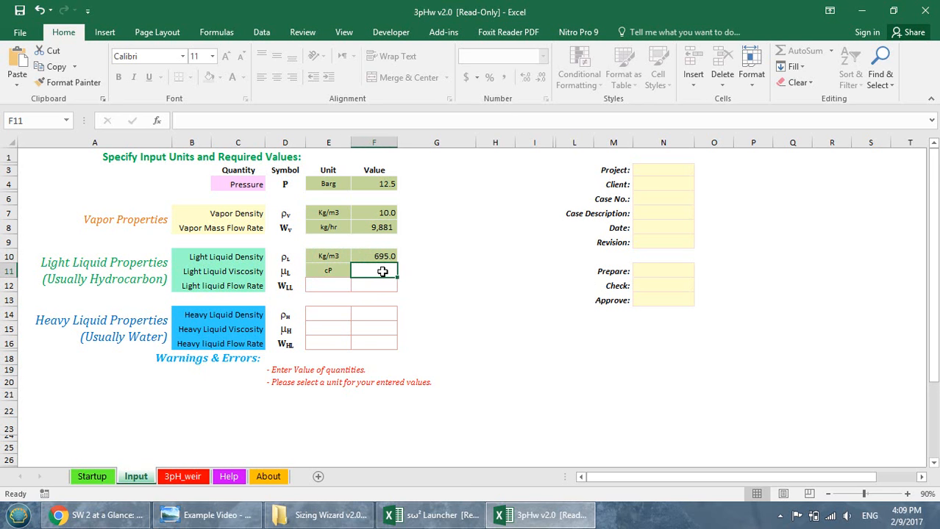
text(.4361)
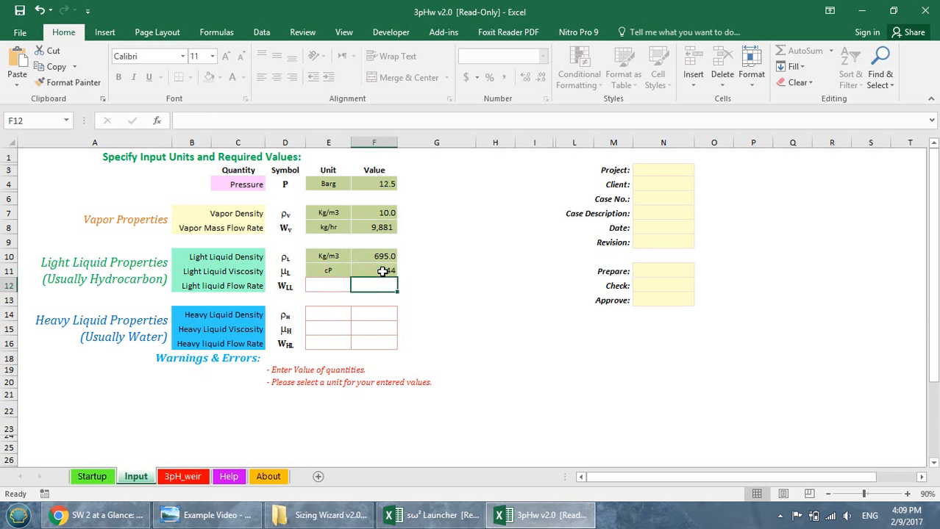
click(356, 285)
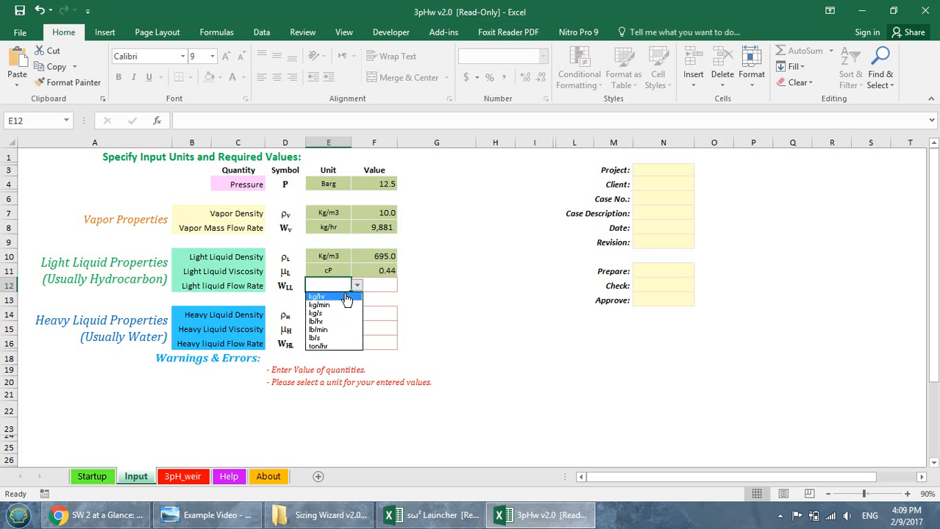
click(318, 297)
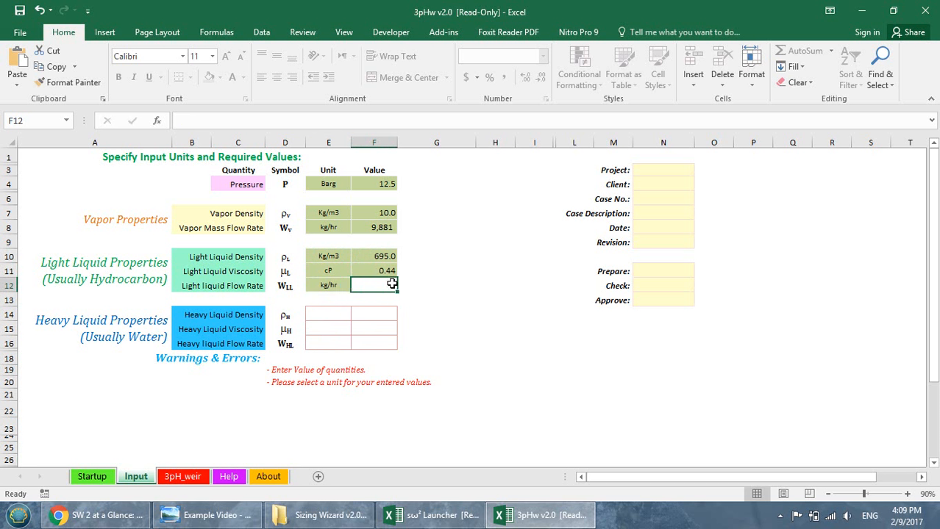
text(75810)
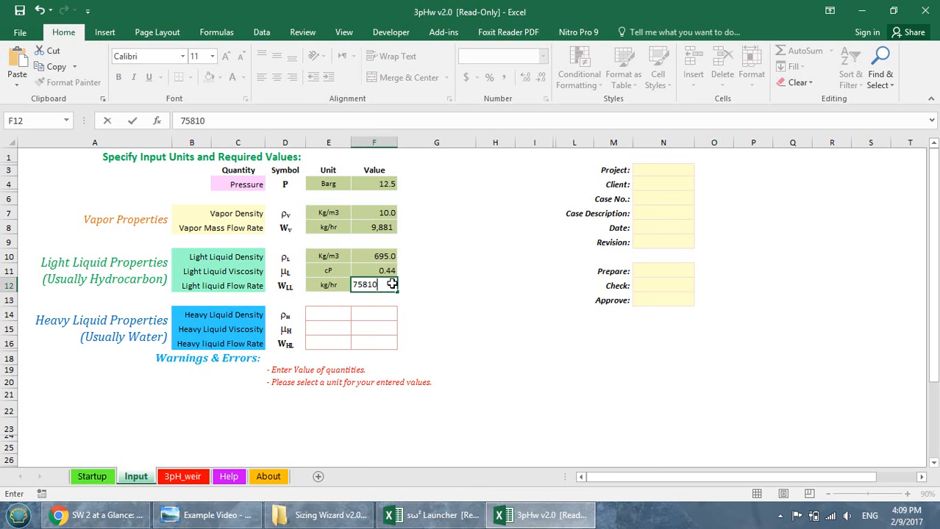
click(328, 286)
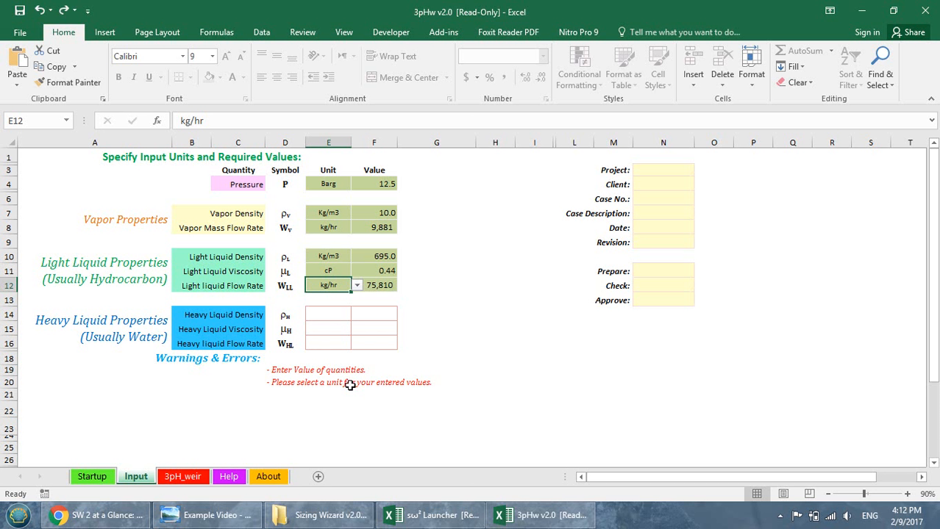
- Enter heavy liquid properties: 992.5 Kg/m3 density, 0.5939 cP viscosity, 14,315 kg/hr flow, clearing the input warnings
click(328, 307)
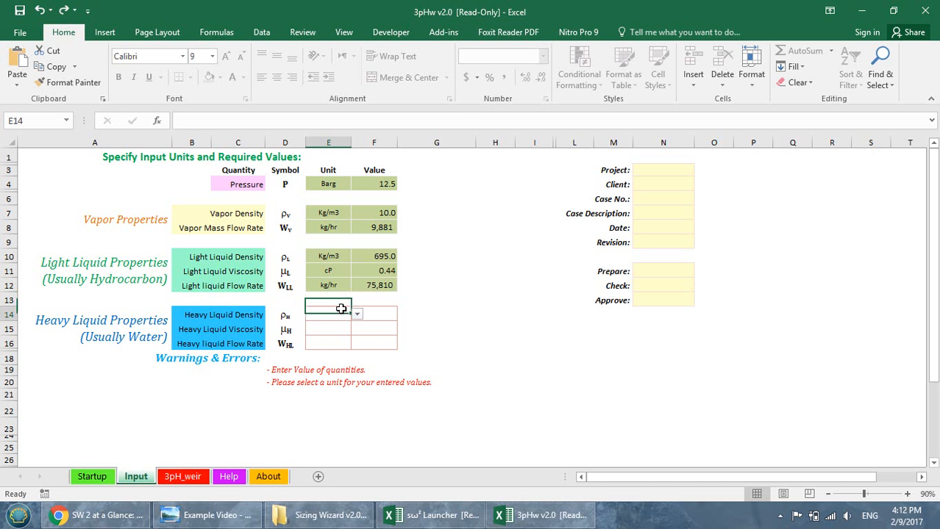
click(356, 315)
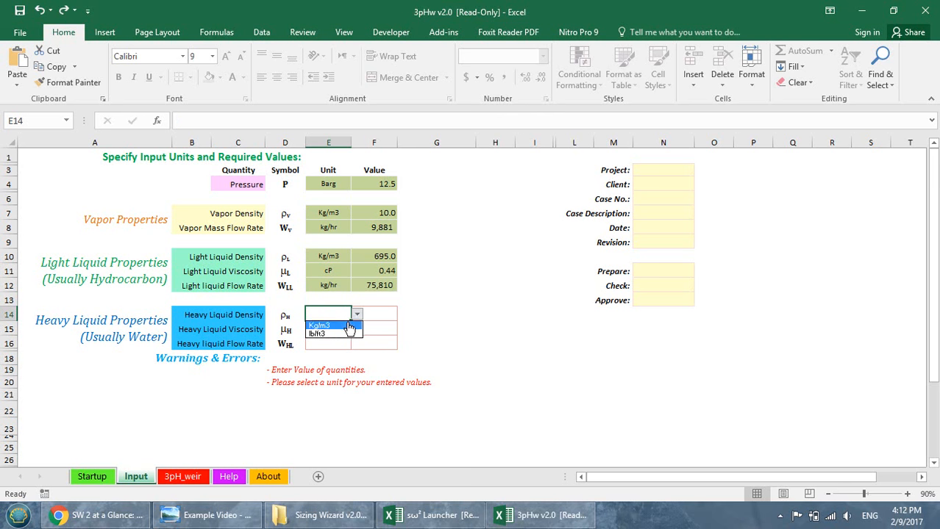
click(317, 326)
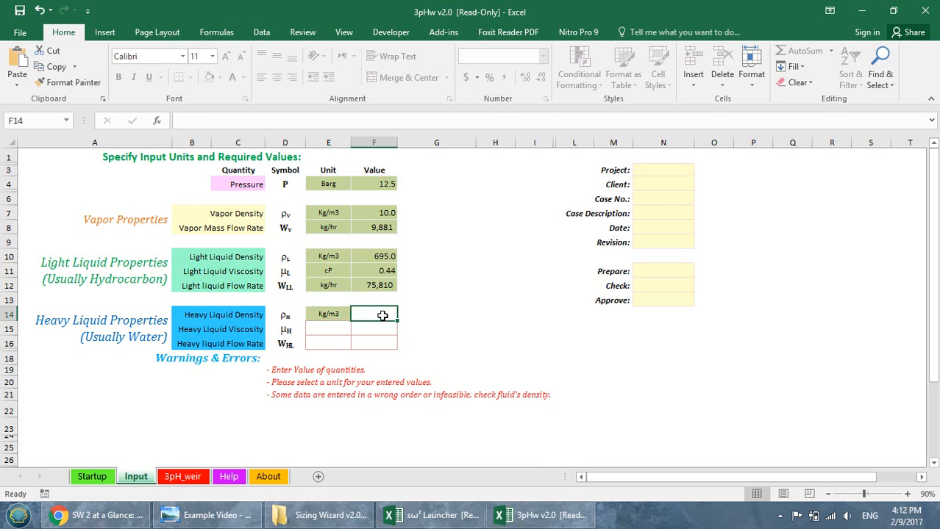
text(99)
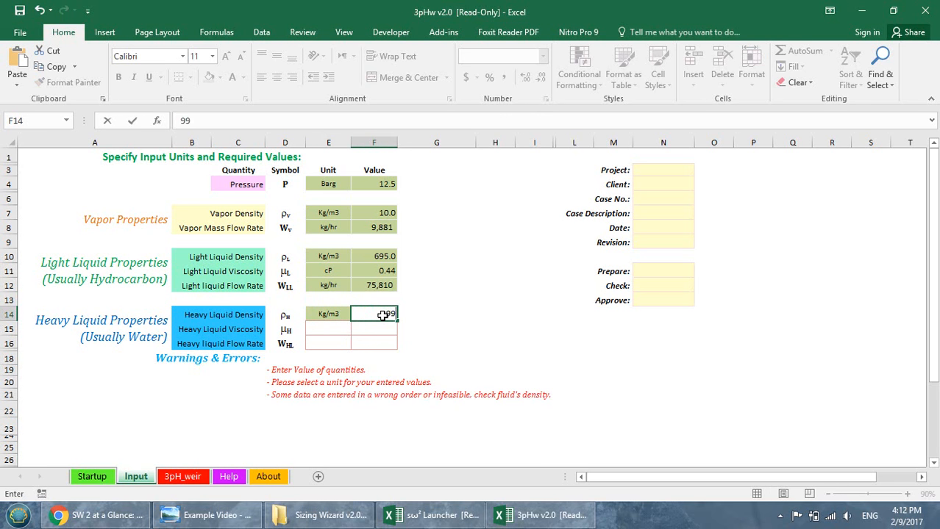
key(Return)
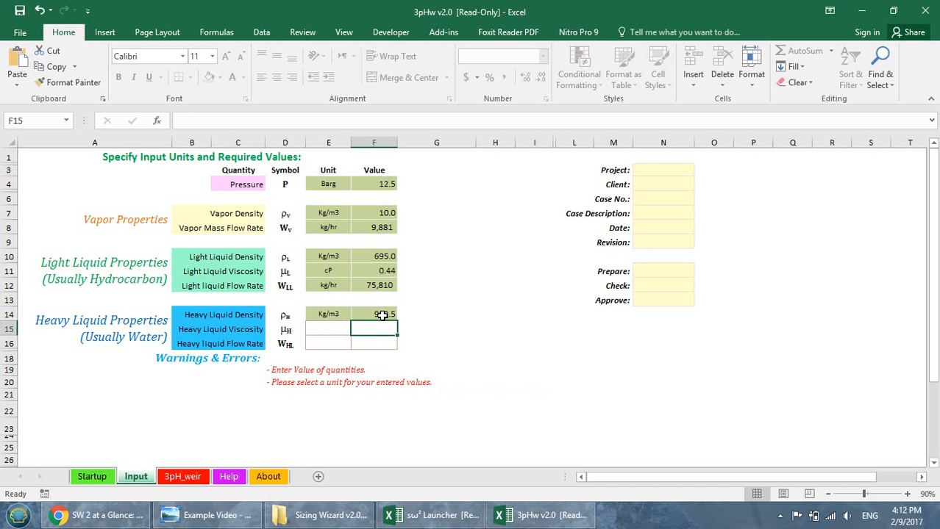
click(328, 328)
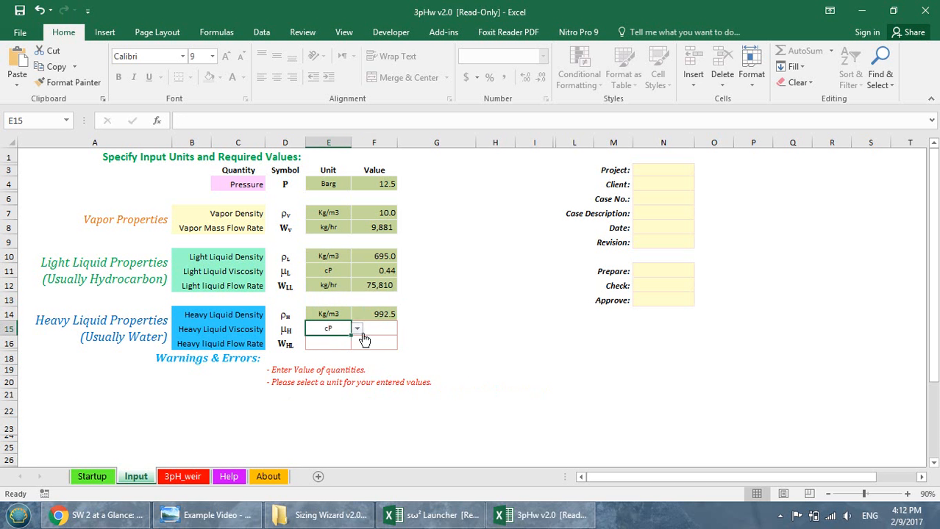
click(374, 329)
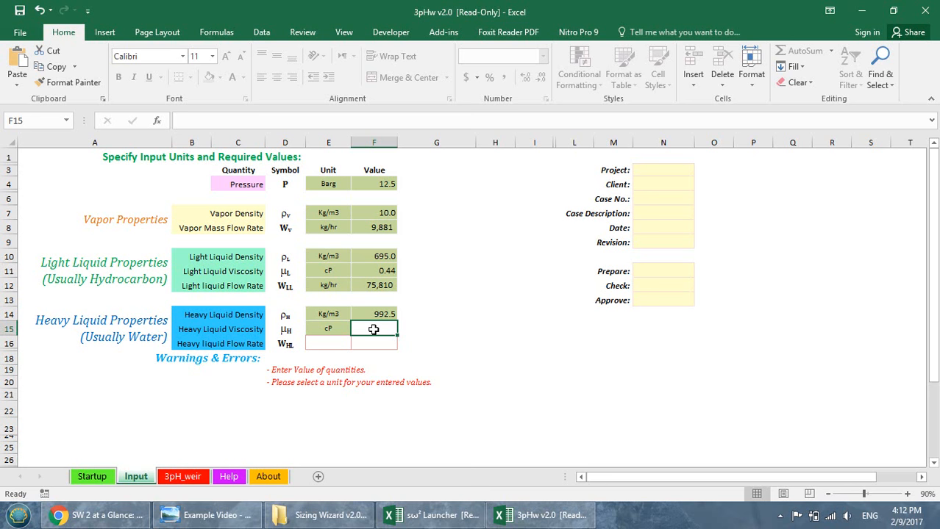
text(.5939)
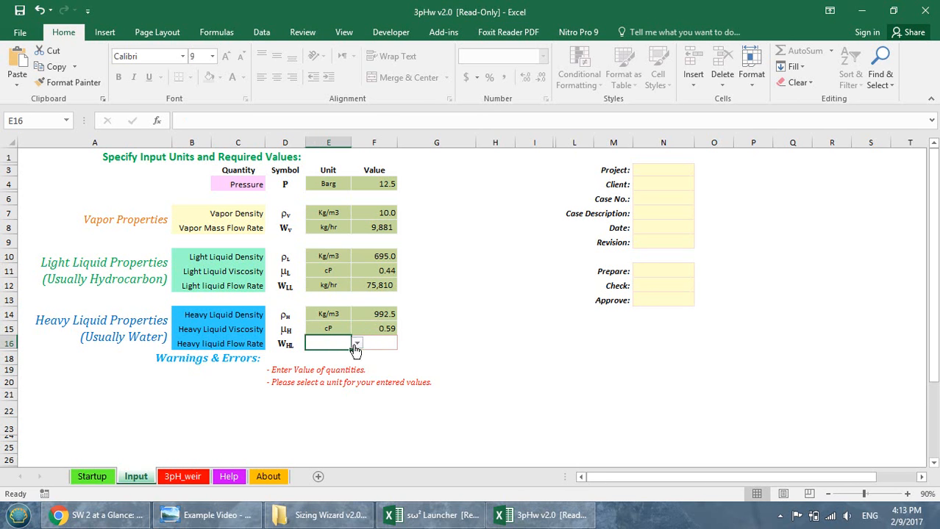
click(328, 344)
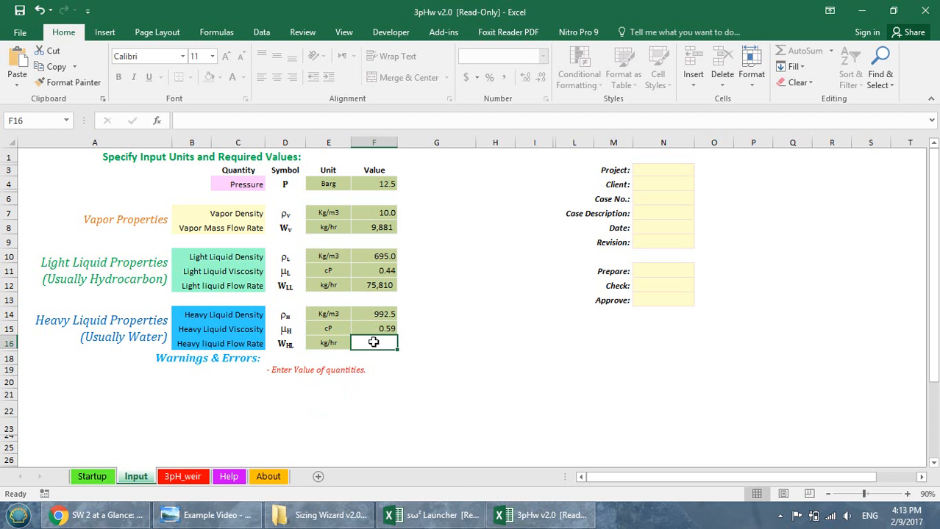
text(14)
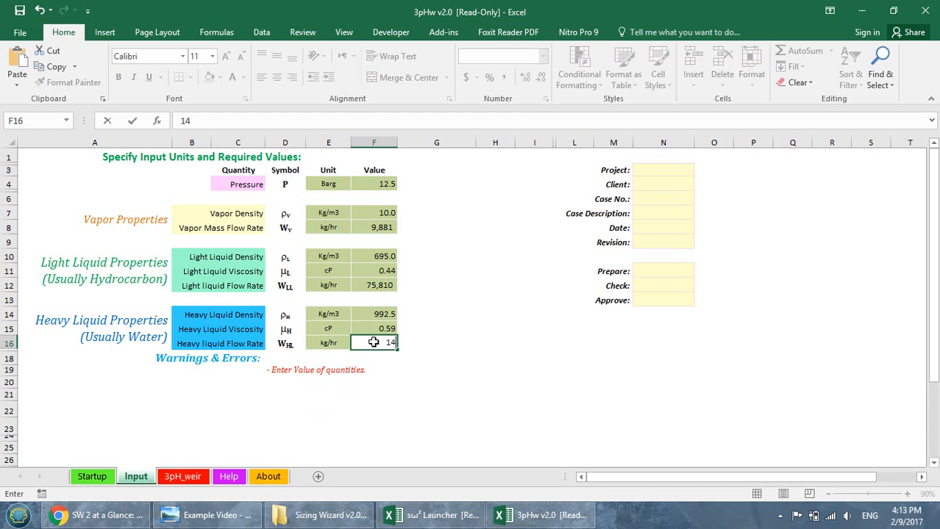
text(315)
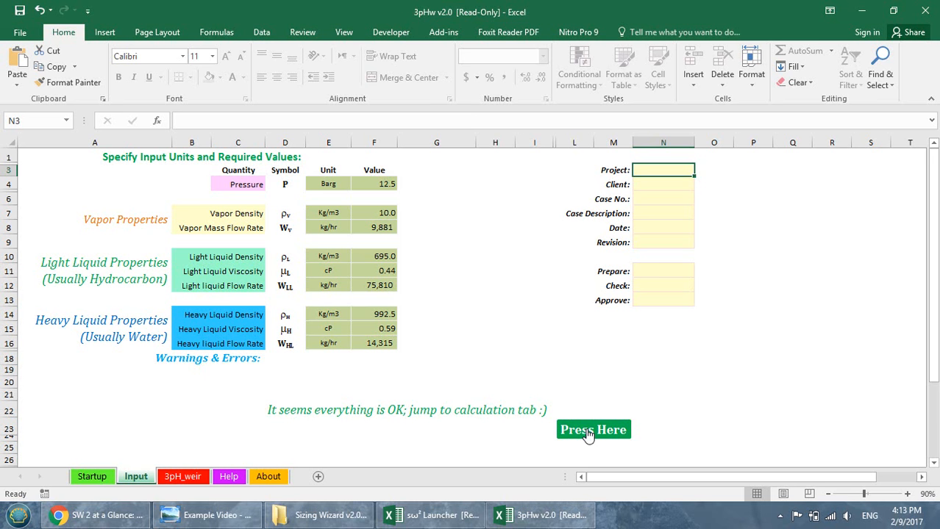
- Jump to the 3PH_weir calculation sheet and scroll through its blank nozzle, K-value and holdup sections
click(592, 429)
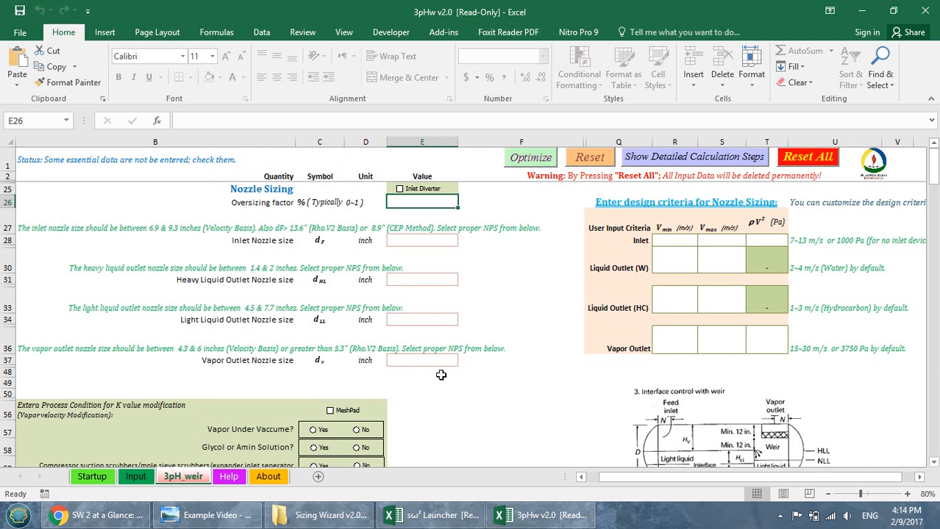
mouse_move(409, 262)
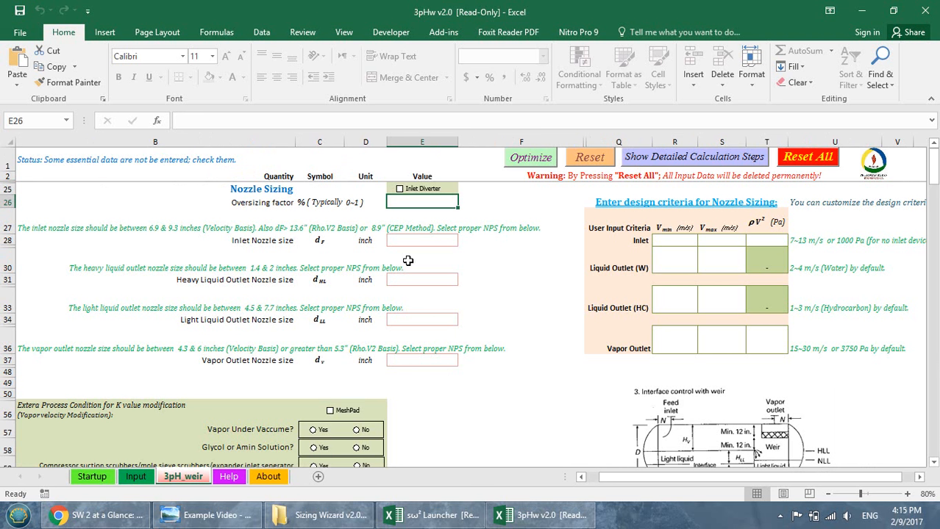
mouse_move(399, 271)
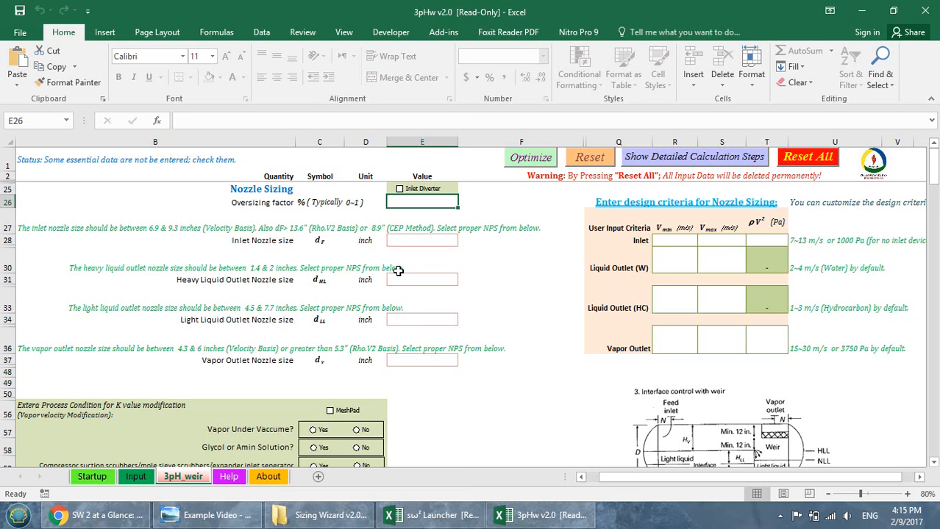
mouse_move(403, 305)
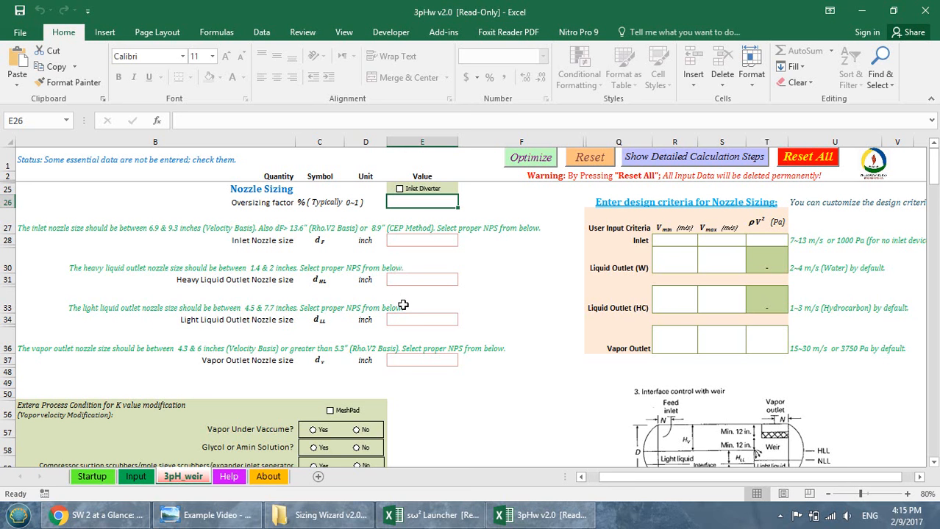
scroll(down, 3)
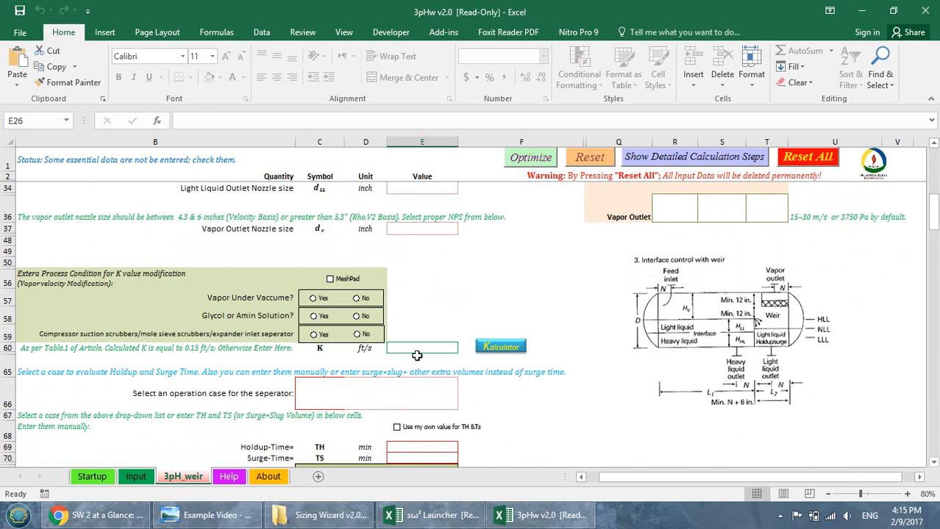
scroll(down, 3)
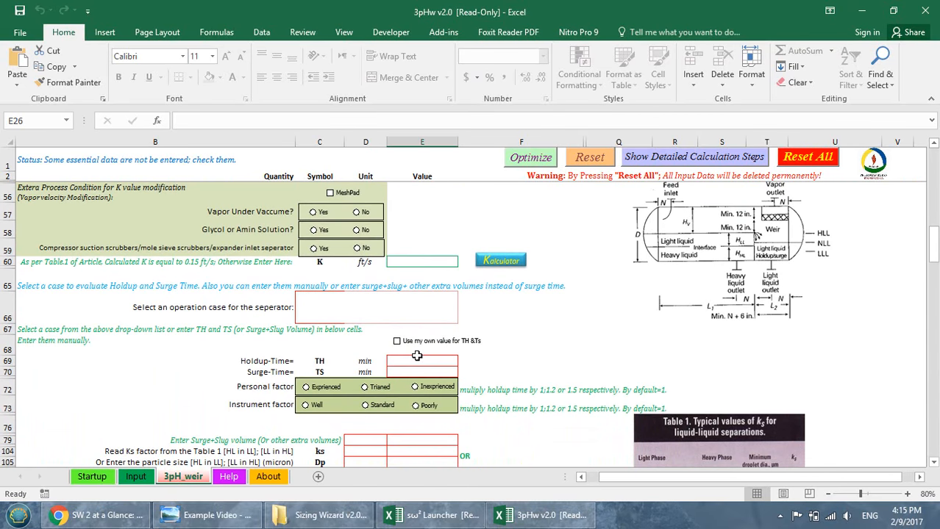
mouse_move(415, 362)
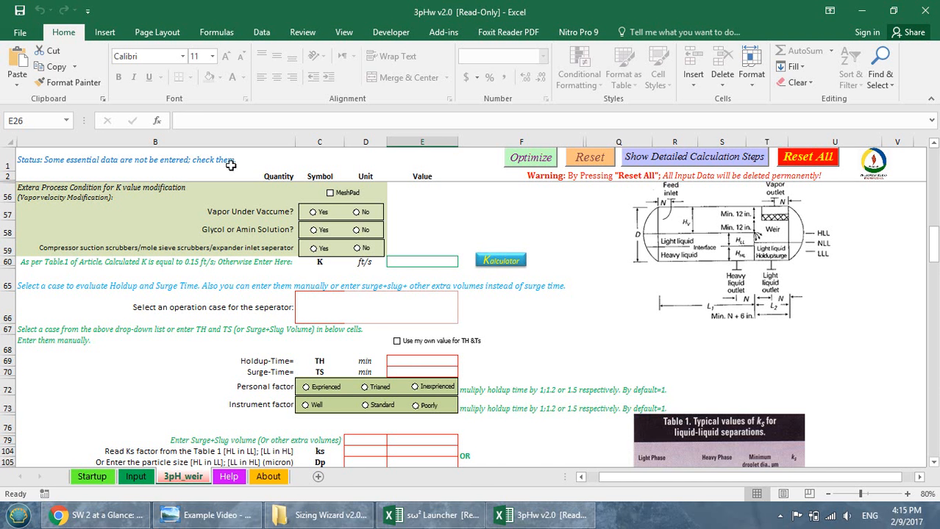
mouse_move(318, 229)
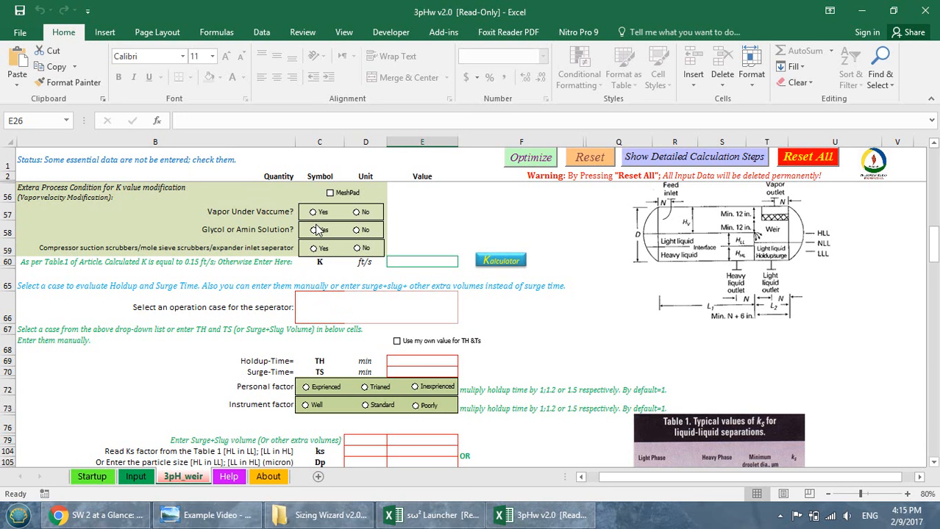
scroll(up, 3)
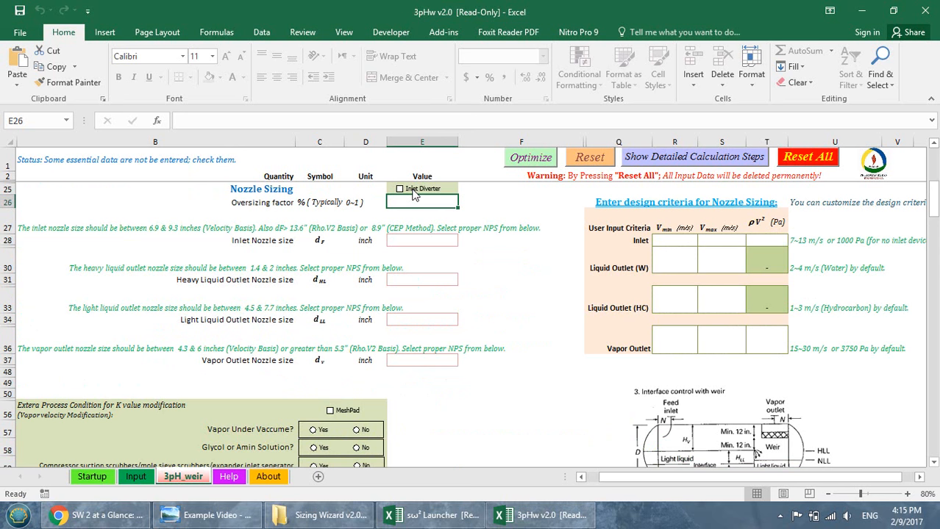
- Enable the inlet diverter and enter a 10% nozzle oversizing factor
click(400, 188)
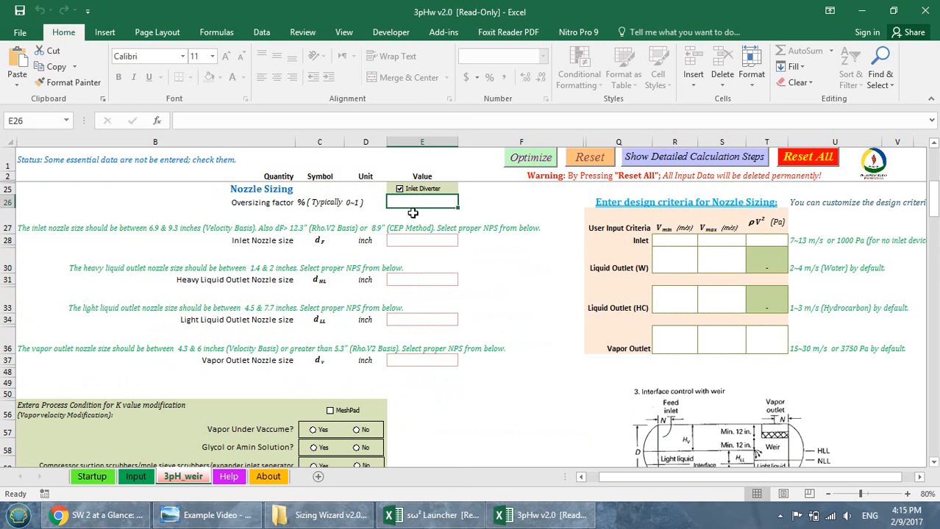
mouse_move(412, 203)
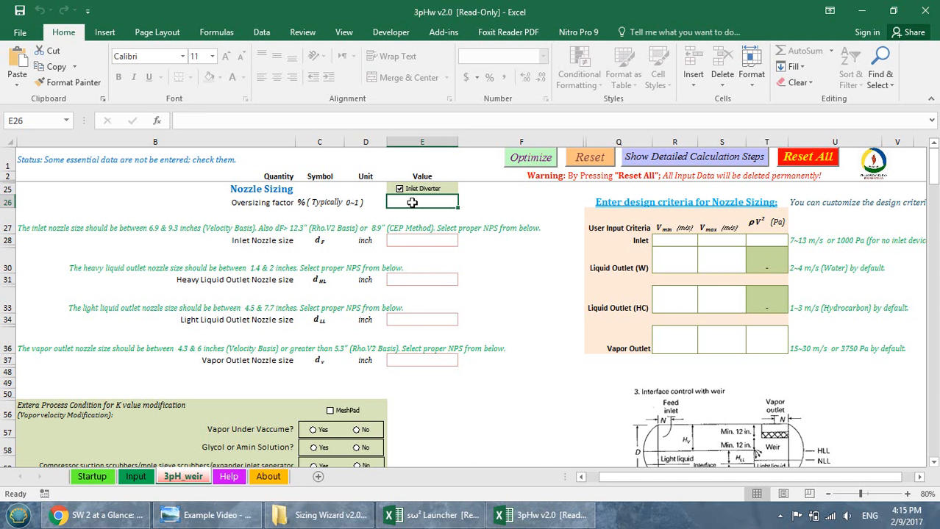
text(10%)
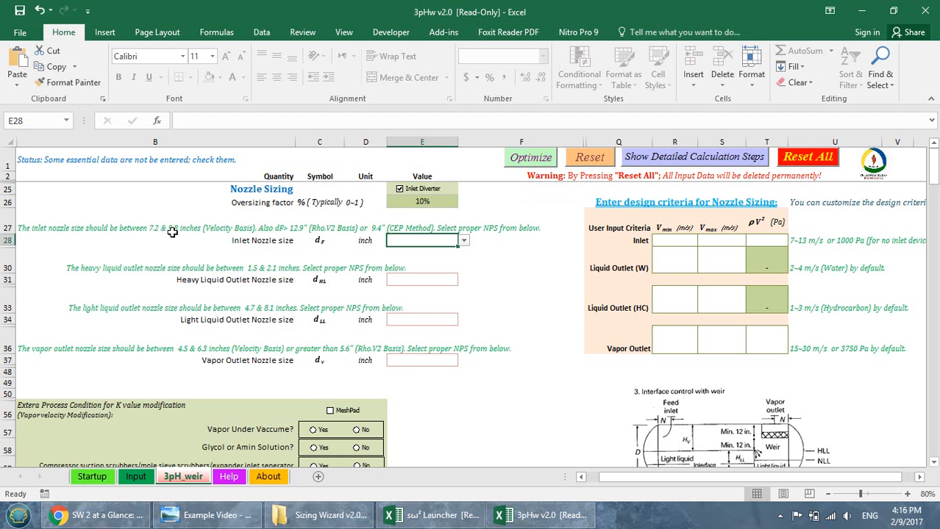
mouse_move(112, 238)
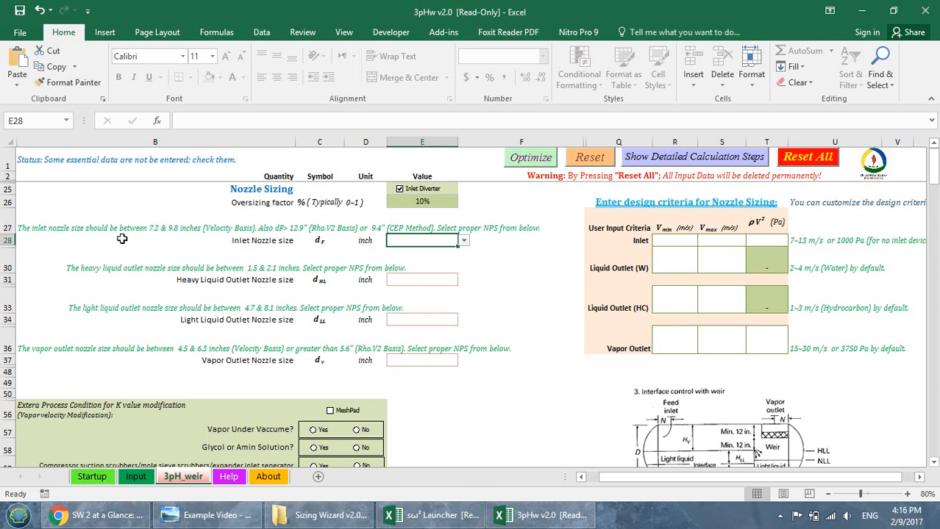
mouse_move(619, 239)
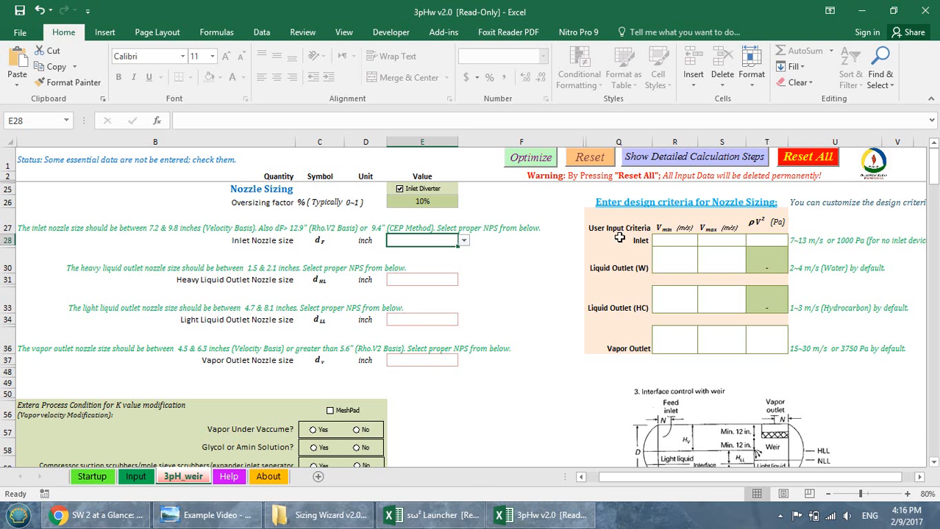
mouse_move(650, 247)
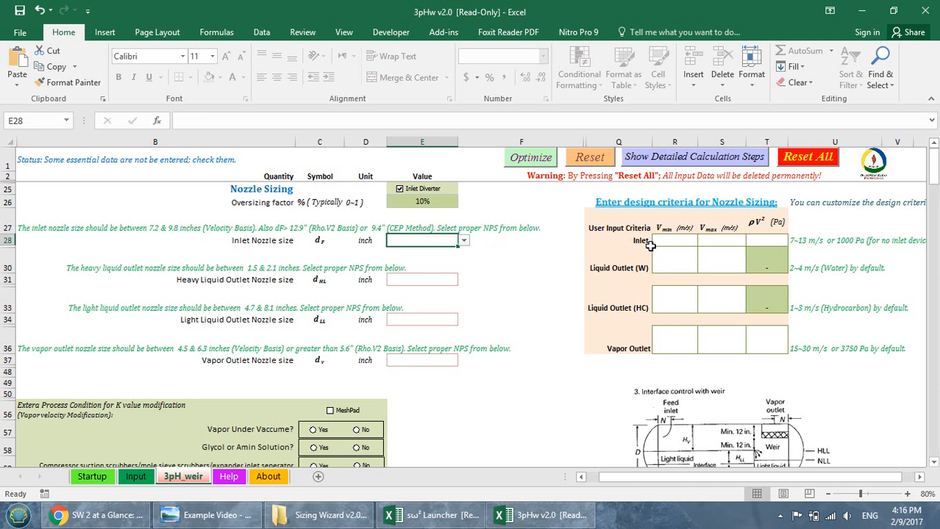
mouse_move(694, 253)
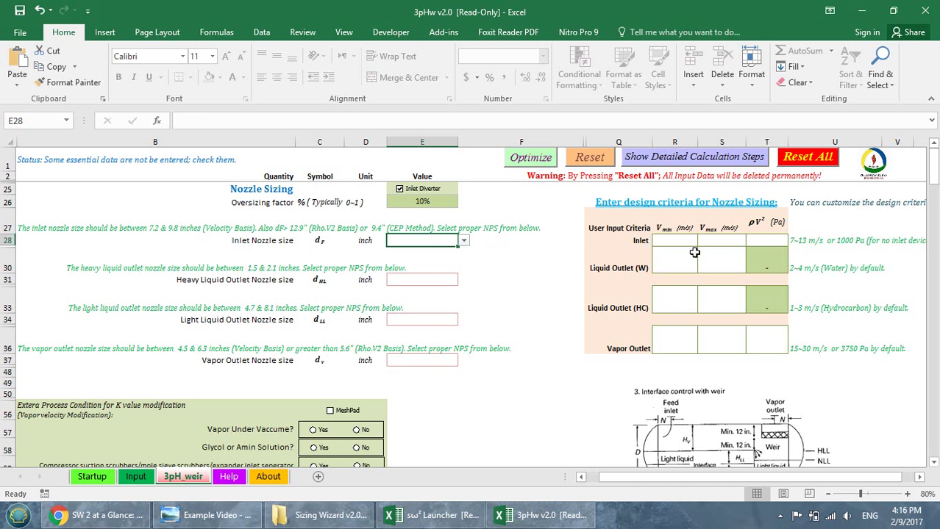
mouse_move(834, 247)
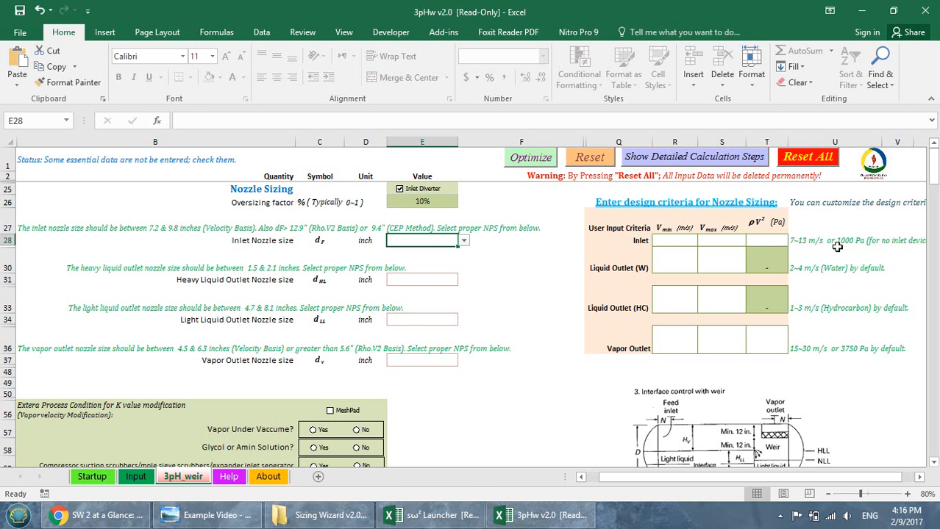
mouse_move(801, 248)
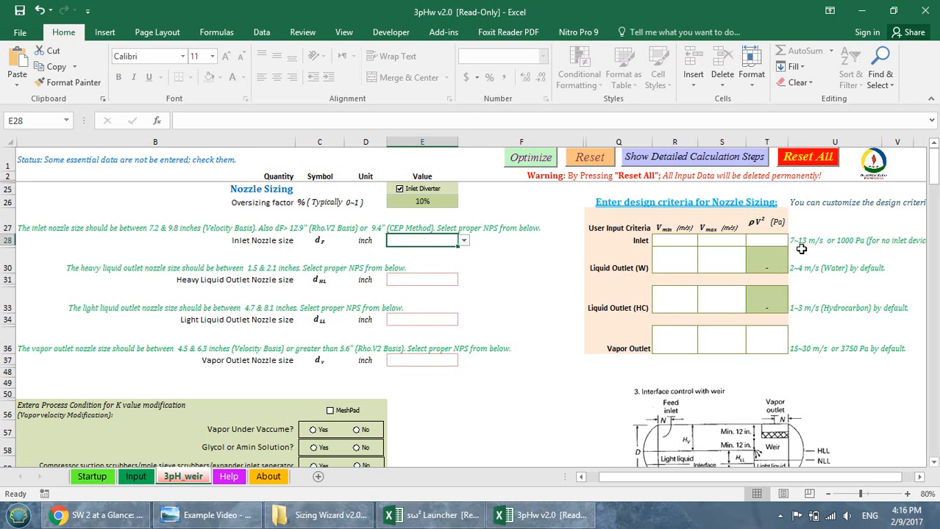
- Enter the inlet nozzle velocity criteria of 5 m/s minimum and 15 m/s maximum
click(673, 241)
text(5)
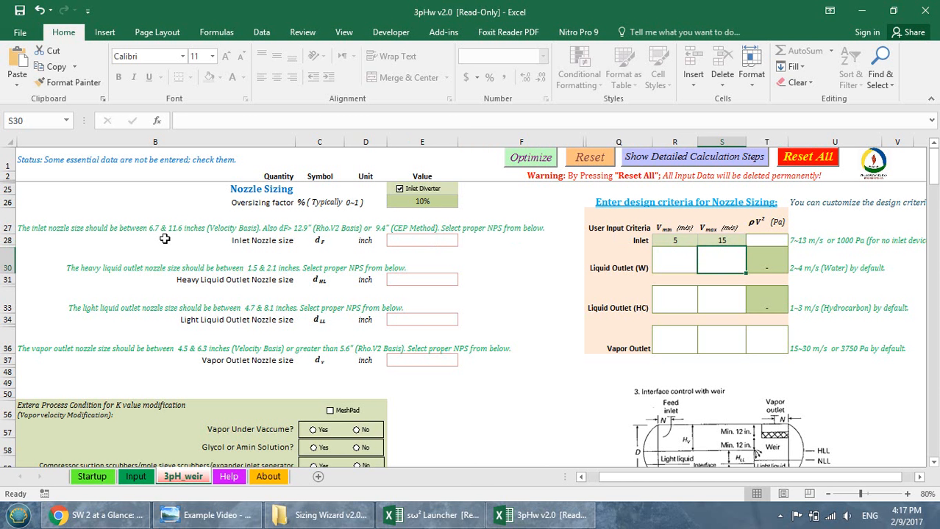
mouse_move(285, 247)
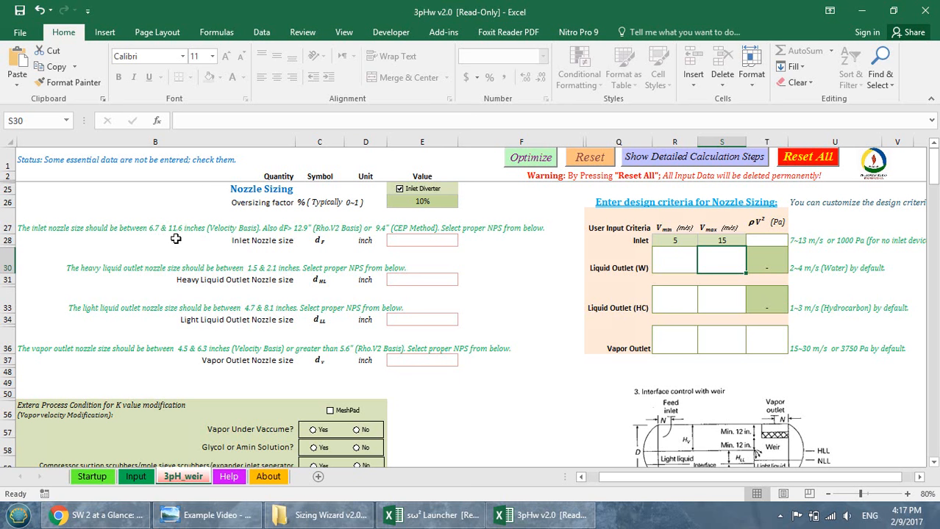
- Try 3 and 16 inch inlet nozzles, then settle on 10 inches for about 6.7 m/s velocity
click(422, 241)
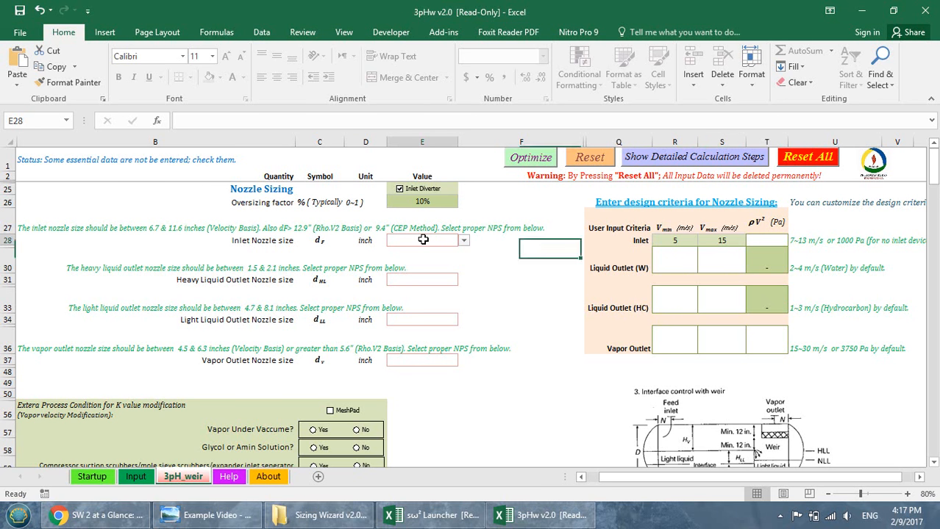
click(464, 242)
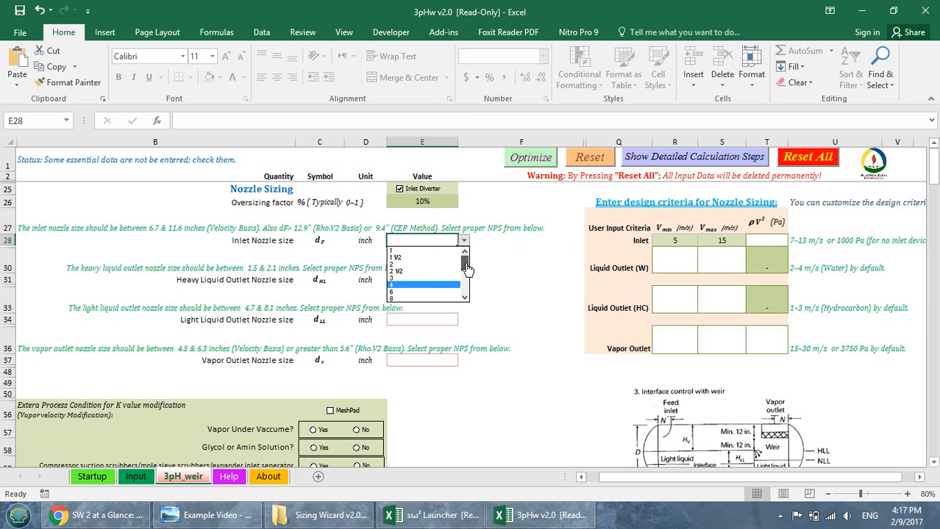
scroll(down, 3)
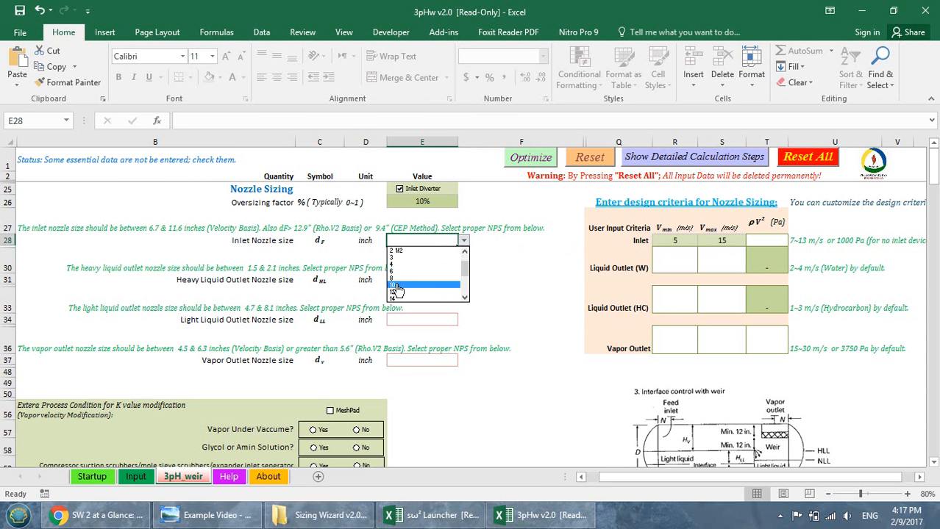
click(422, 285)
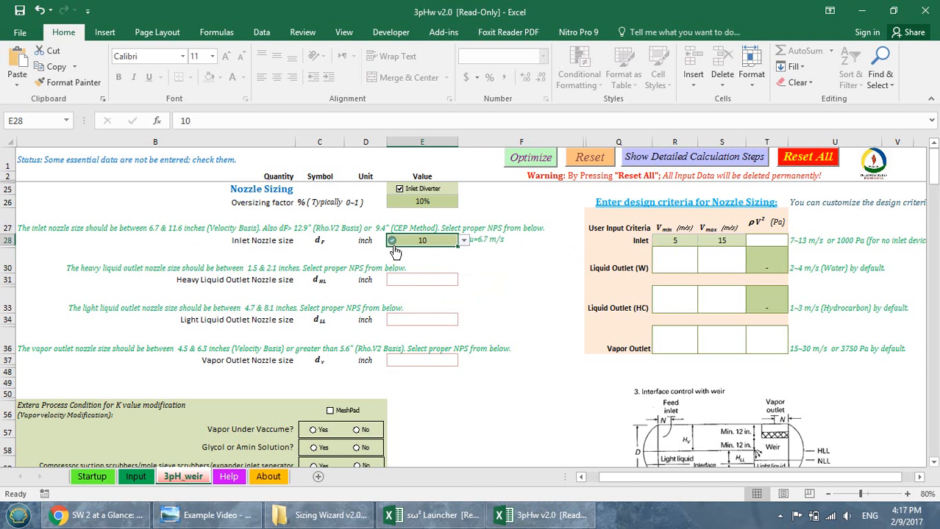
mouse_move(475, 247)
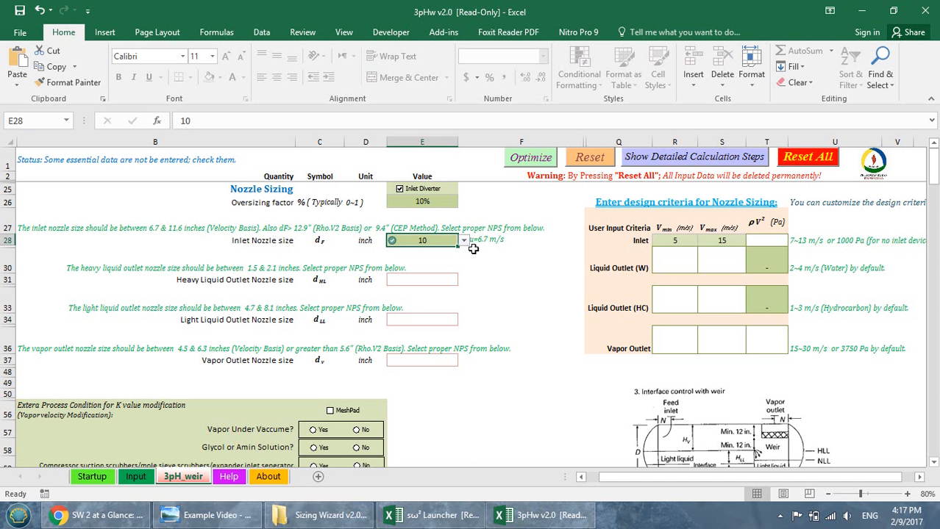
click(464, 241)
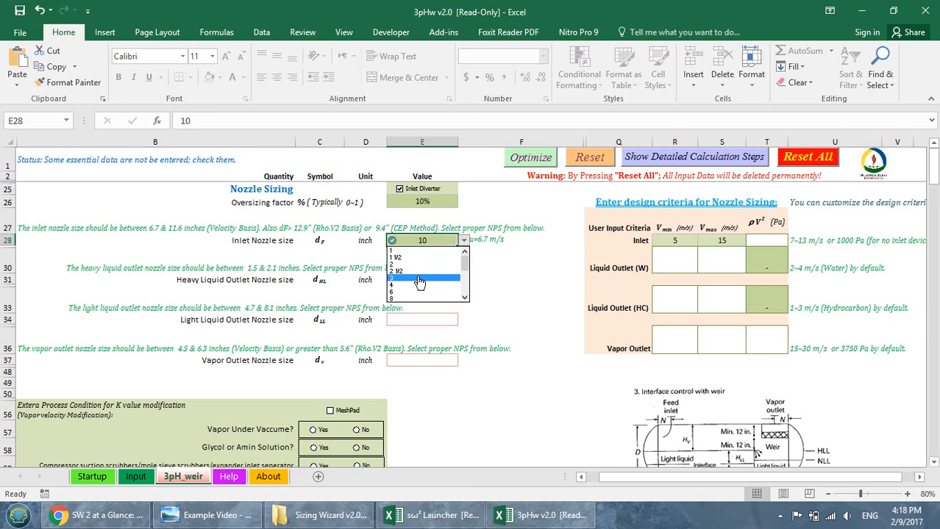
click(421, 280)
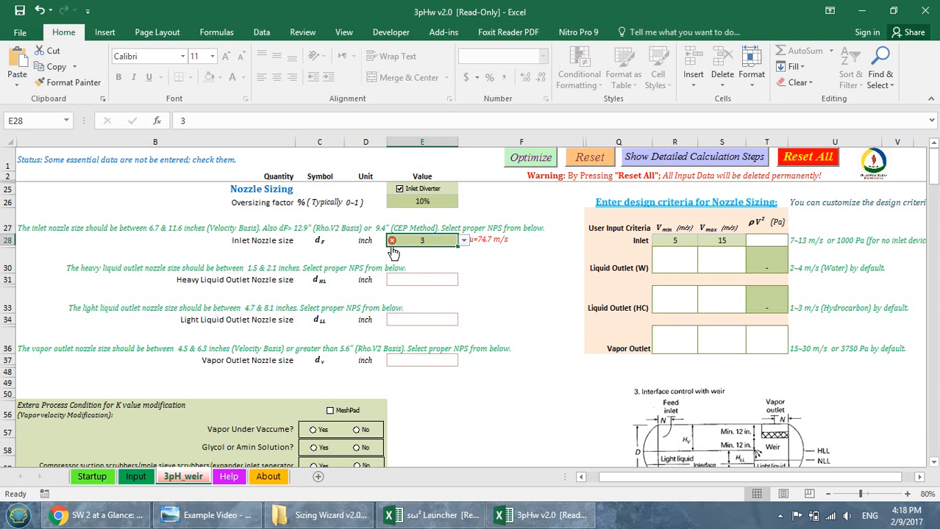
mouse_move(479, 247)
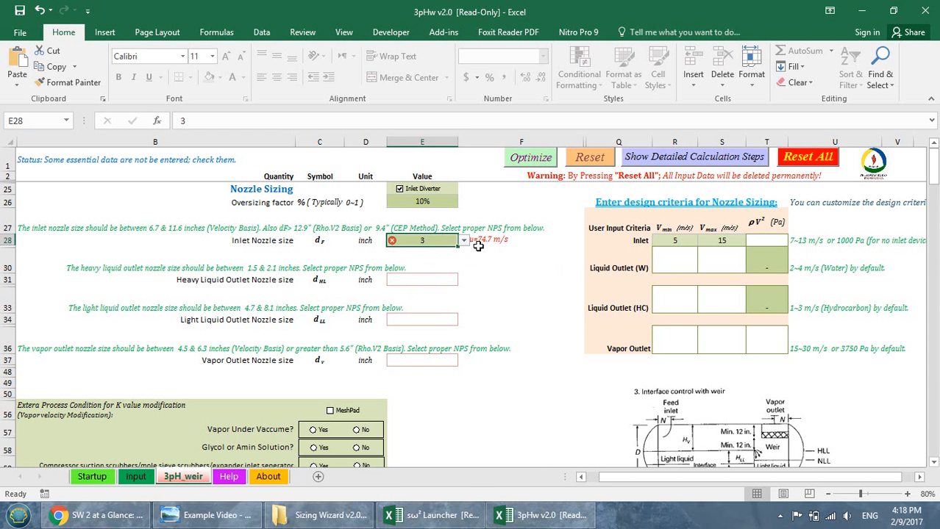
mouse_move(453, 247)
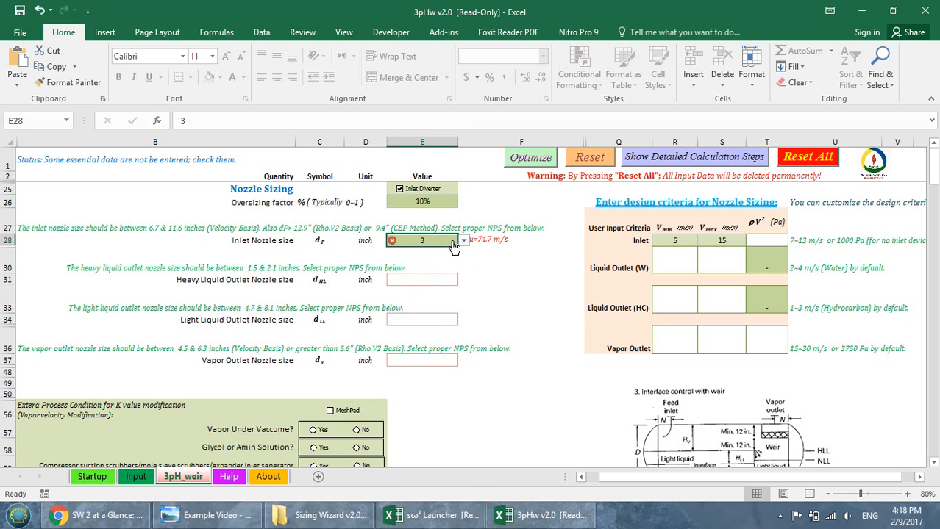
click(463, 241)
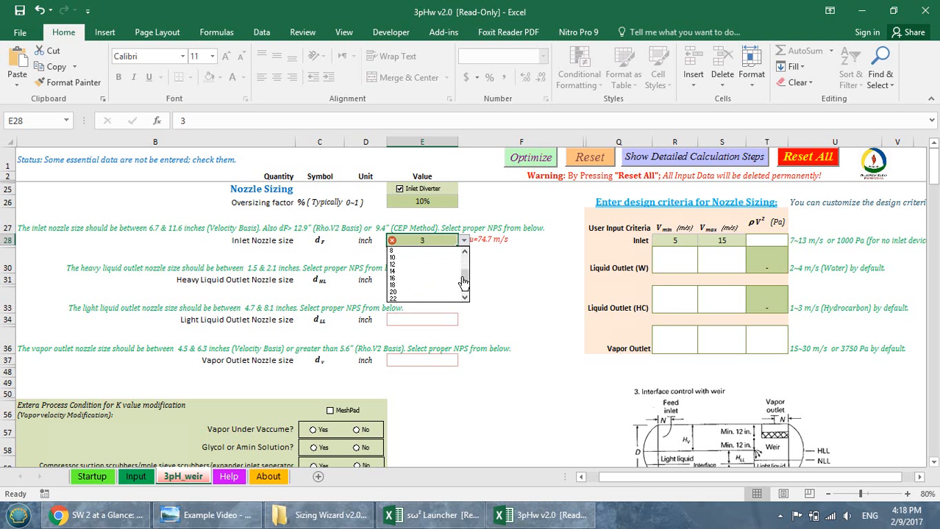
click(393, 278)
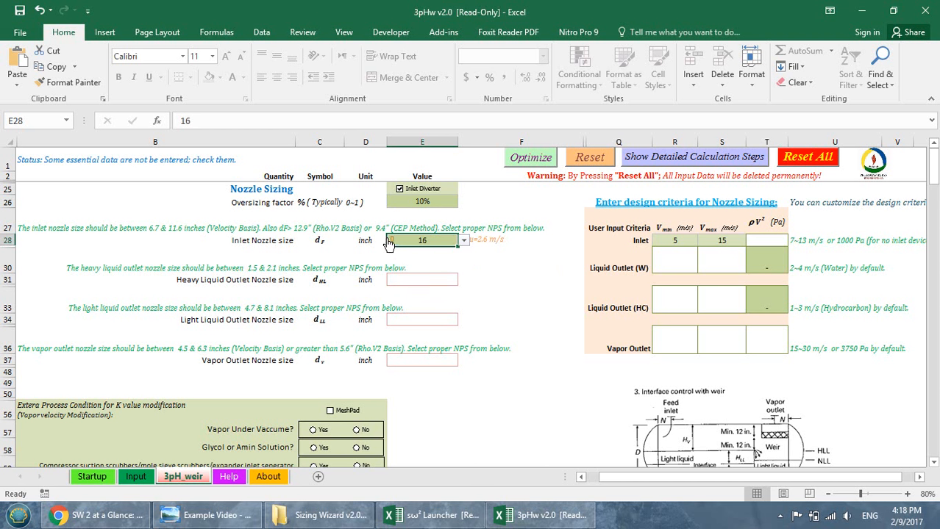
mouse_move(453, 253)
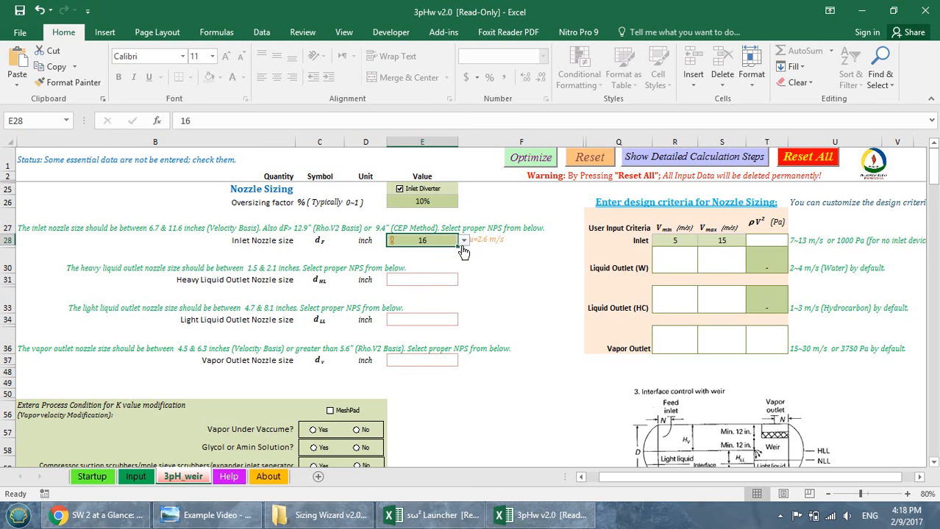
click(463, 241)
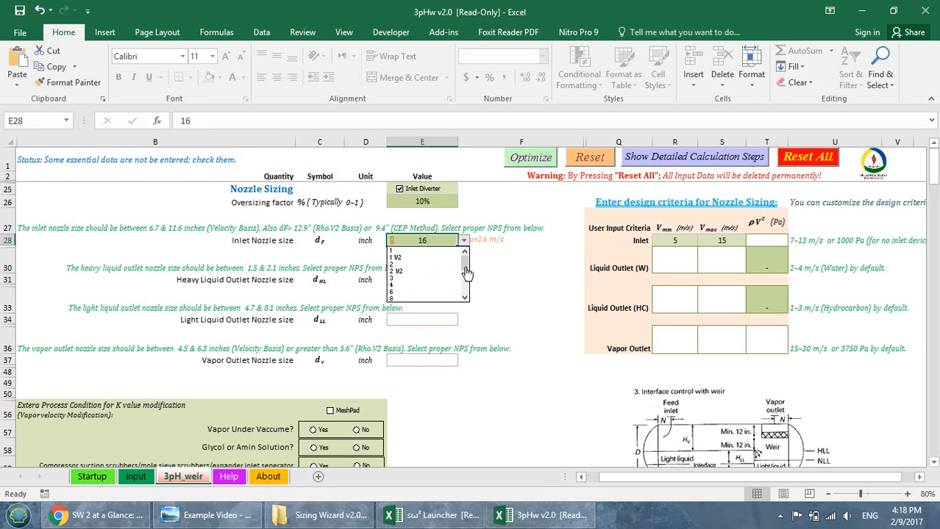
scroll(down, 3)
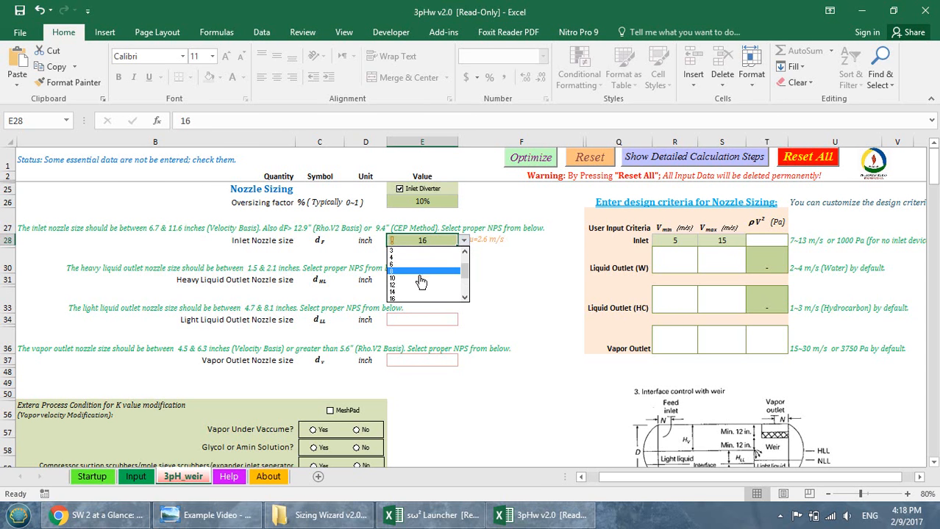
click(419, 280)
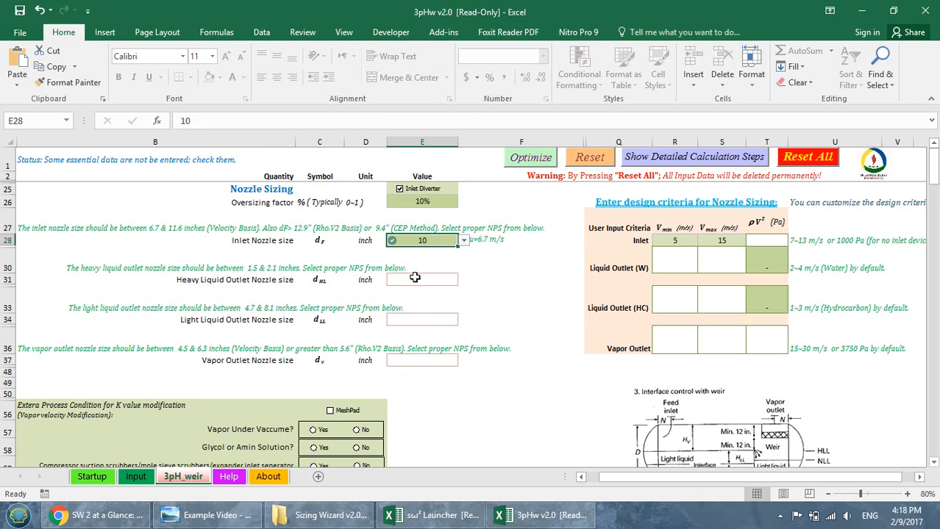
- Set the heavy liquid outlet nozzle to 2 inches and the light liquid outlet to 8 inches
click(421, 279)
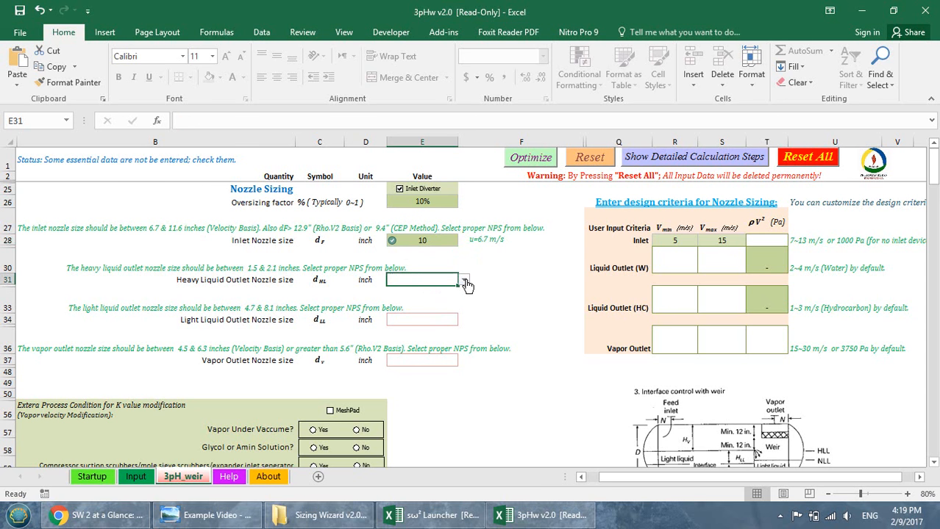
click(465, 280)
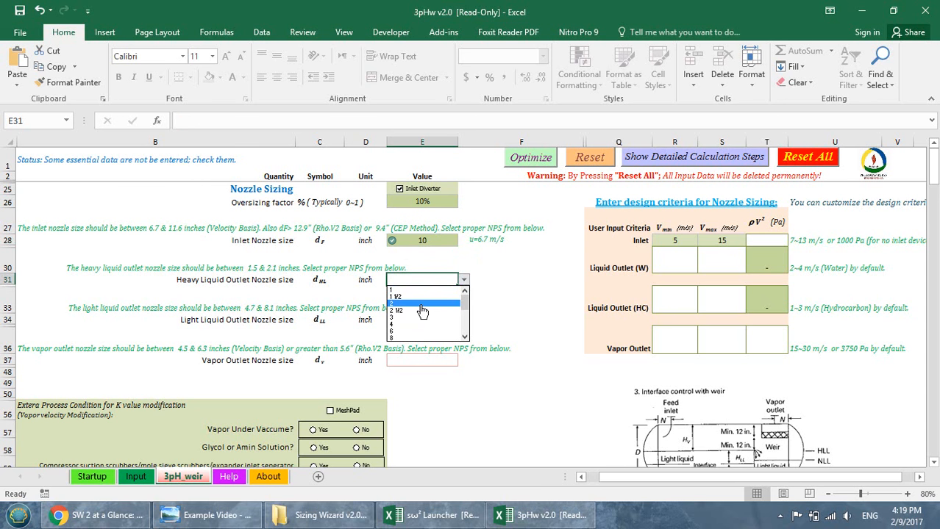
click(420, 309)
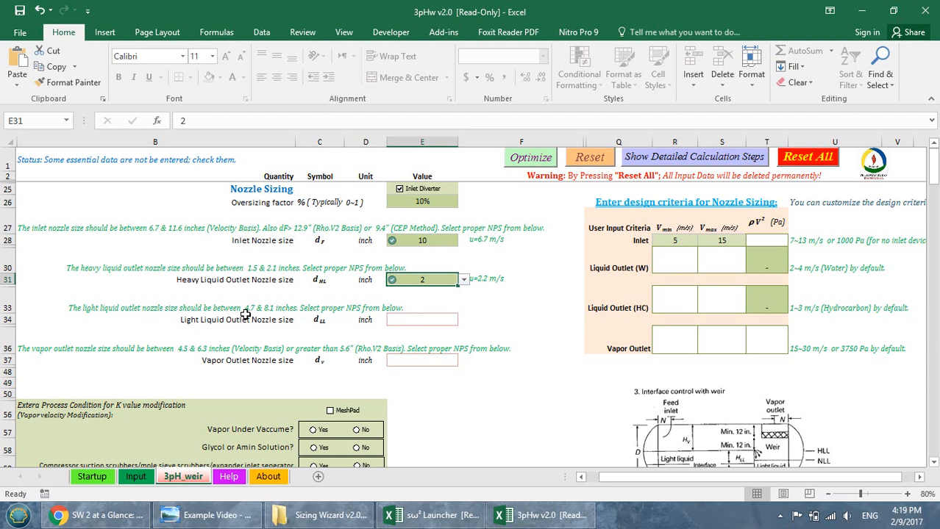
mouse_move(277, 315)
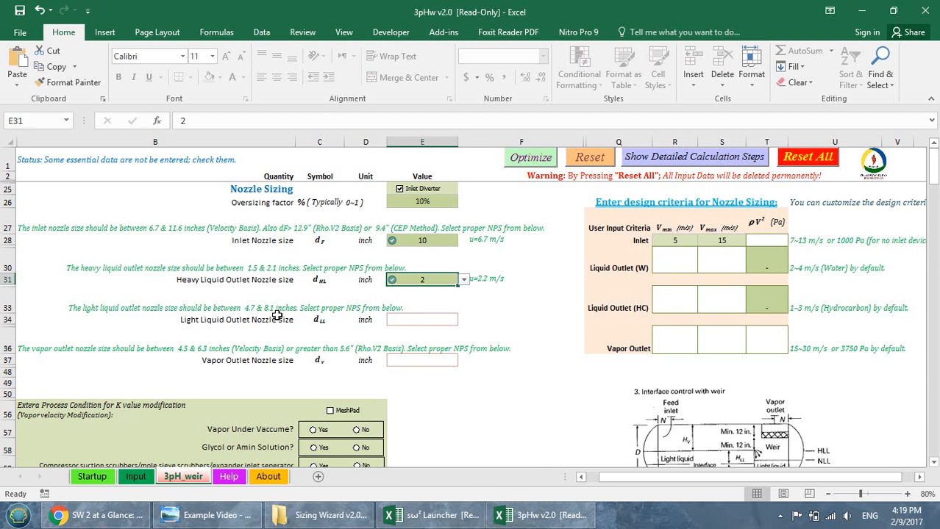
click(421, 319)
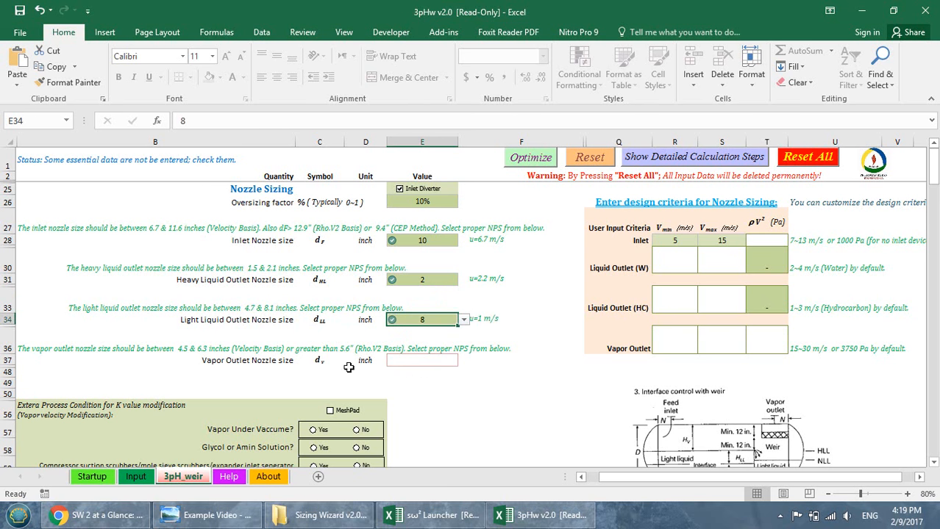
mouse_move(197, 362)
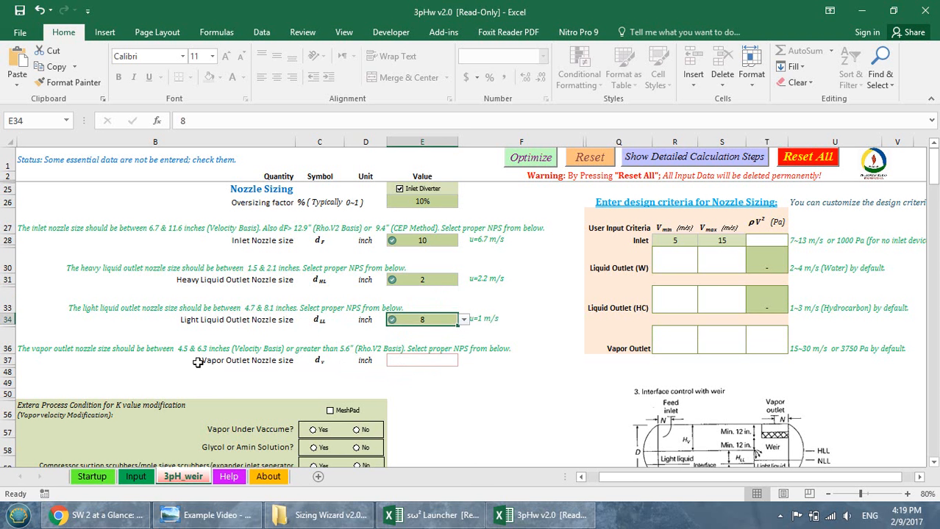
- Set the vapor outlet nozzle to 6 inches and tick the MeshPad K-value condition
click(421, 358)
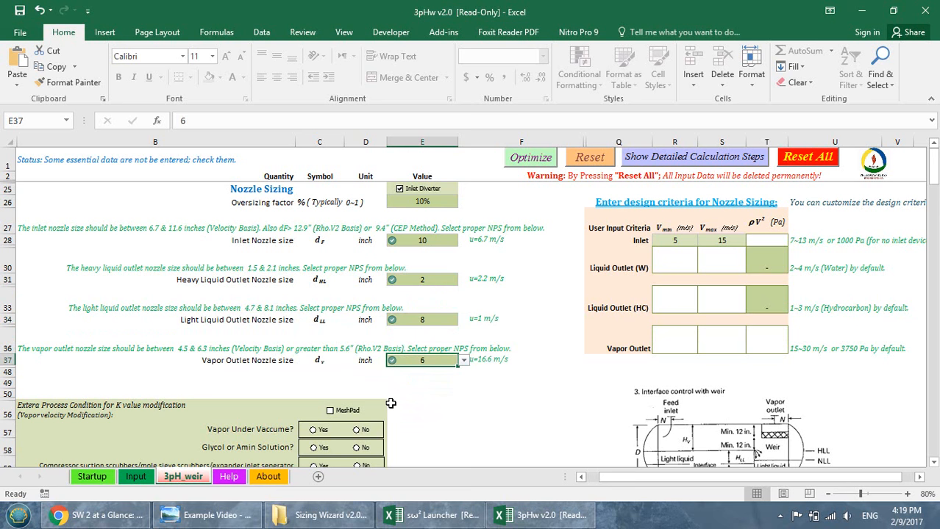
scroll(down, 3)
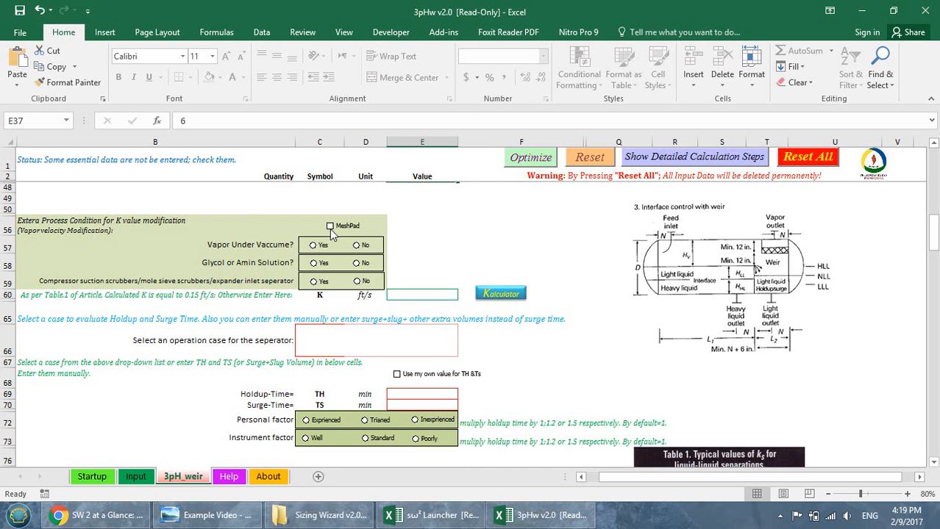
mouse_move(335, 233)
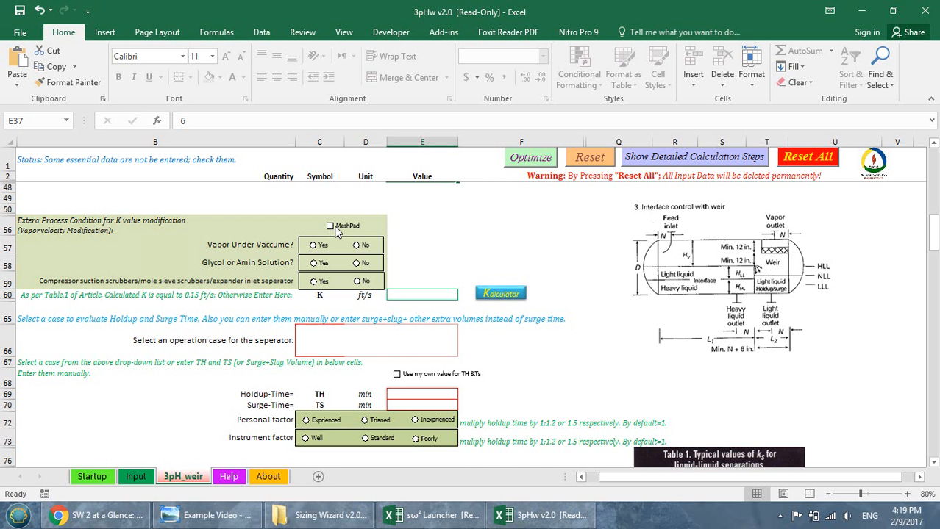
click(329, 226)
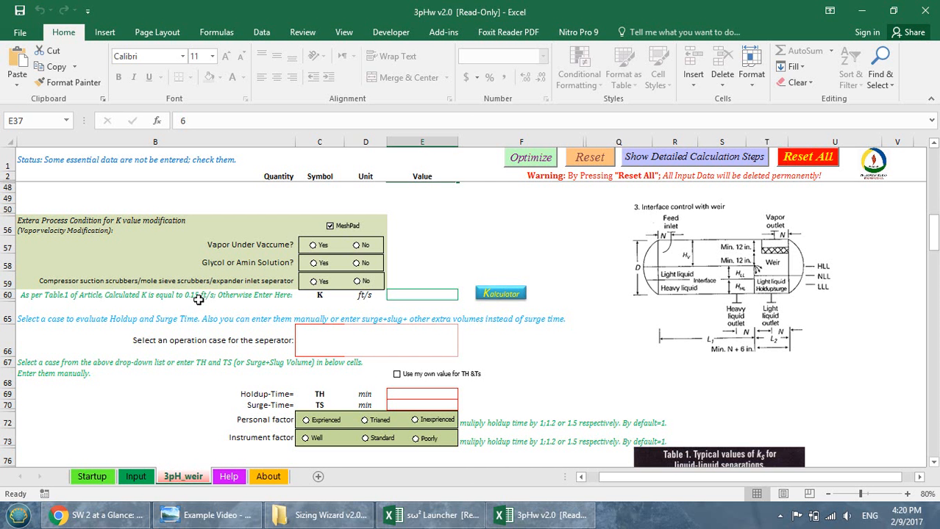
mouse_move(195, 300)
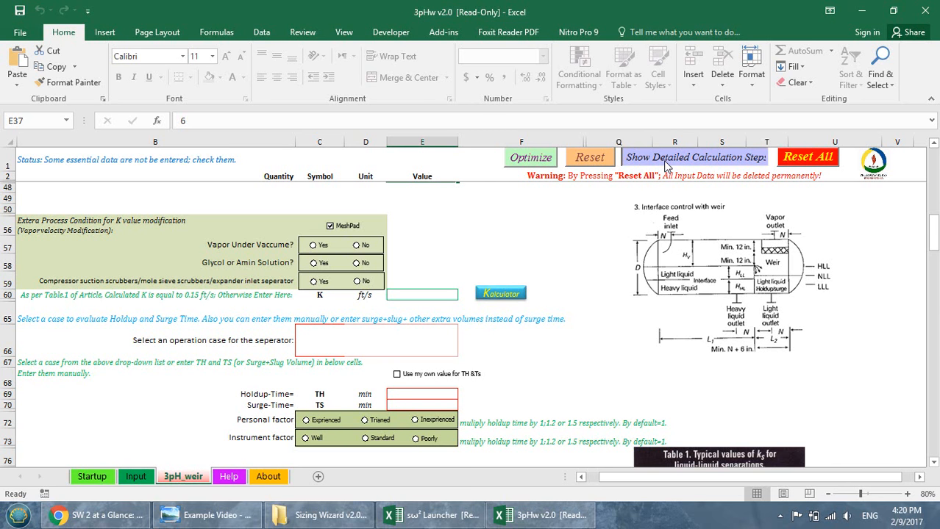
click(694, 156)
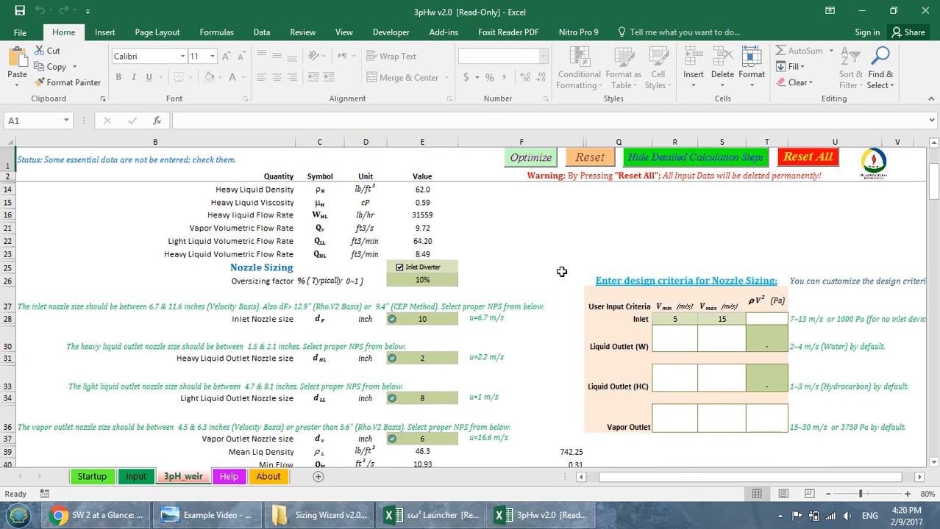
scroll(down, 3)
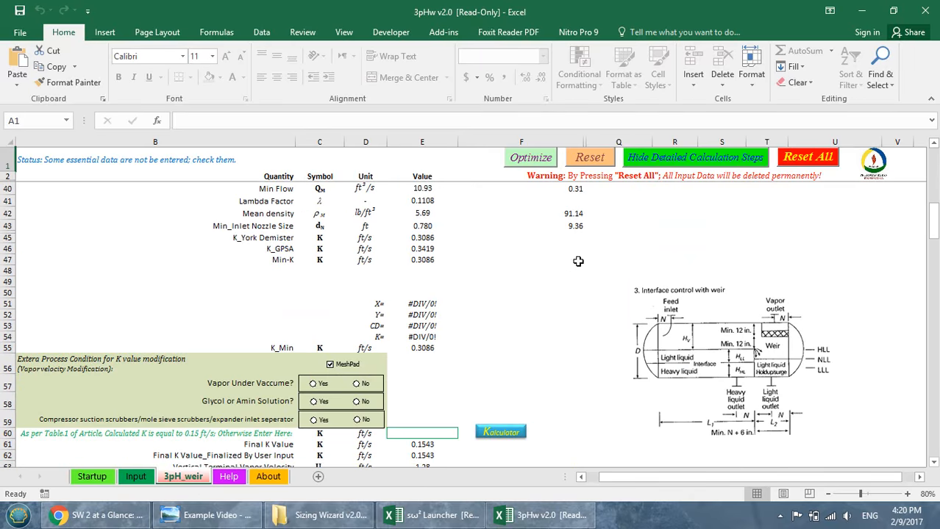
mouse_move(640, 188)
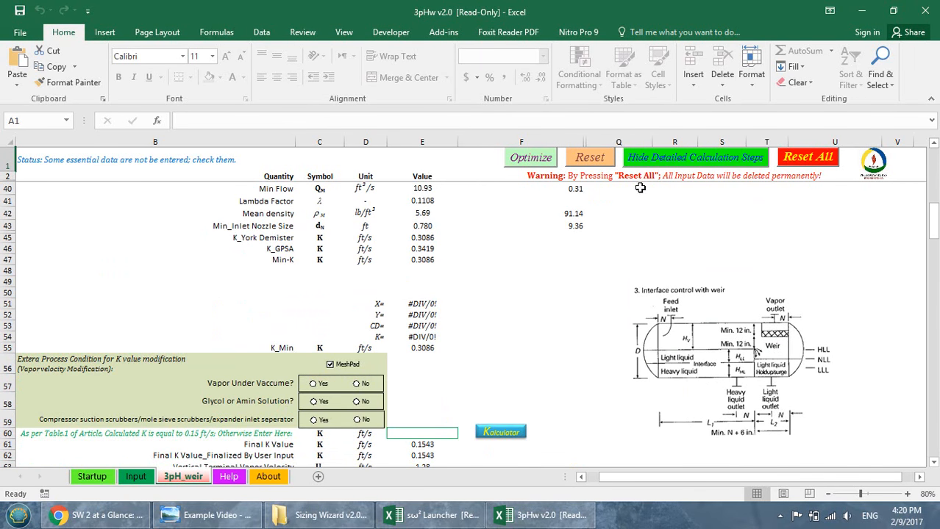
click(694, 156)
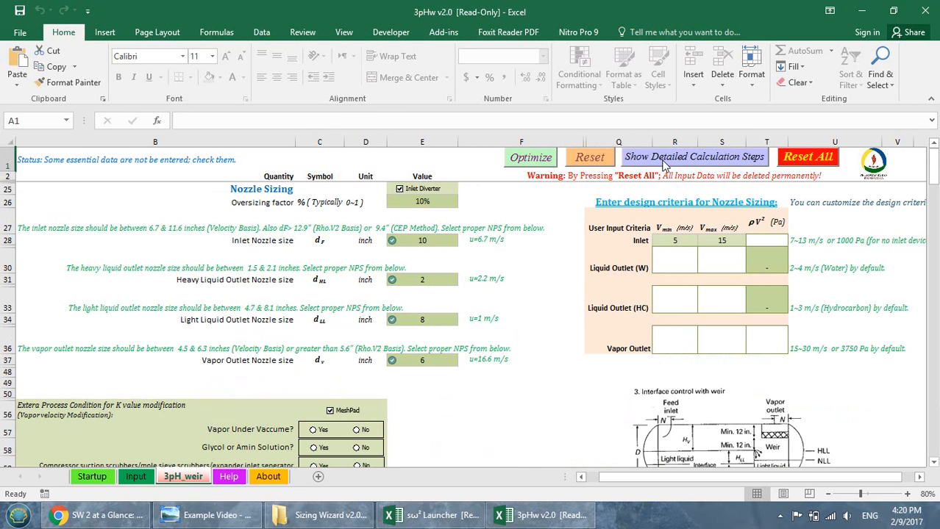
scroll(down, 3)
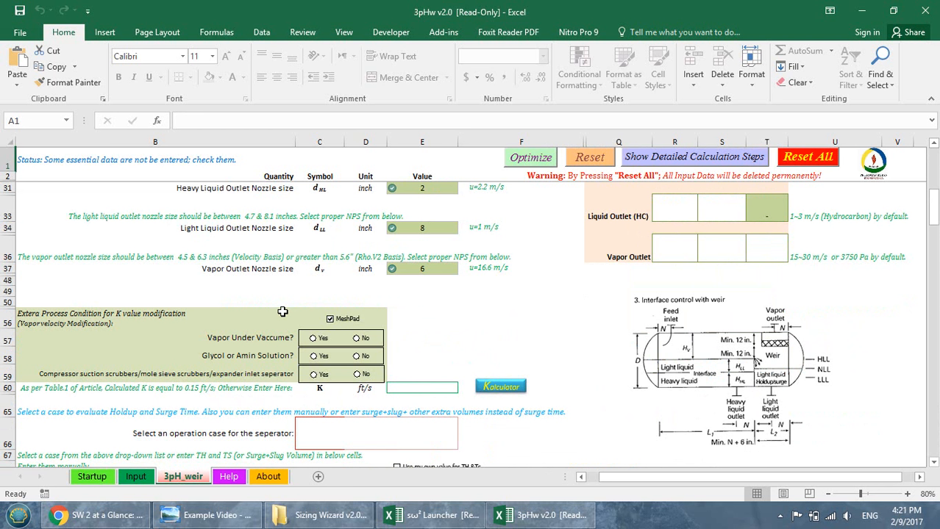
mouse_move(300, 322)
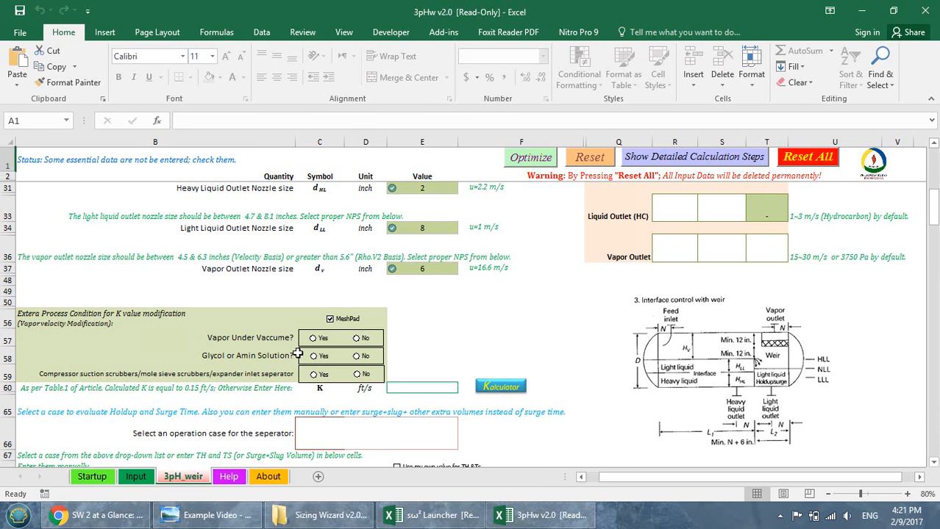
mouse_move(291, 354)
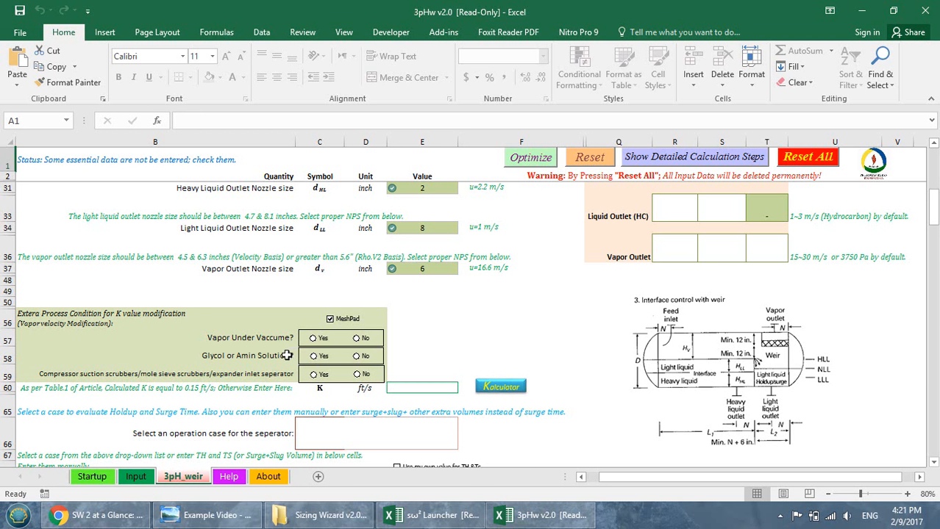
mouse_move(192, 397)
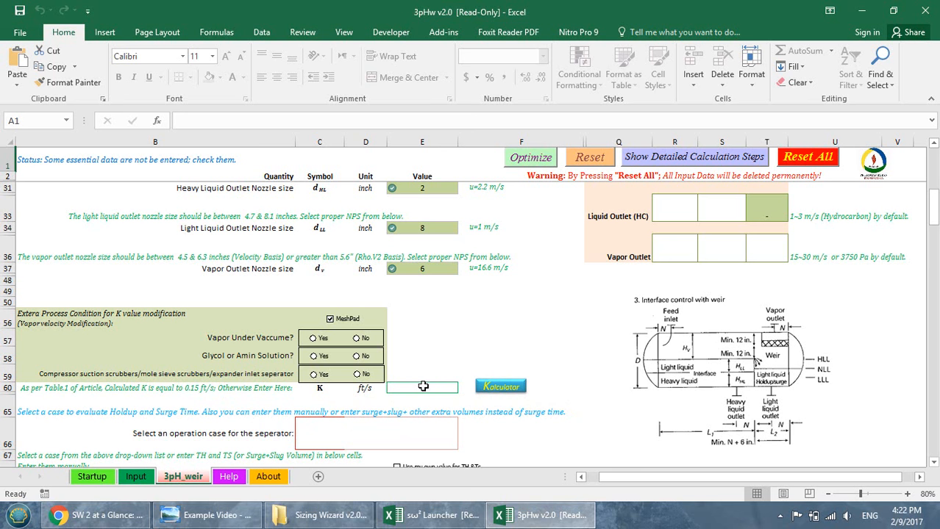
mouse_move(526, 394)
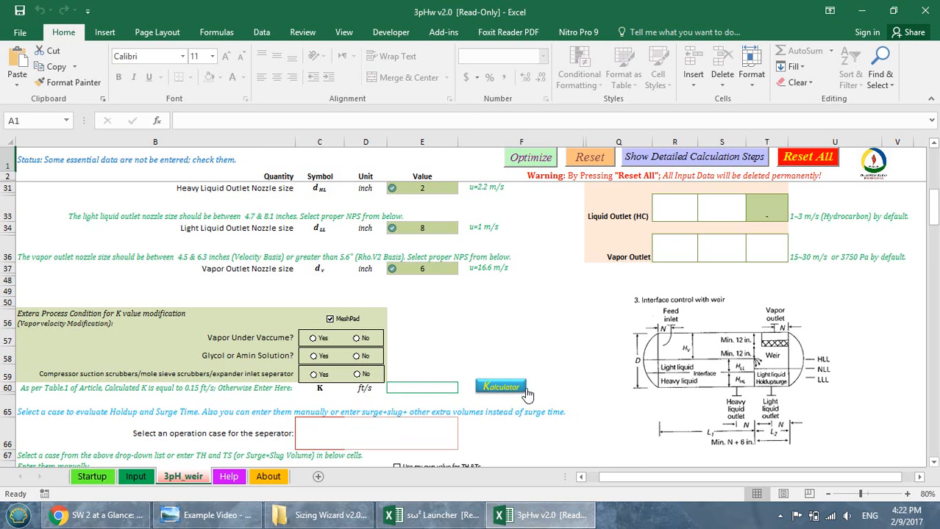
- Run the theoretical K calculator with 250-micron particles and 0.012 cP vapor viscosity, dismissing its caution
click(500, 385)
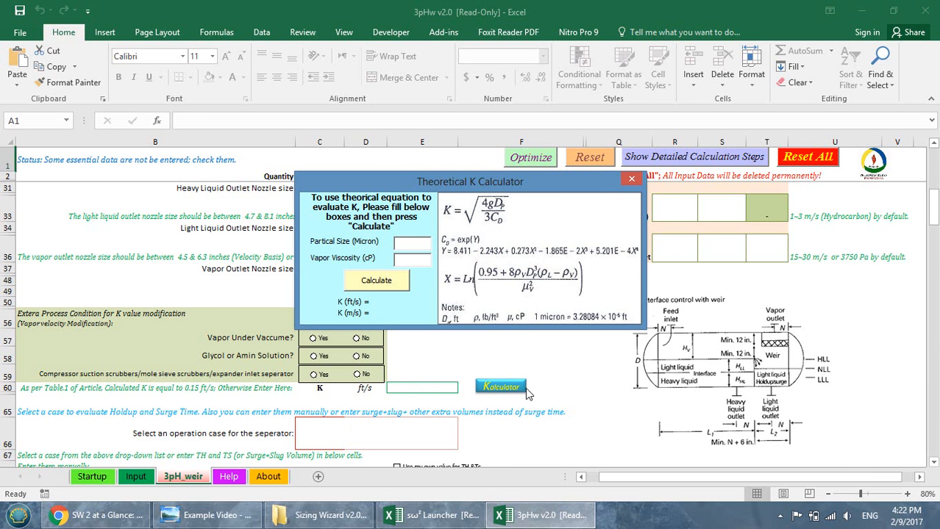
click(412, 241)
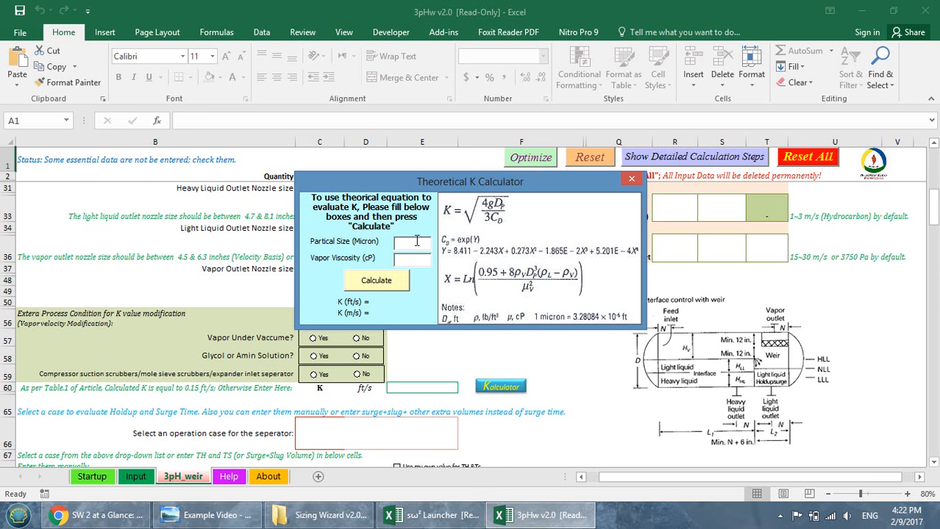
text(25)
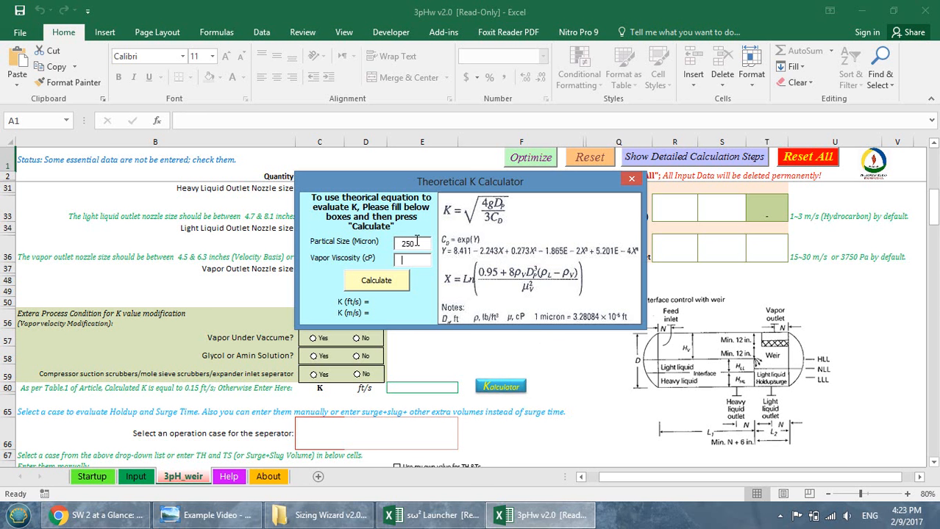
text(0.012)
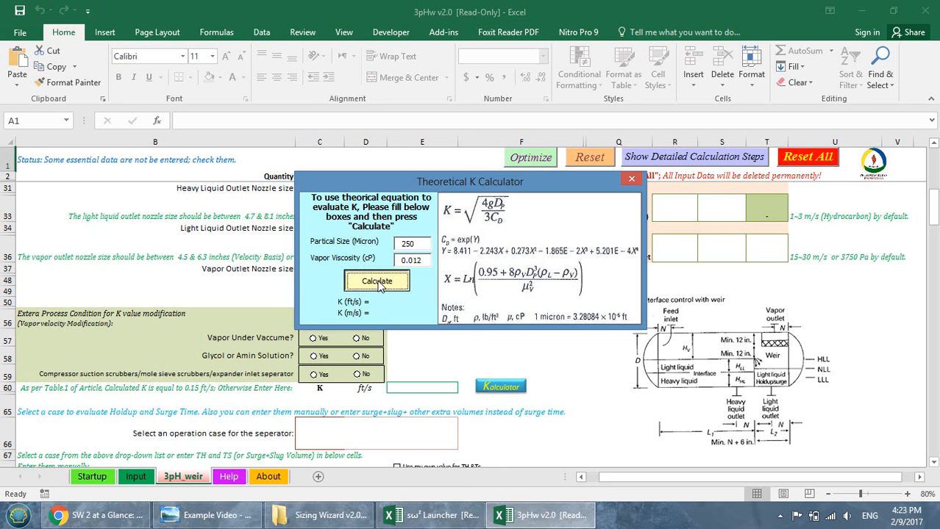
click(377, 281)
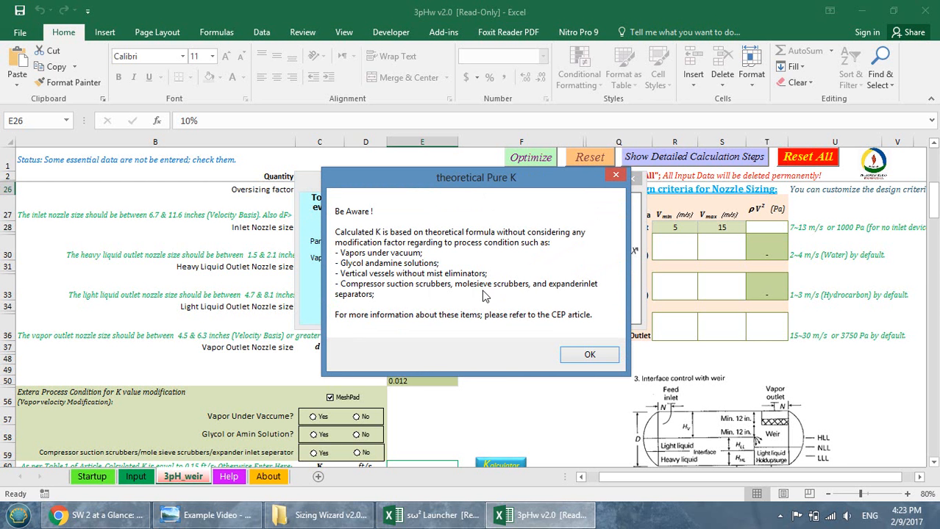
mouse_move(547, 347)
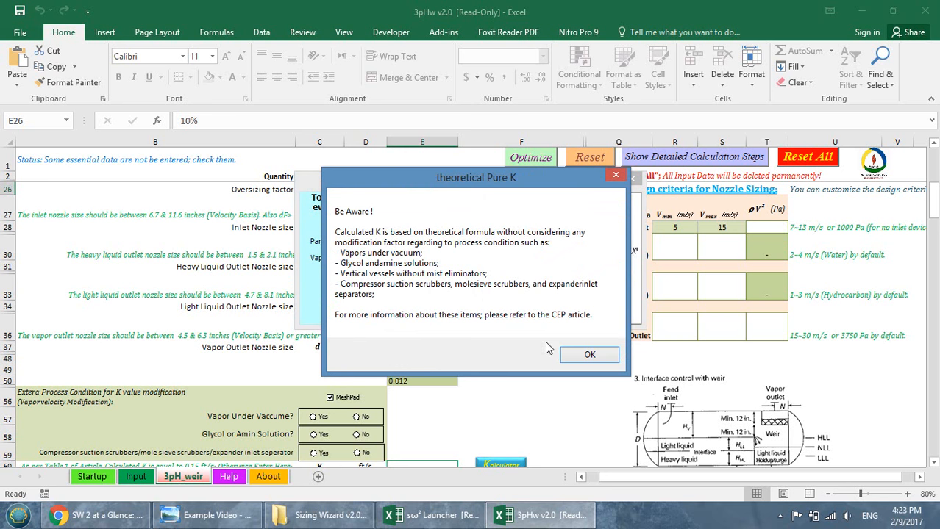
click(589, 354)
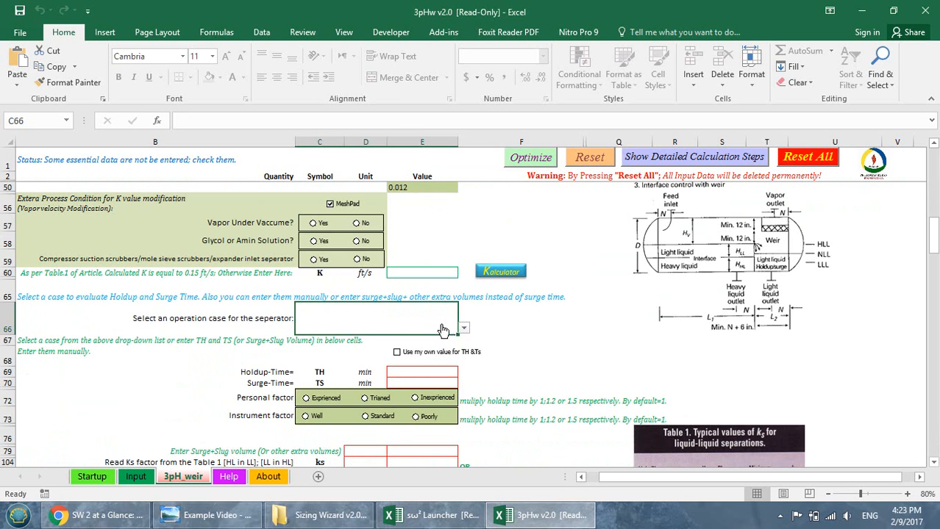
mouse_move(468, 329)
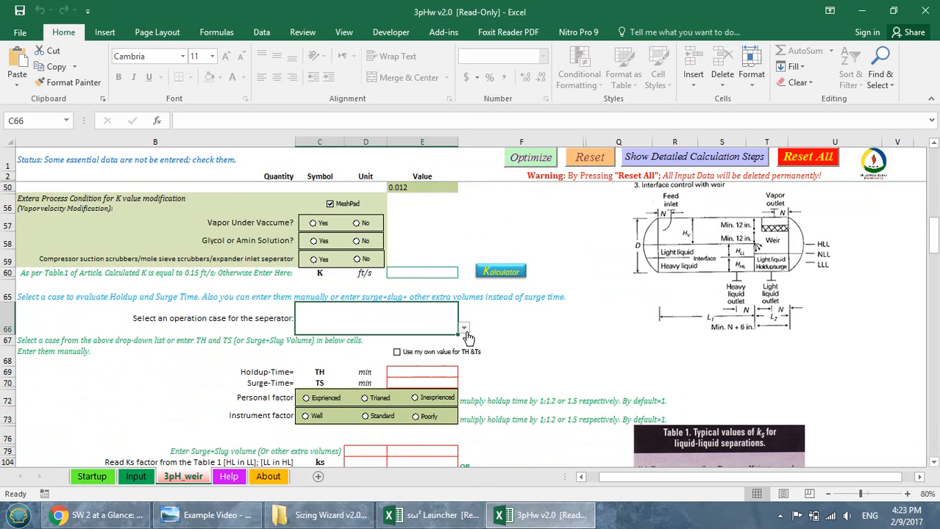
- Choose the A. Unit Feed Drum operation case and opt to supply own hold-up and surge times
click(464, 328)
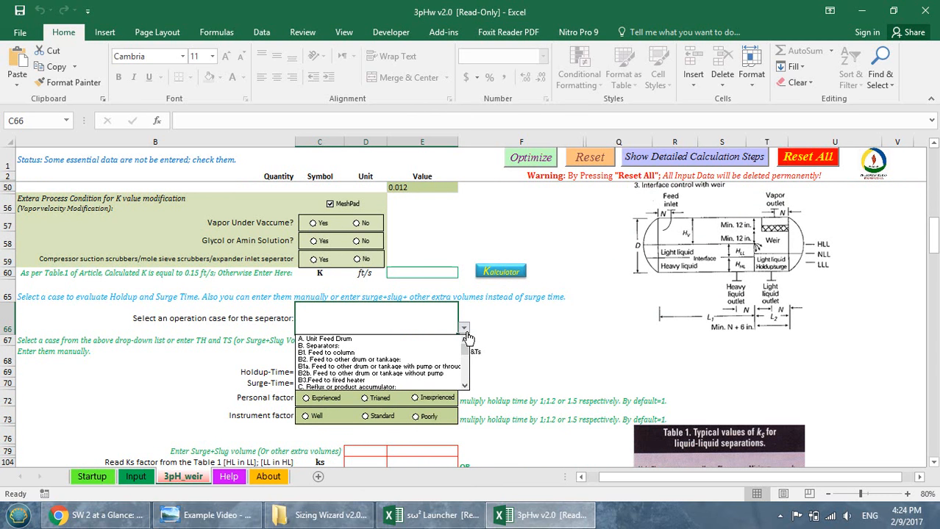
mouse_move(338, 338)
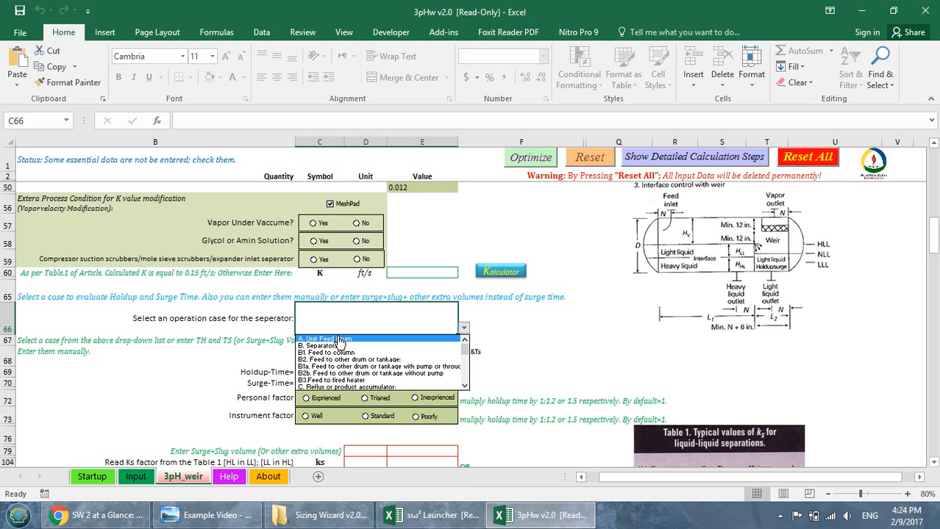
click(326, 338)
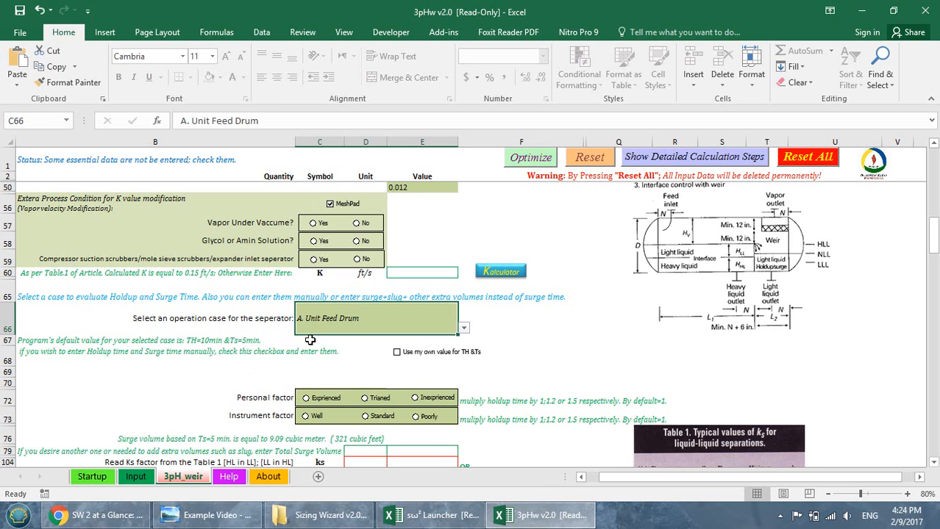
mouse_move(248, 344)
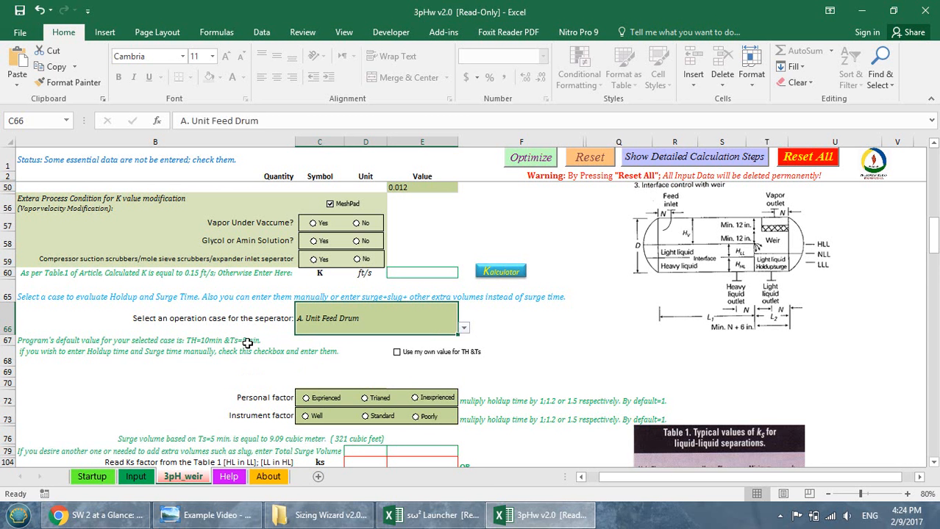
click(397, 353)
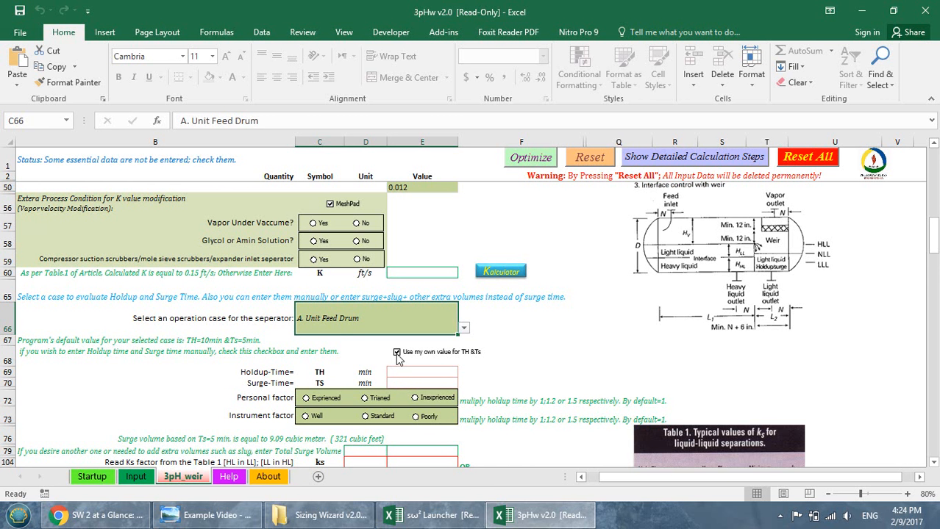
- Enter a surge time of 3 min and choose m3 as the extra surge volume unit
click(421, 373)
text(3)
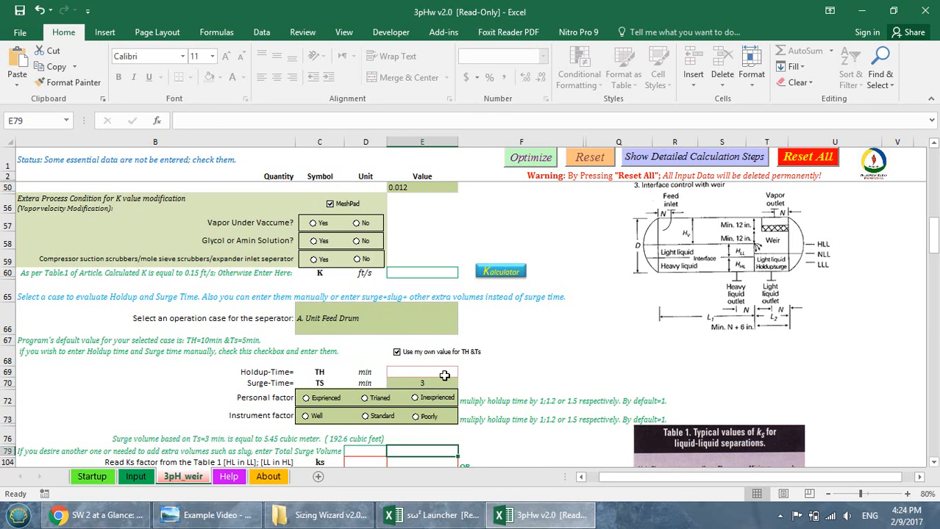
scroll(down, 3)
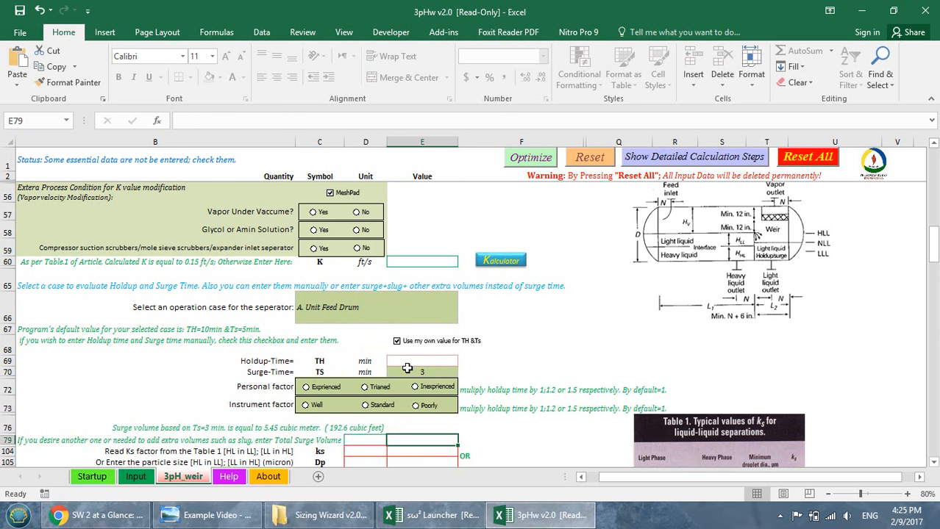
mouse_move(403, 394)
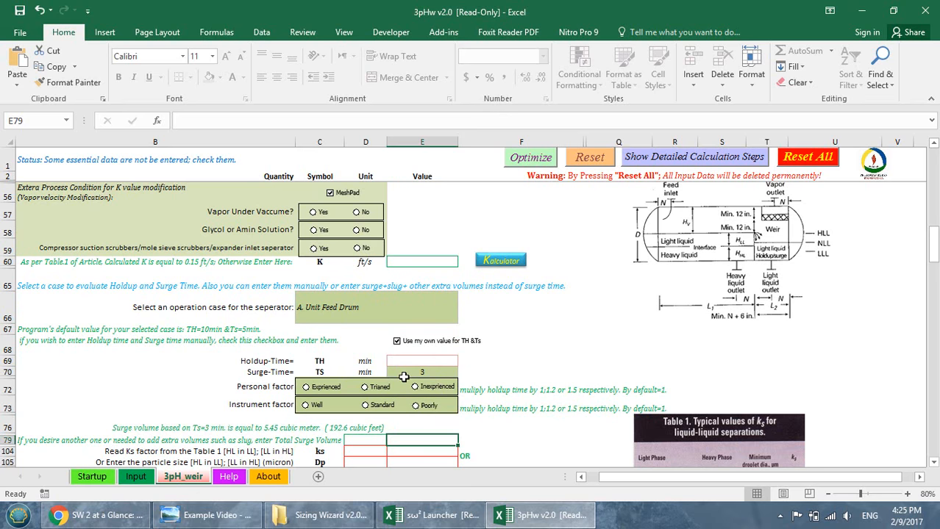
scroll(down, 3)
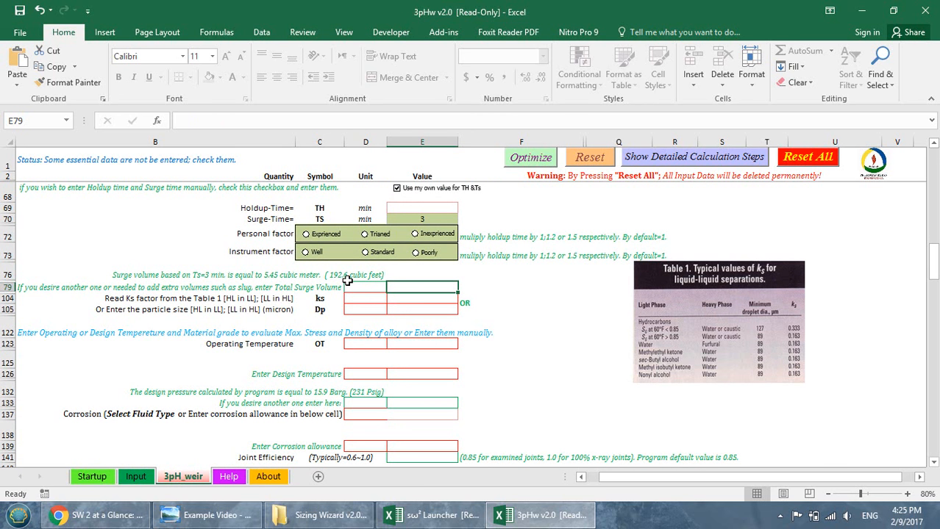
mouse_move(209, 286)
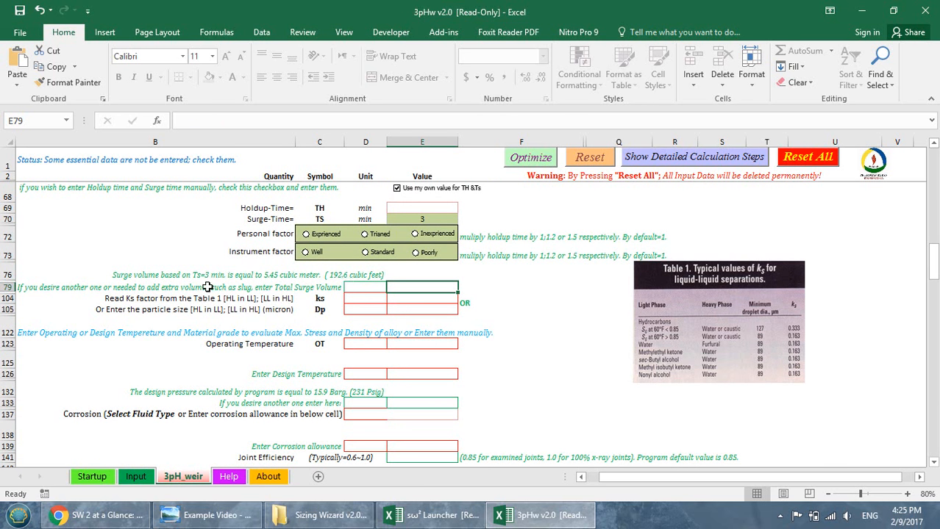
mouse_move(264, 282)
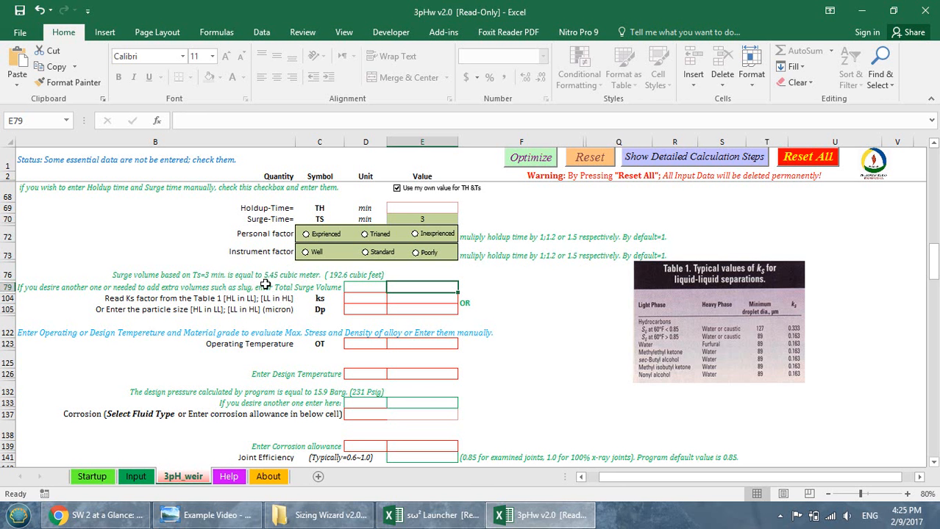
click(394, 288)
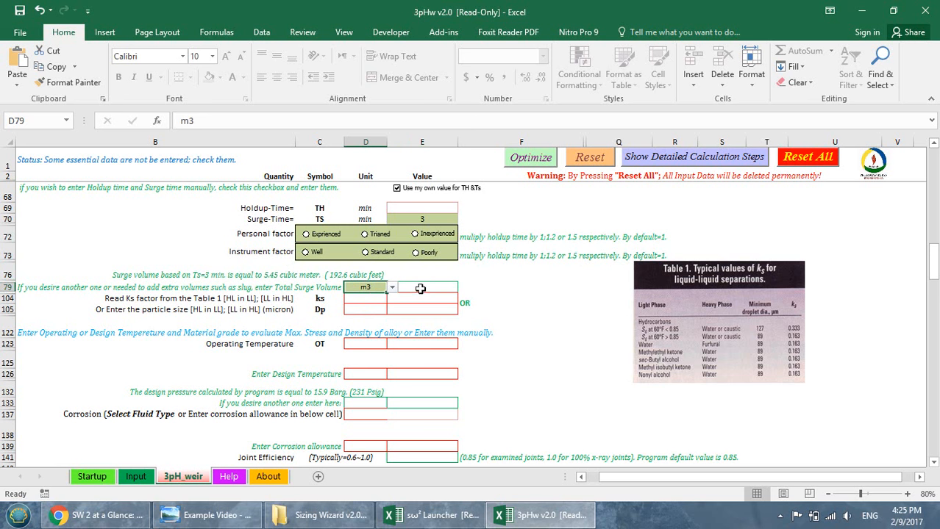
- Enter the total surge volume as =3+5.45, giving 8.45 m3, and view the example separator sketch
click(421, 287)
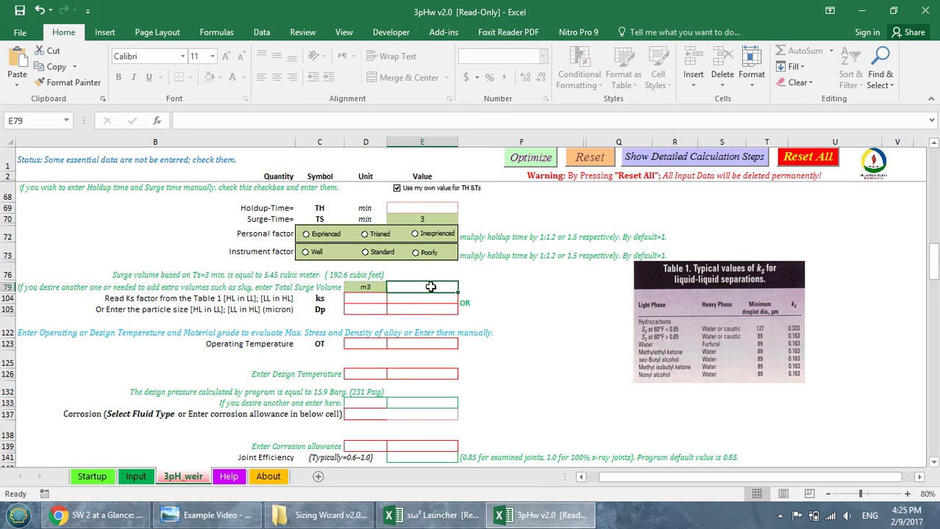
text(=3+)
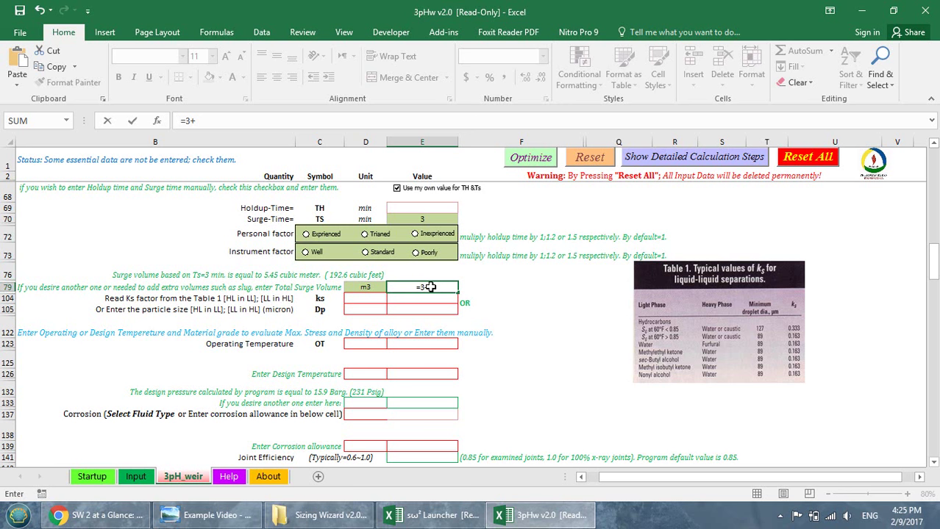
text(5.45)
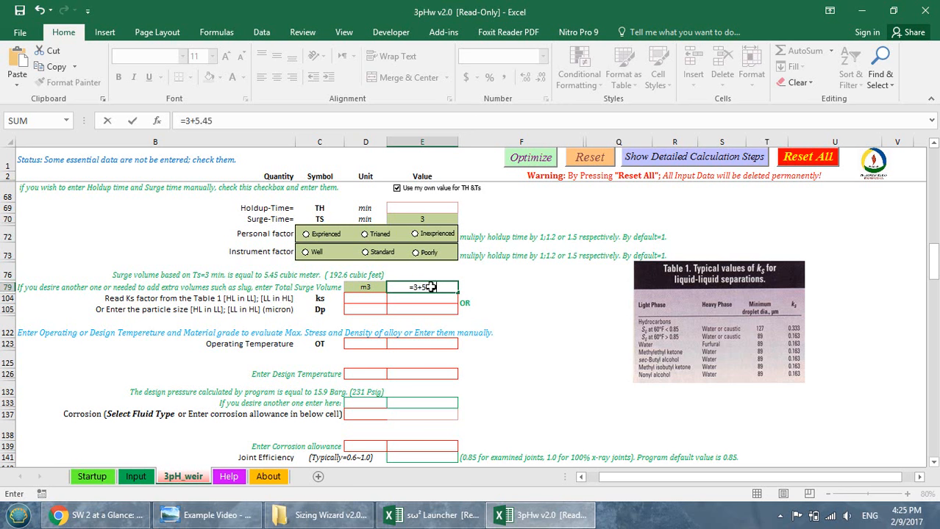
key(Return)
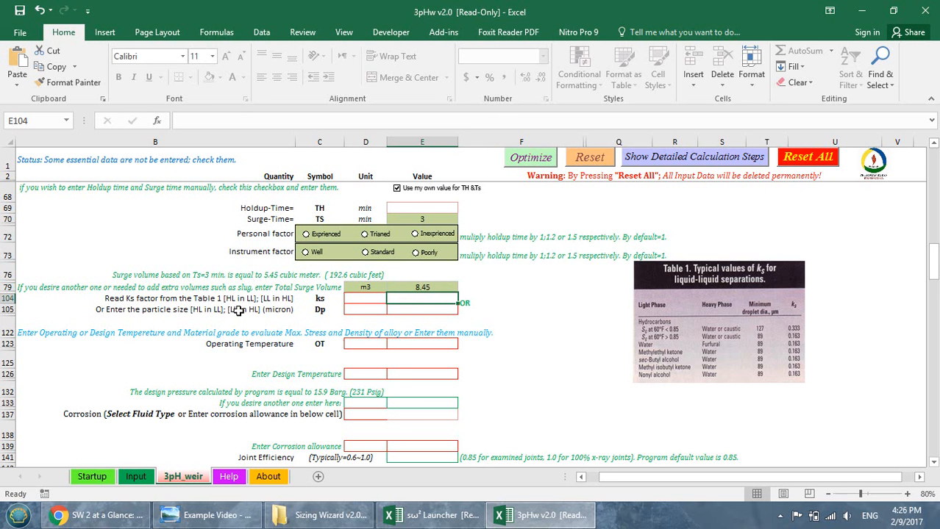
click(206, 514)
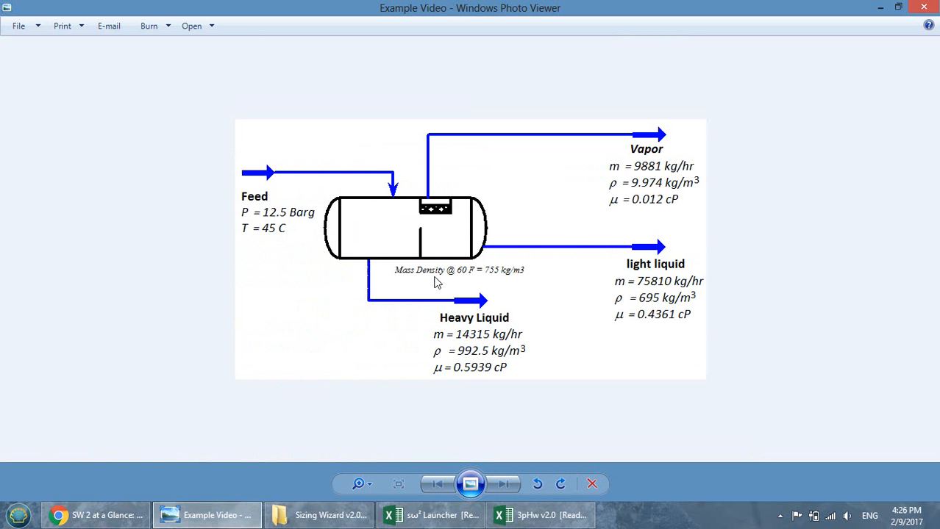
mouse_move(482, 283)
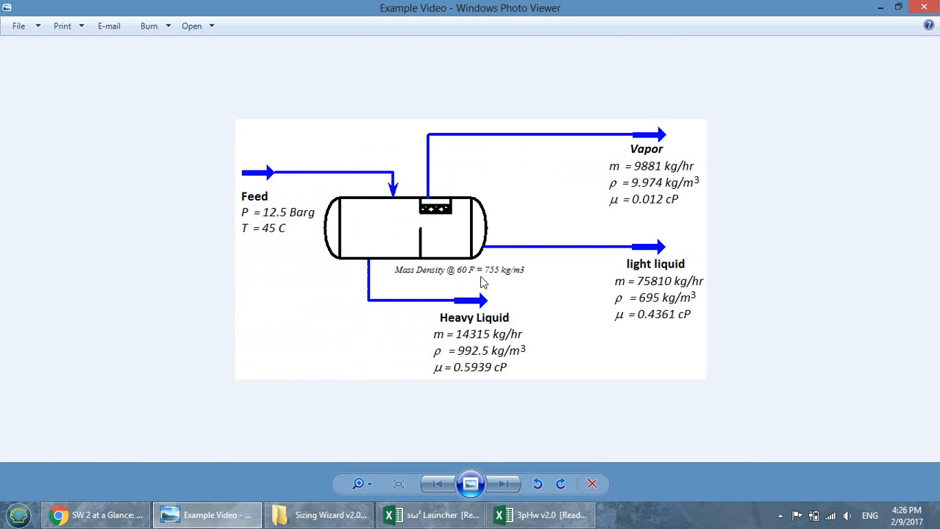
mouse_move(463, 411)
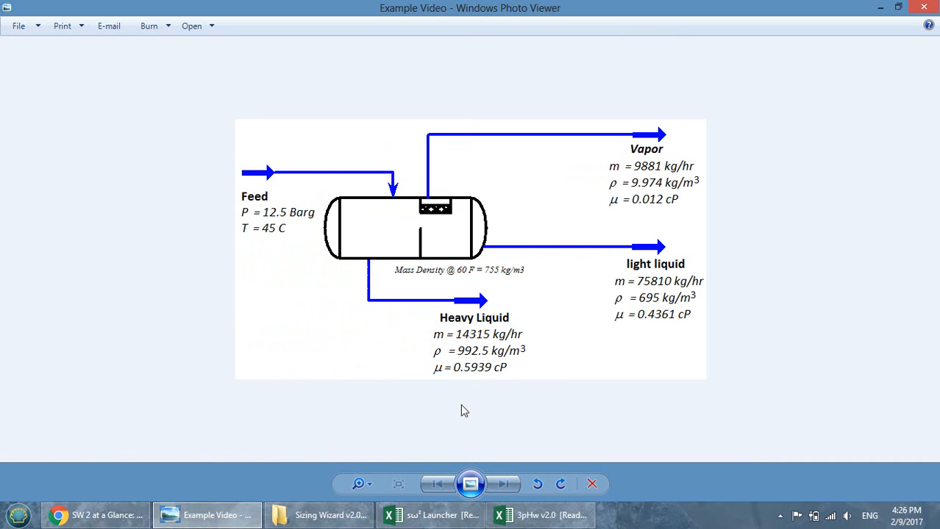
click(541, 515)
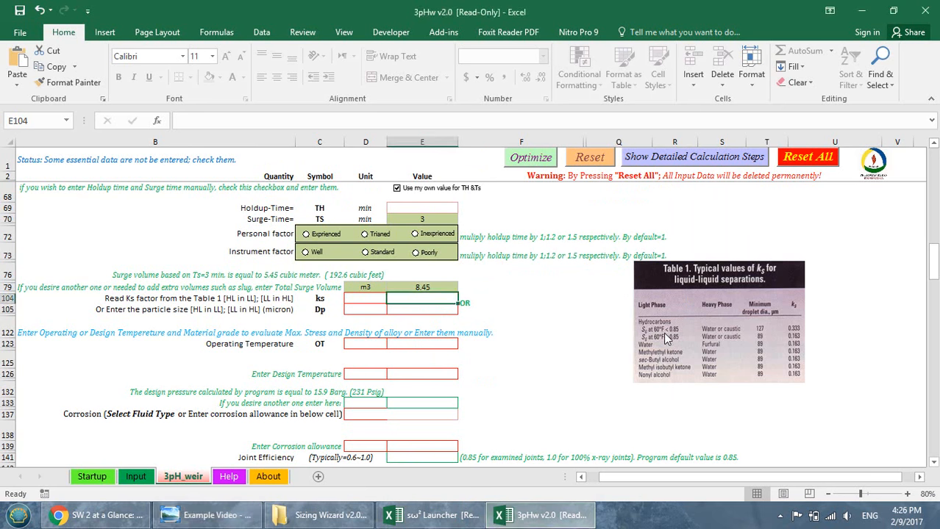
mouse_move(703, 335)
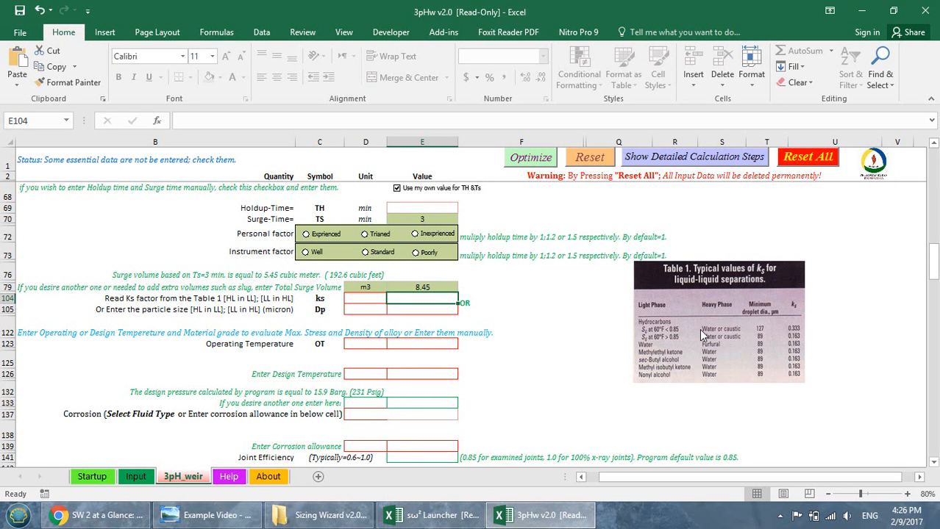
mouse_move(420, 328)
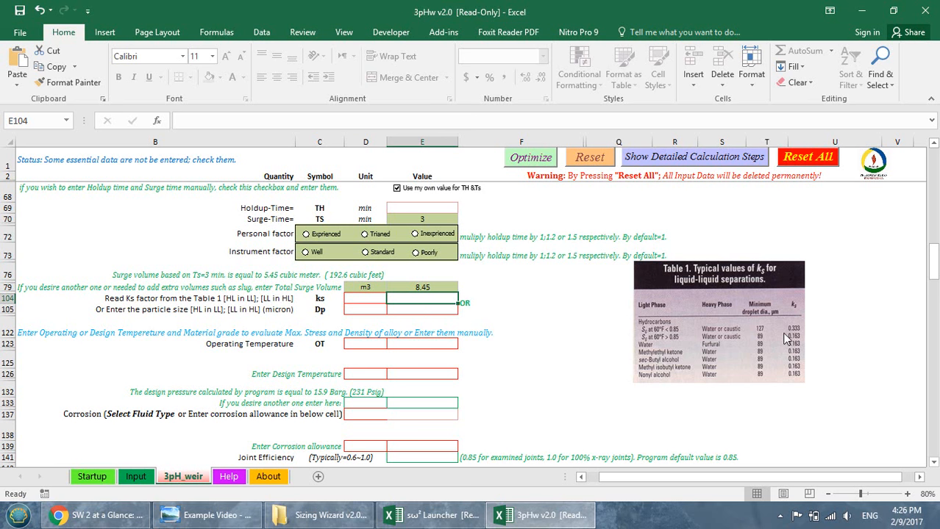
- Enter a Ks factor of 0.333 from the liquid-liquid separation table
click(365, 298)
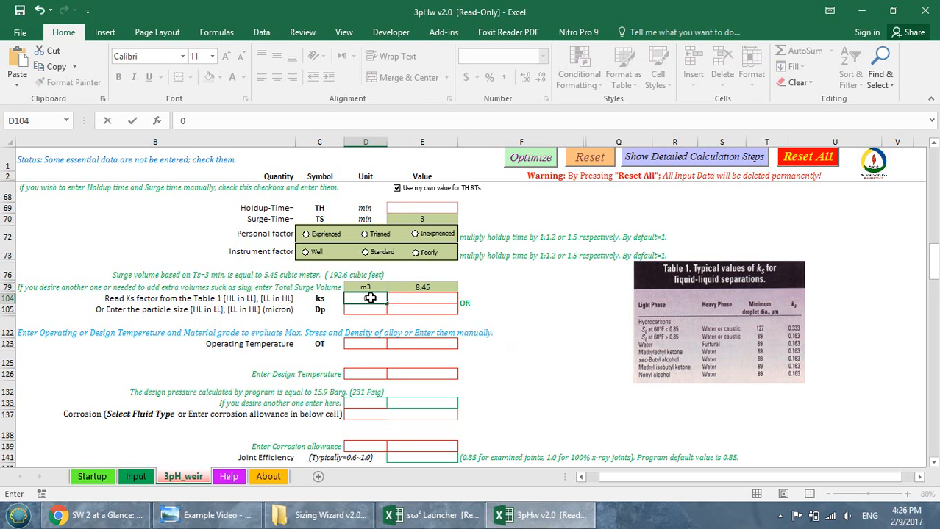
text(0.333)
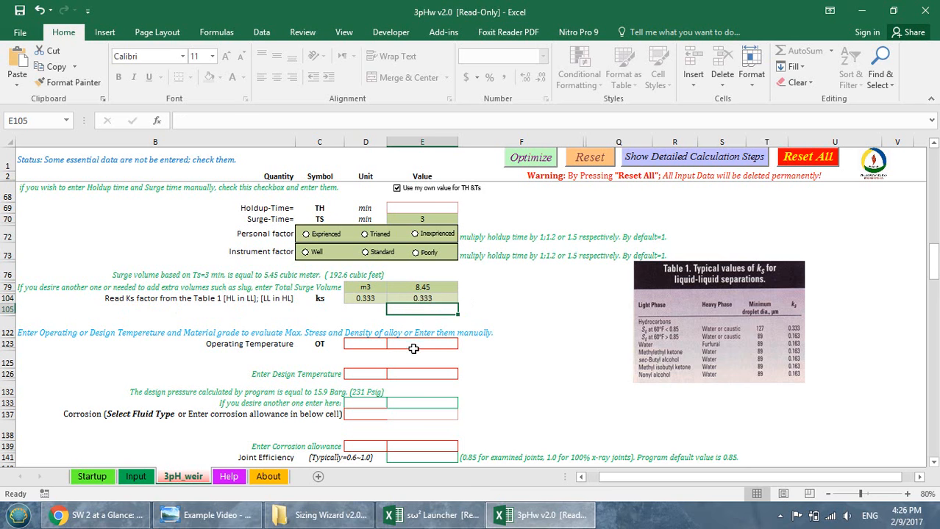
mouse_move(100, 344)
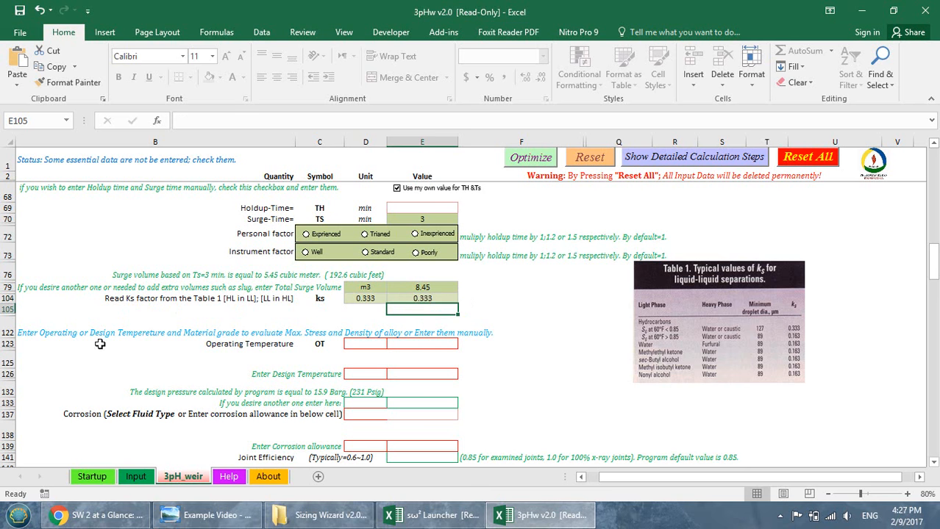
mouse_move(132, 341)
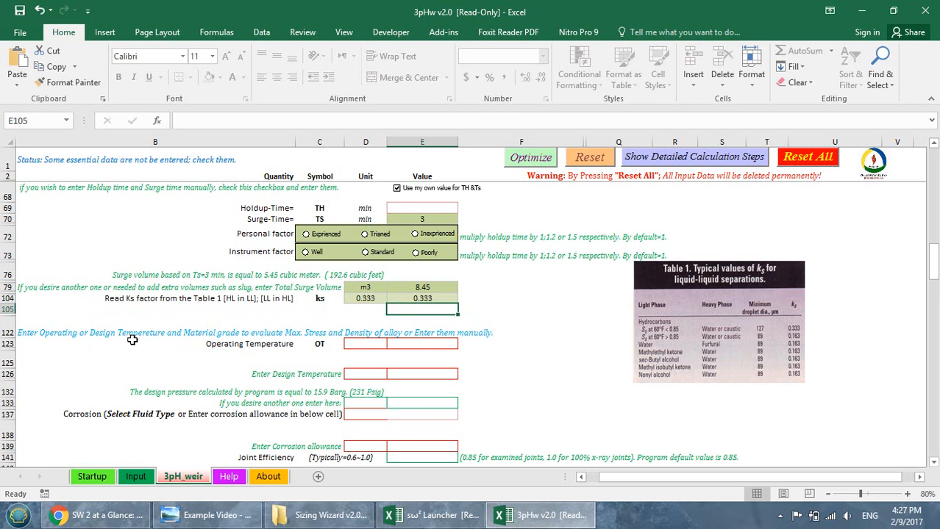
- Enter 45 °C operating temperature, 77 °C design temperature and 16 barg design pressure
click(364, 344)
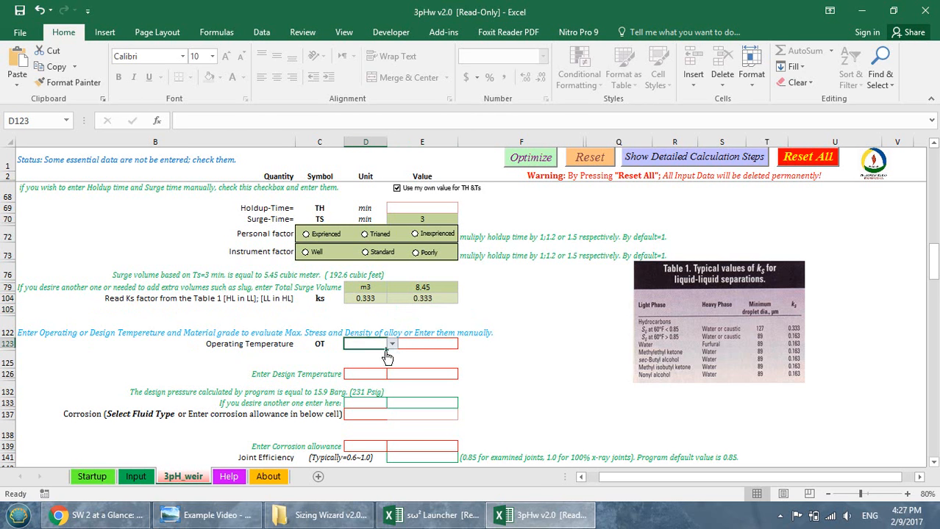
text(45)
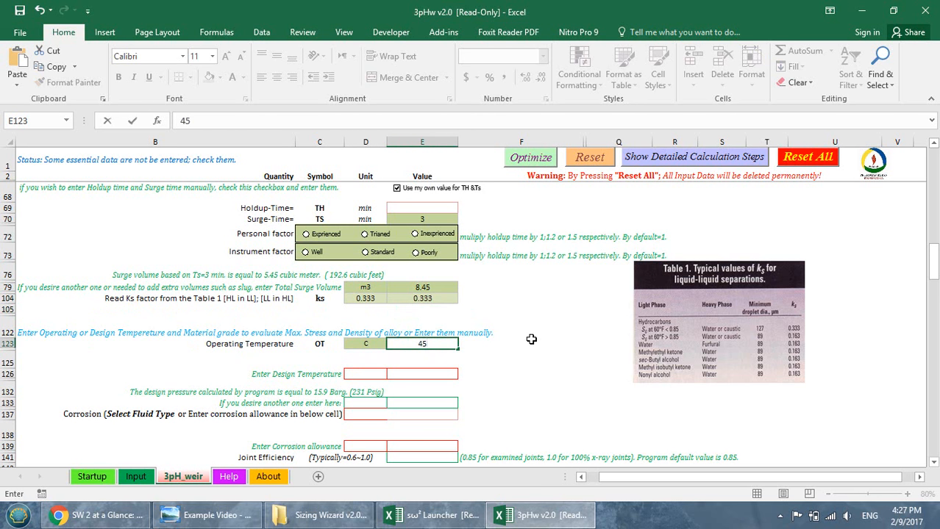
key(Return)
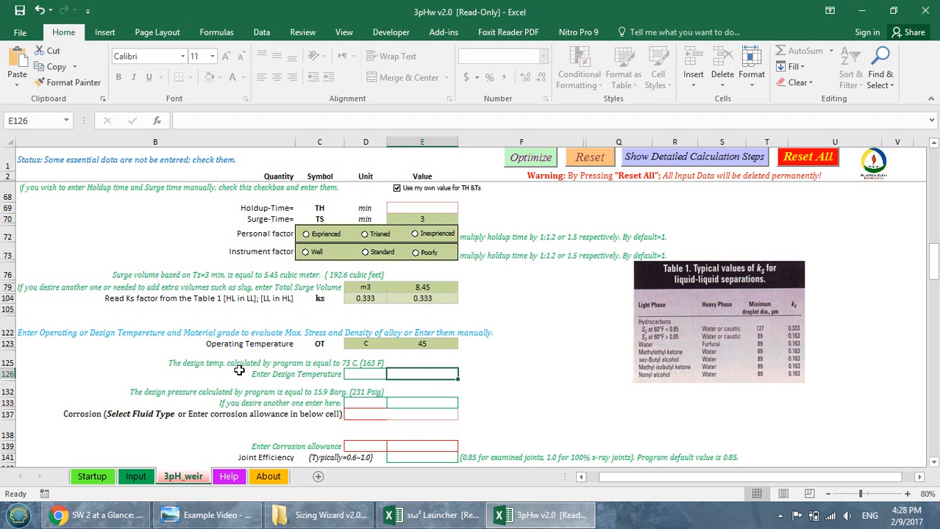
mouse_move(356, 378)
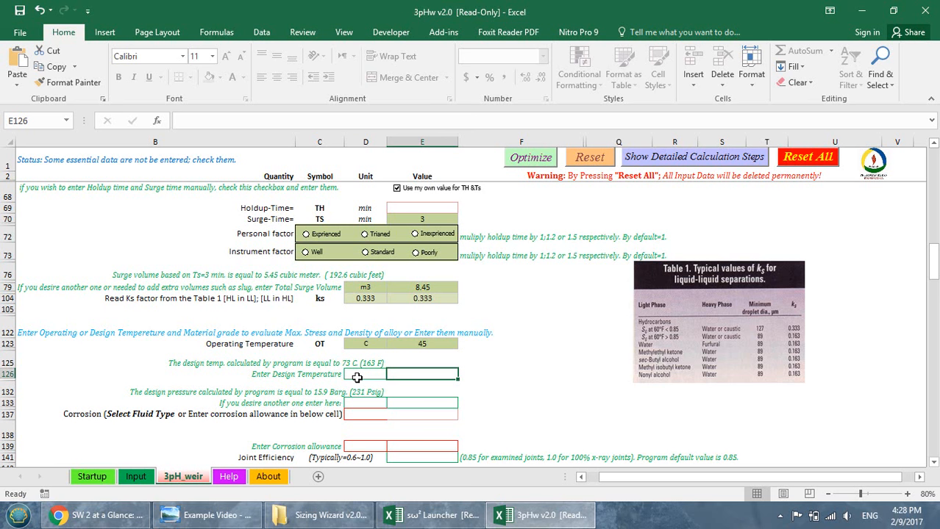
click(365, 374)
text(77)
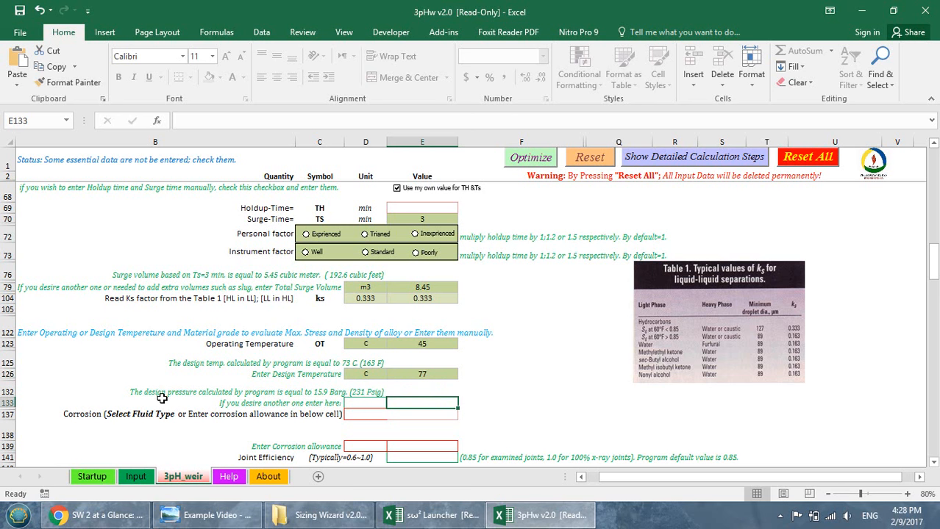
click(365, 403)
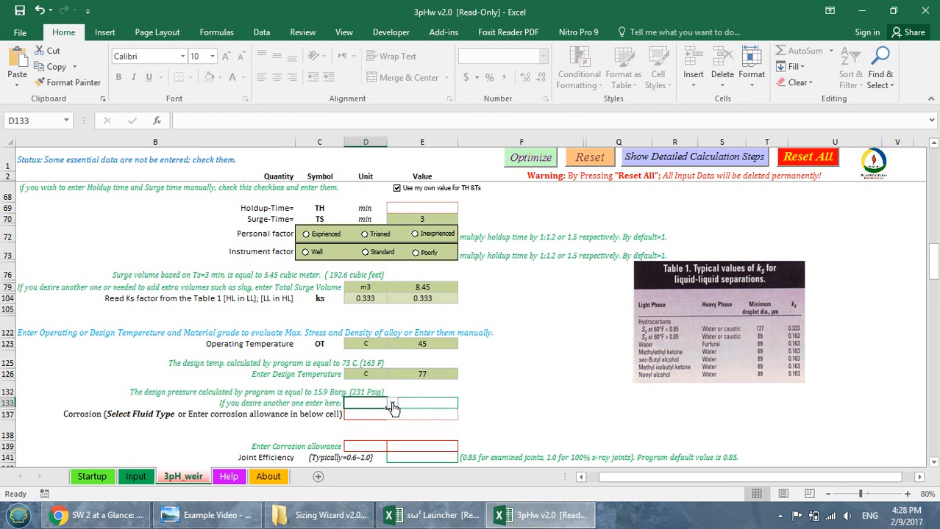
click(422, 403)
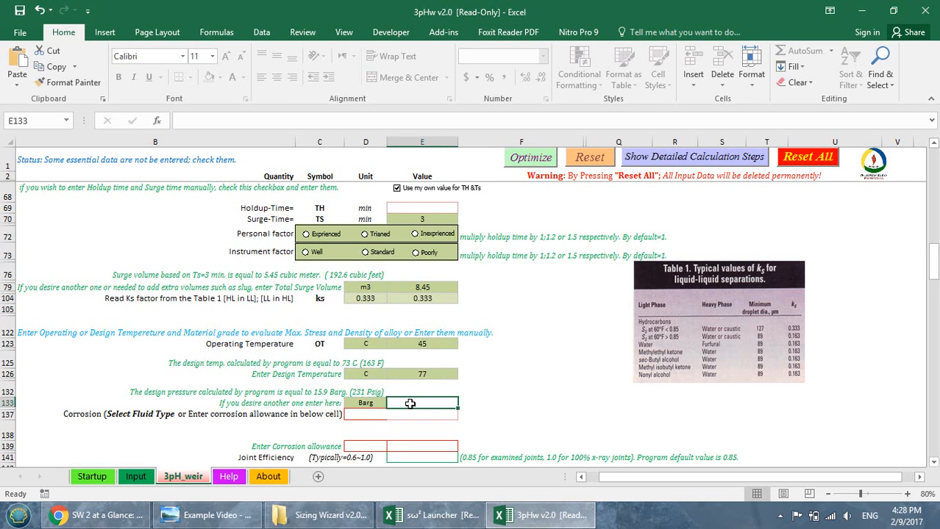
text(16)
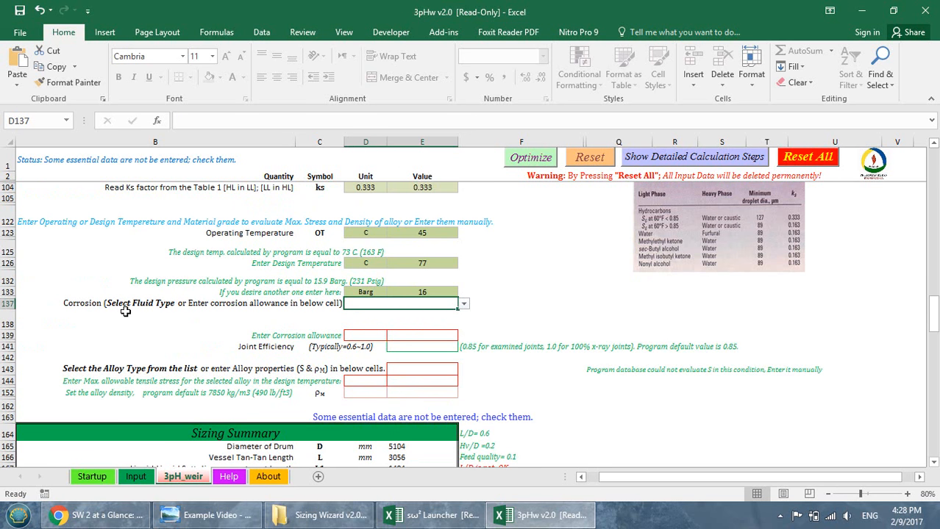
mouse_move(468, 307)
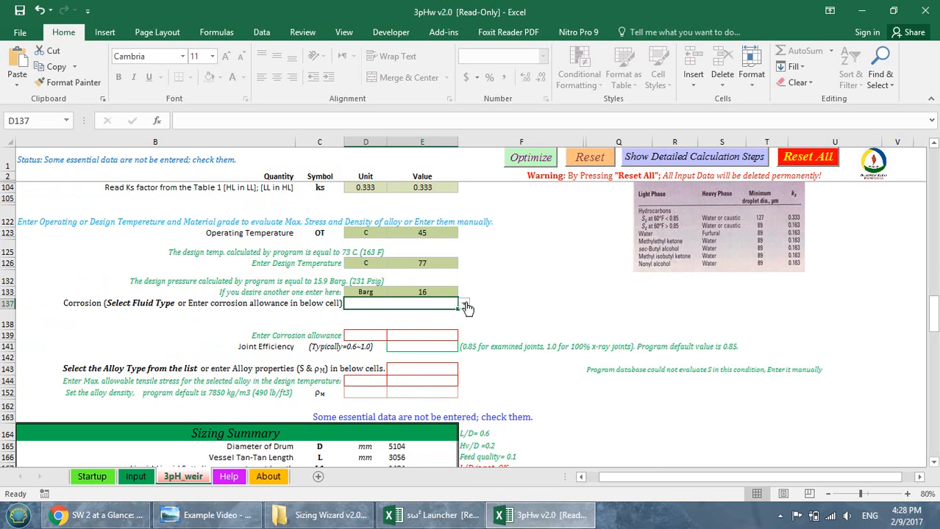
- Choose Noncorrosive Streams as the fluid type for corrosion allowance
click(465, 303)
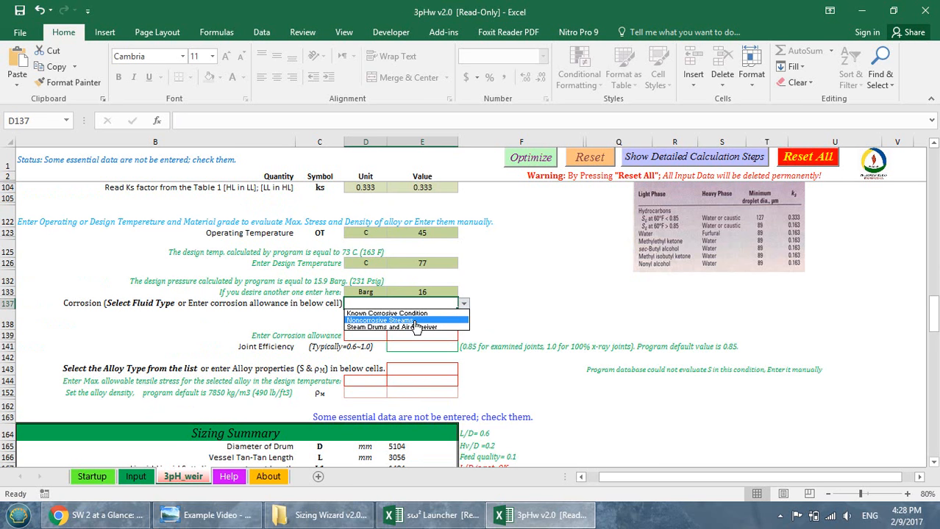
click(379, 321)
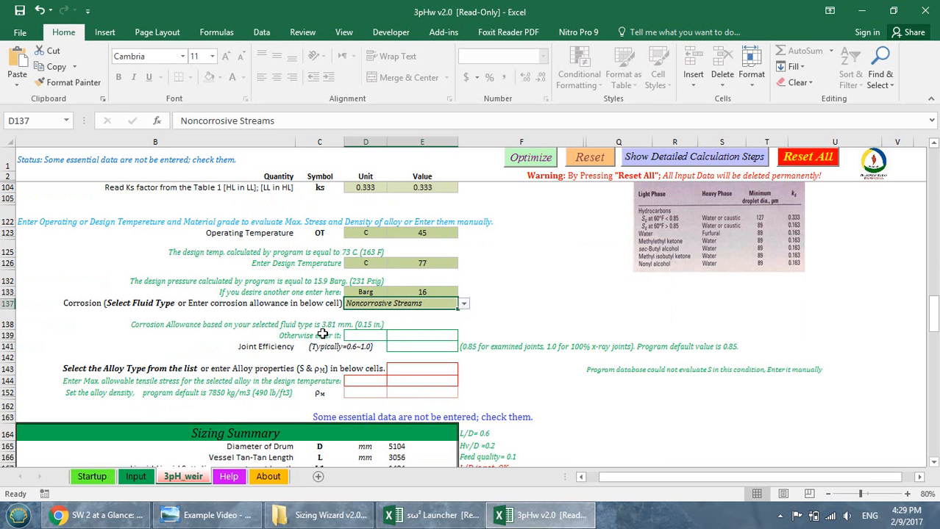
mouse_move(400, 333)
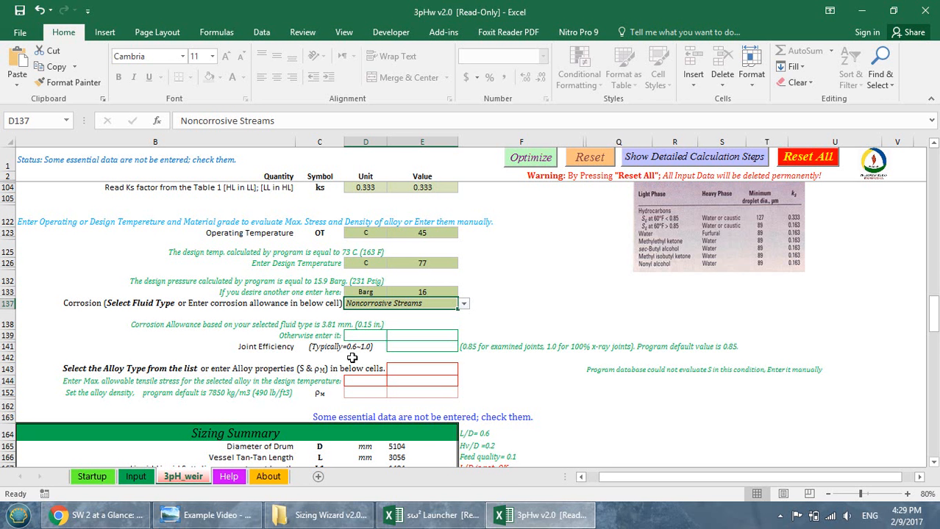
mouse_move(677, 353)
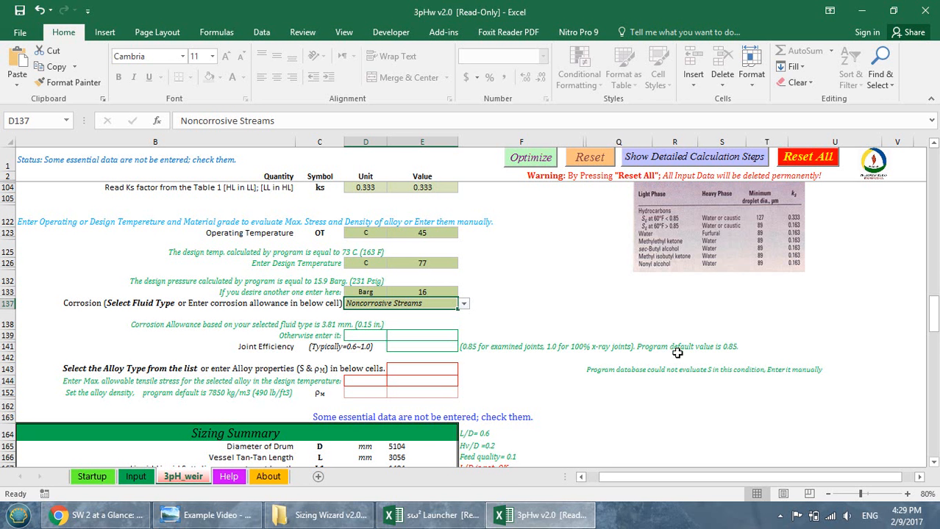
mouse_move(701, 350)
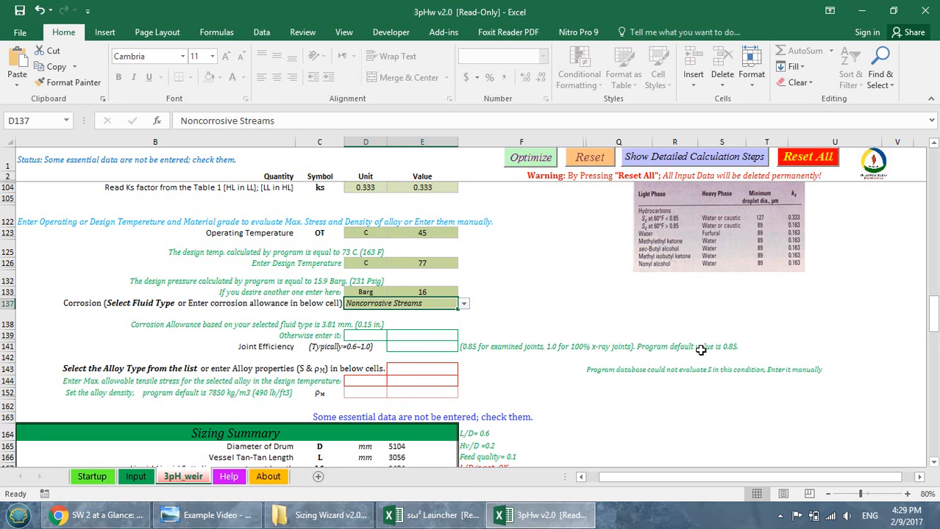
mouse_move(500, 358)
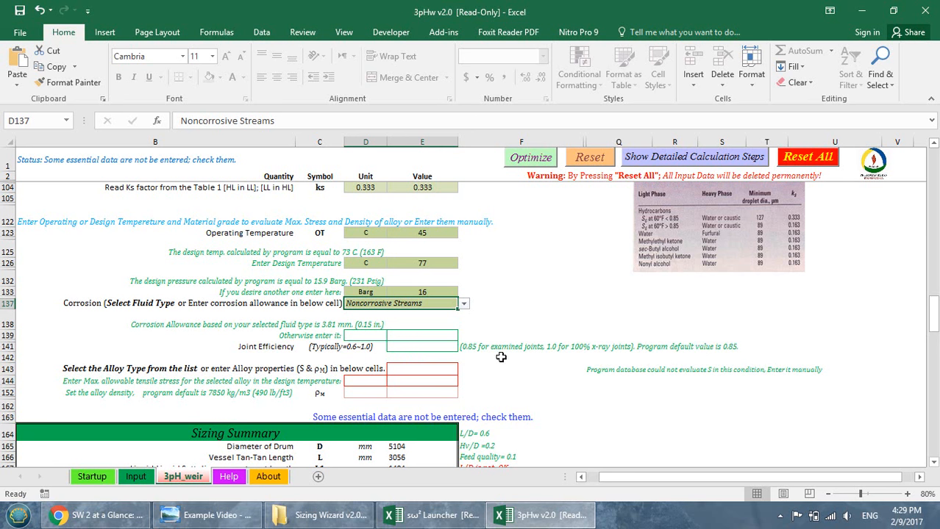
- Select SA-516_70 carbon steel as the vessel alloy, completing the required inputs
click(420, 369)
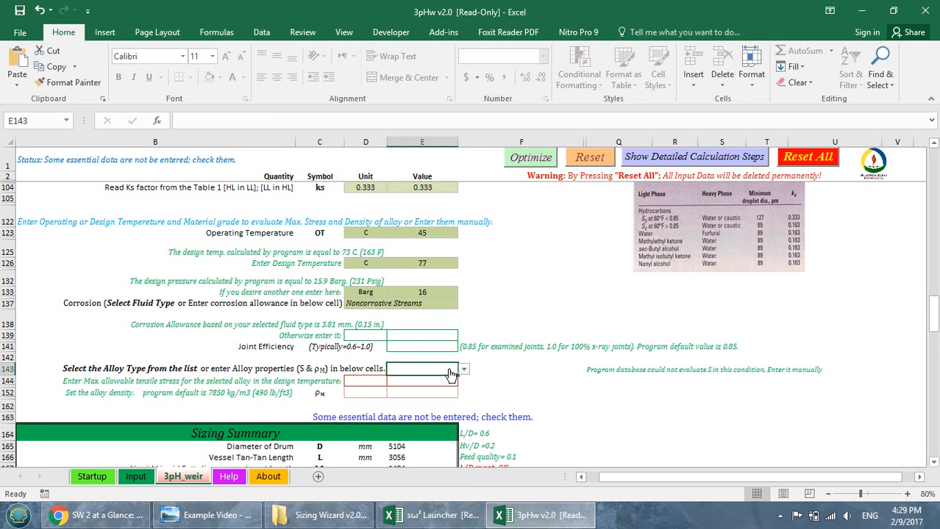
click(463, 369)
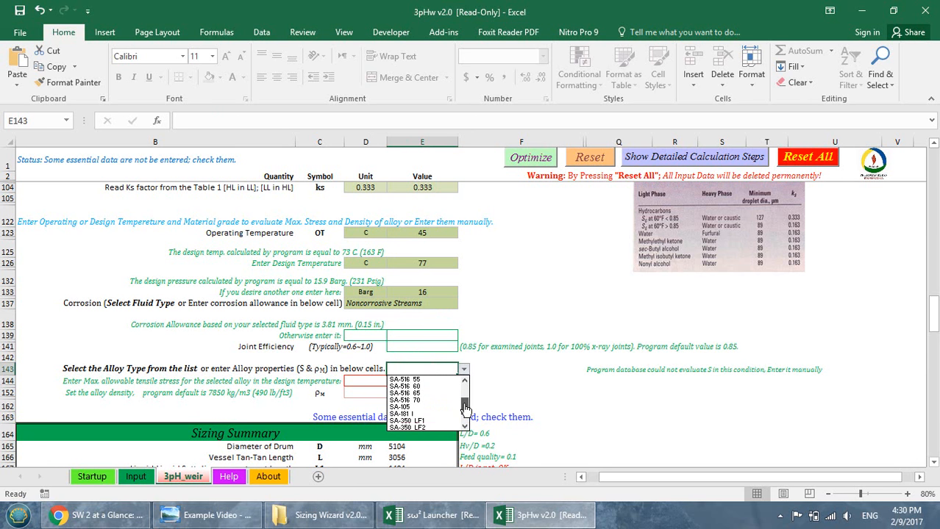
click(404, 400)
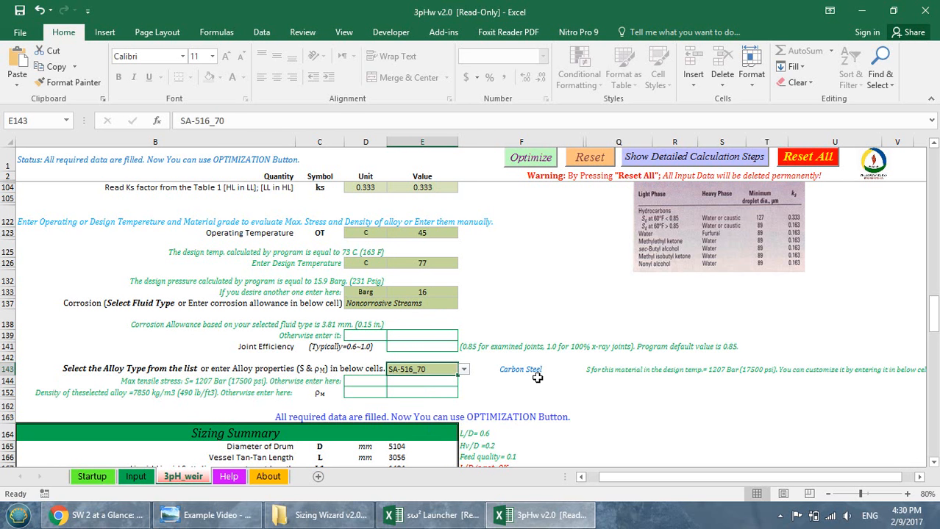
mouse_move(756, 375)
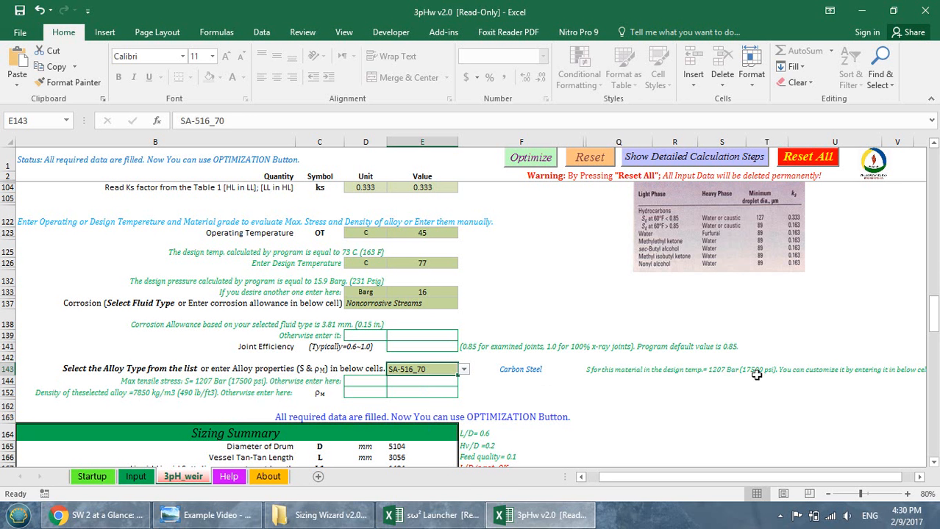
mouse_move(687, 383)
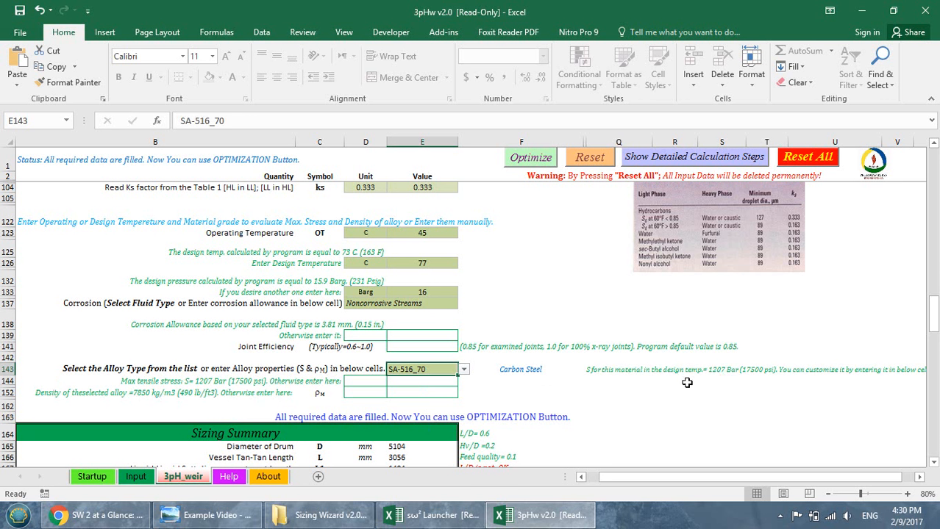
mouse_move(662, 376)
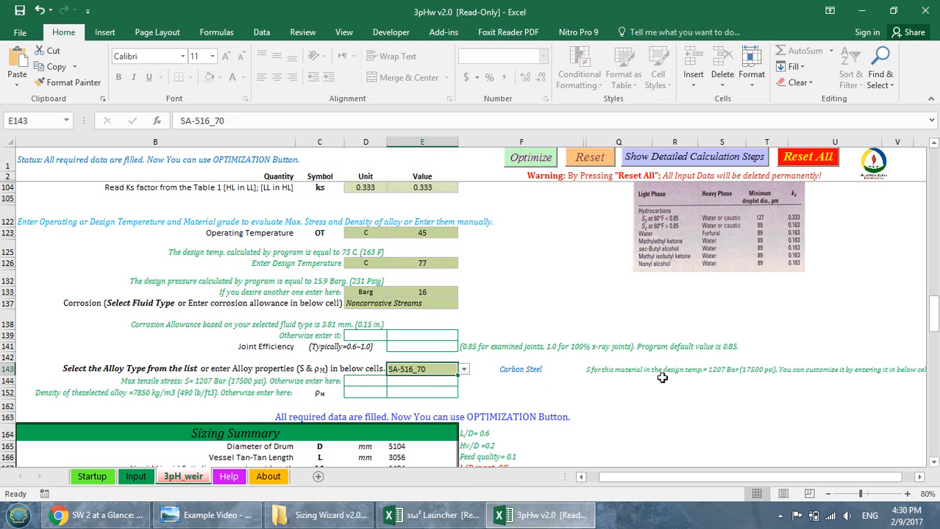
mouse_move(353, 393)
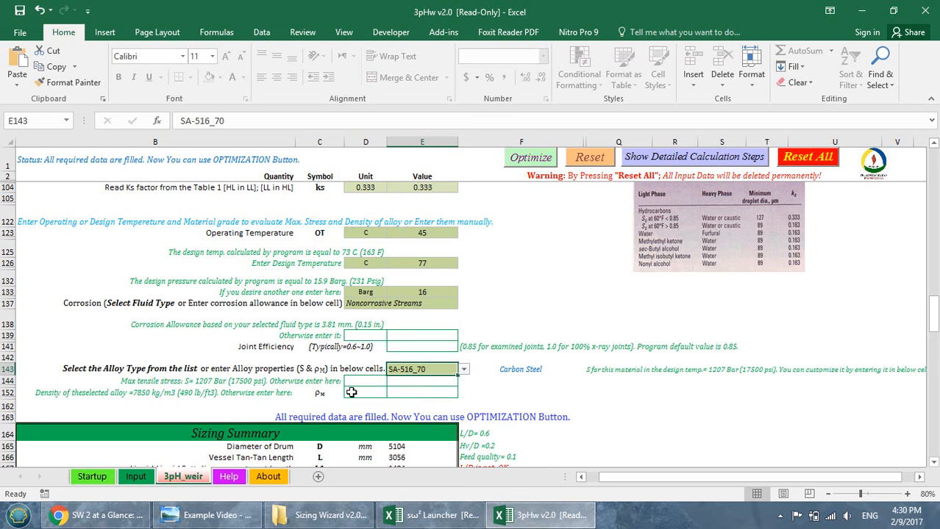
- Scroll down the 3pH_weir sheet to the sizing summary showing 5104 mm diameter and 3056 mm length
scroll(down, 3)
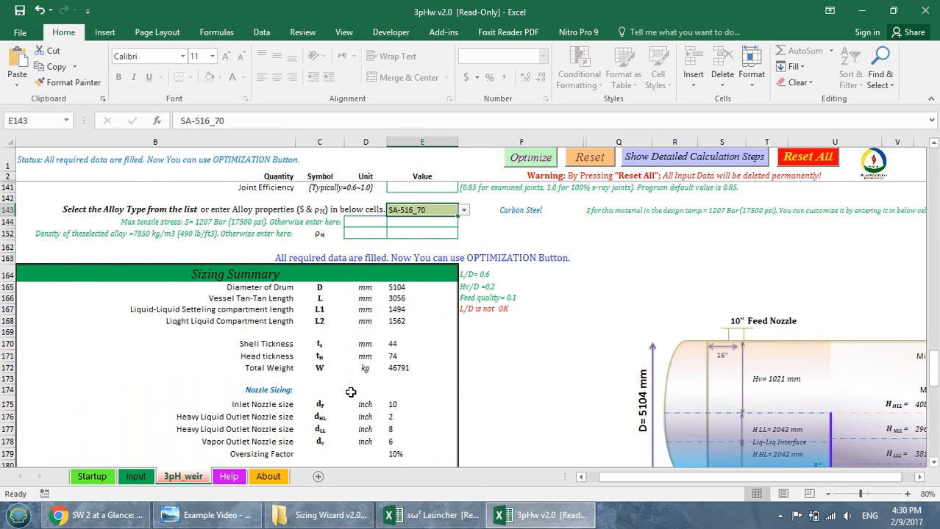
mouse_move(406, 294)
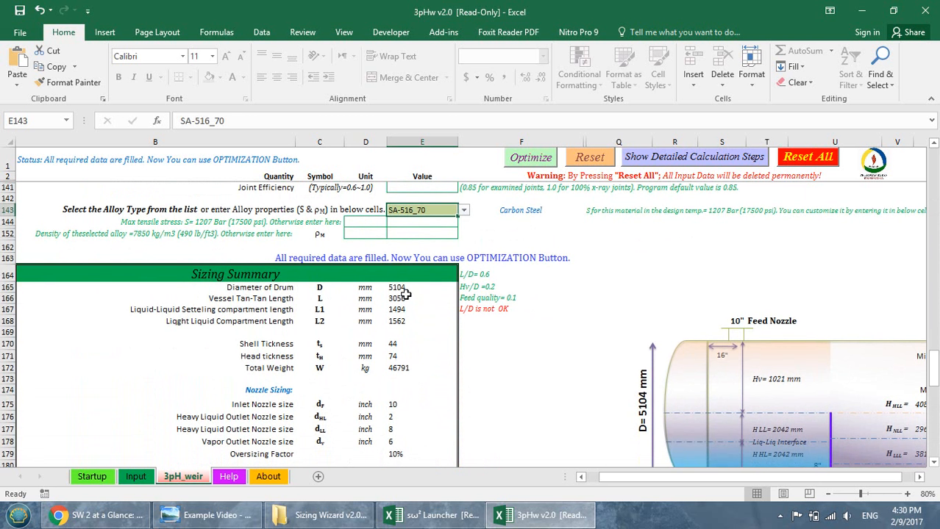
mouse_move(415, 292)
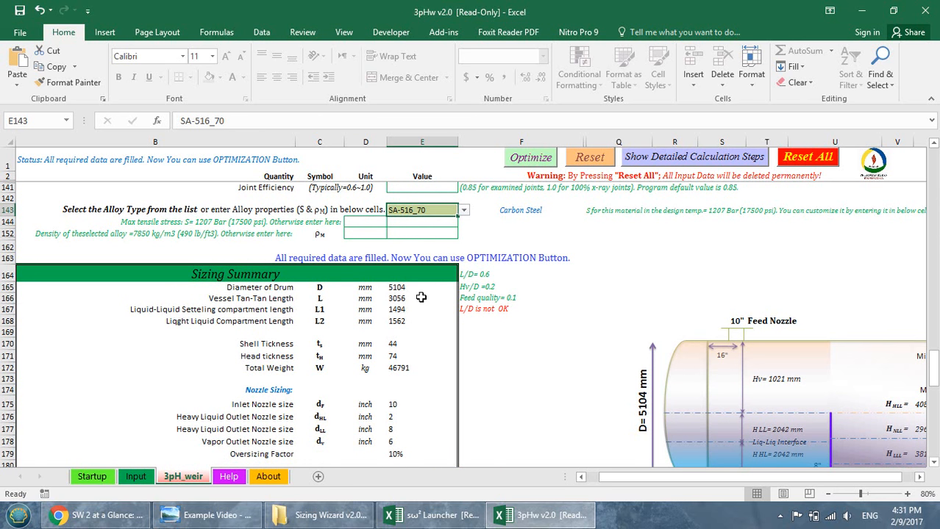
mouse_move(421, 371)
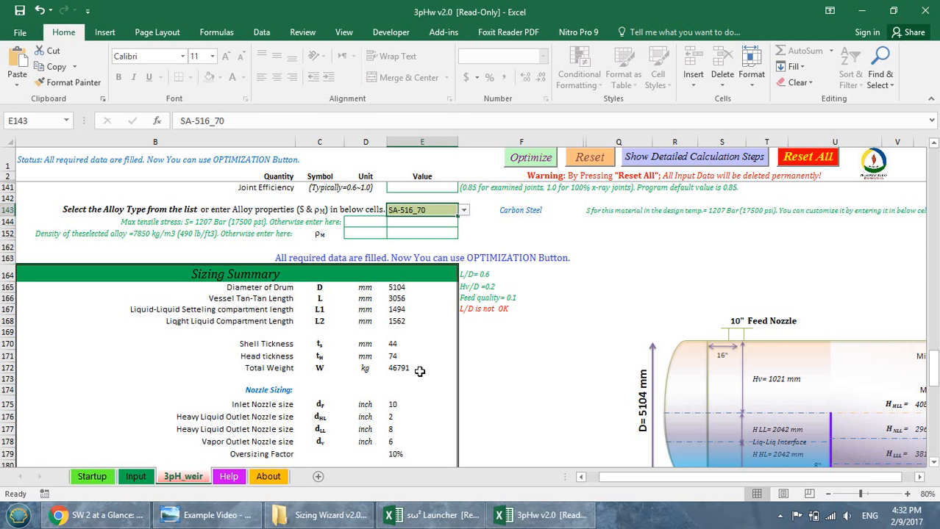
mouse_move(497, 322)
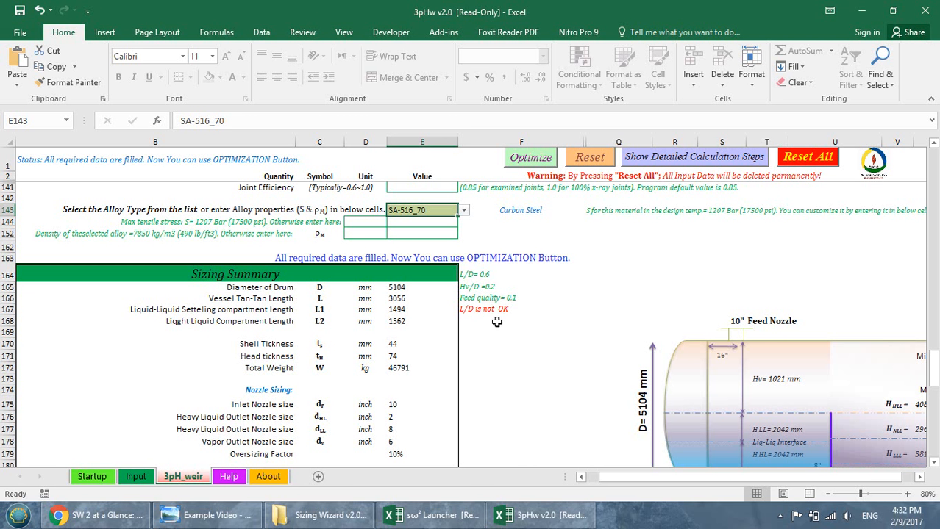
mouse_move(501, 325)
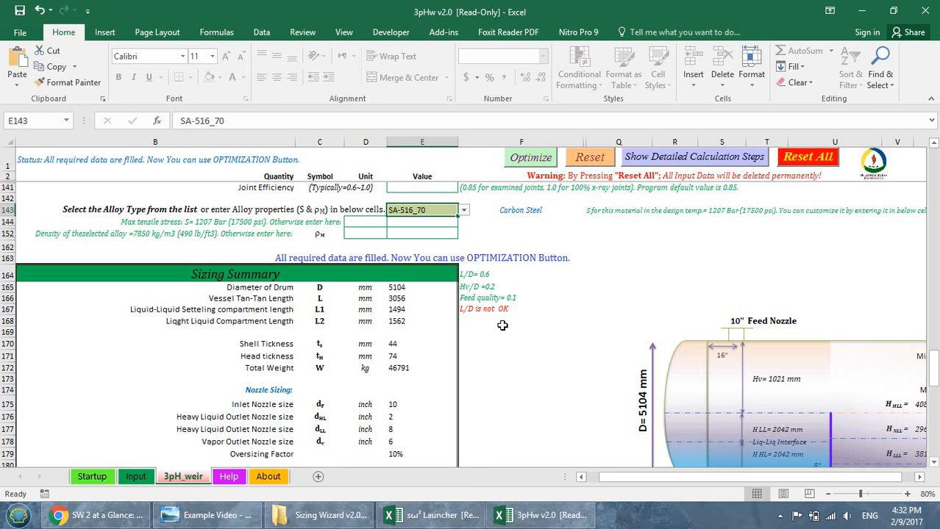
scroll(down, 3)
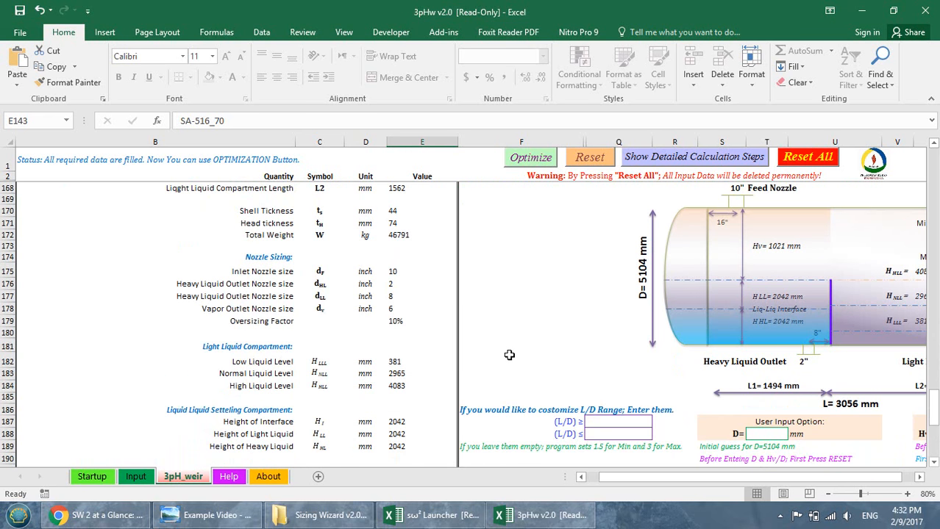
scroll(down, 3)
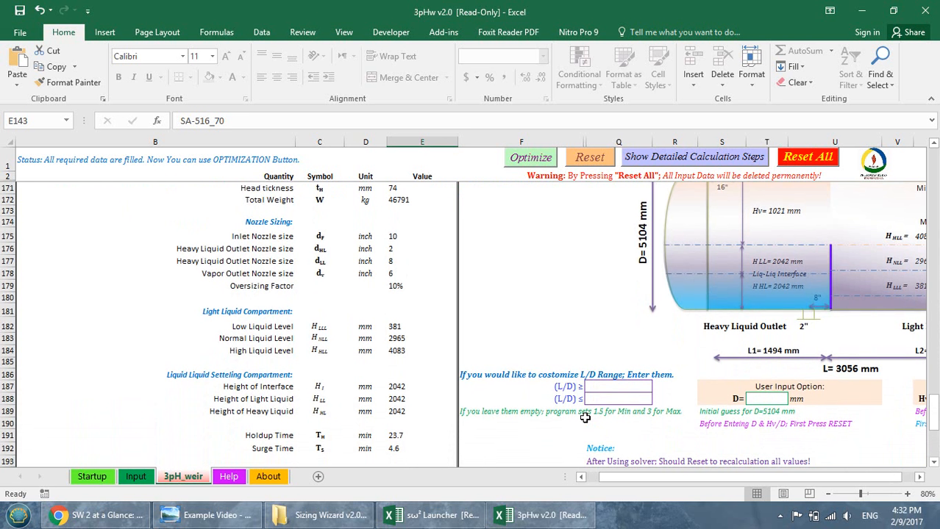
mouse_move(614, 415)
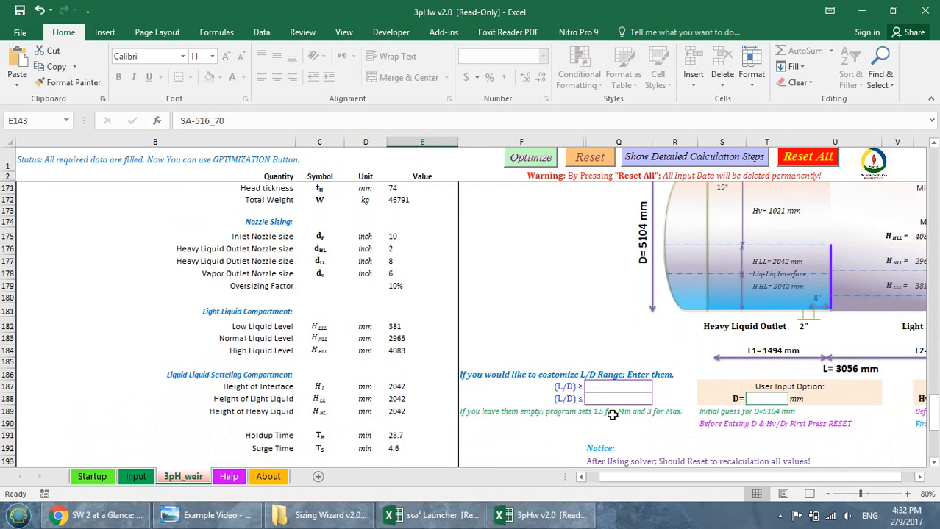
mouse_move(617, 380)
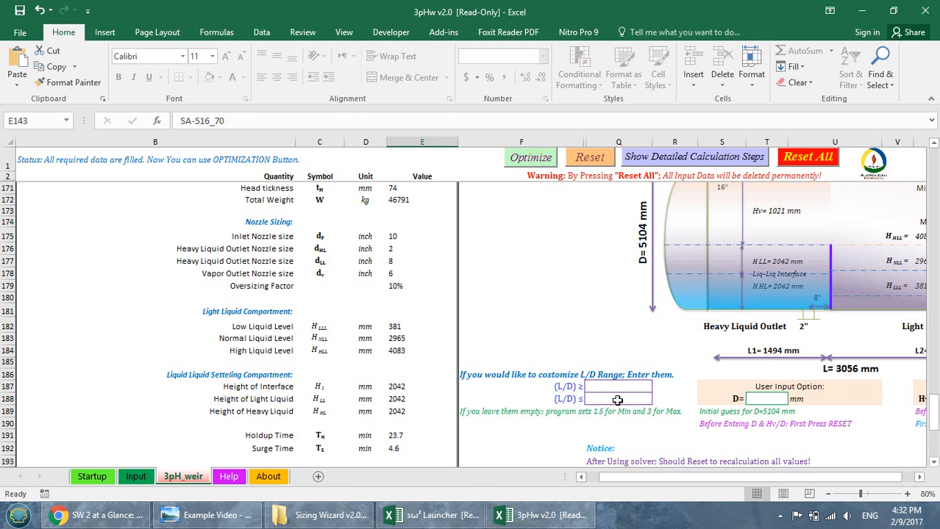
mouse_move(141, 168)
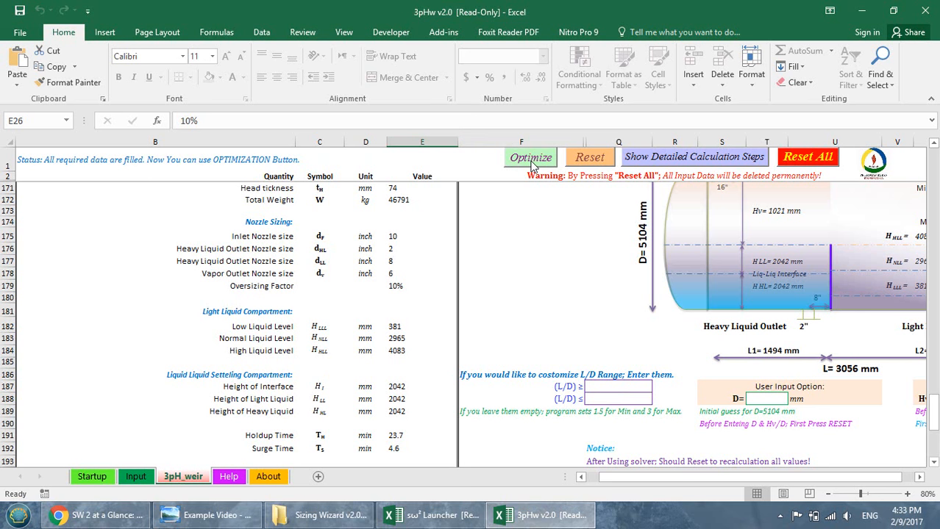
- Run Optimize and keep the Solver solution: 2776 mm diameter, 8328 mm length, 20,822 kg
click(529, 156)
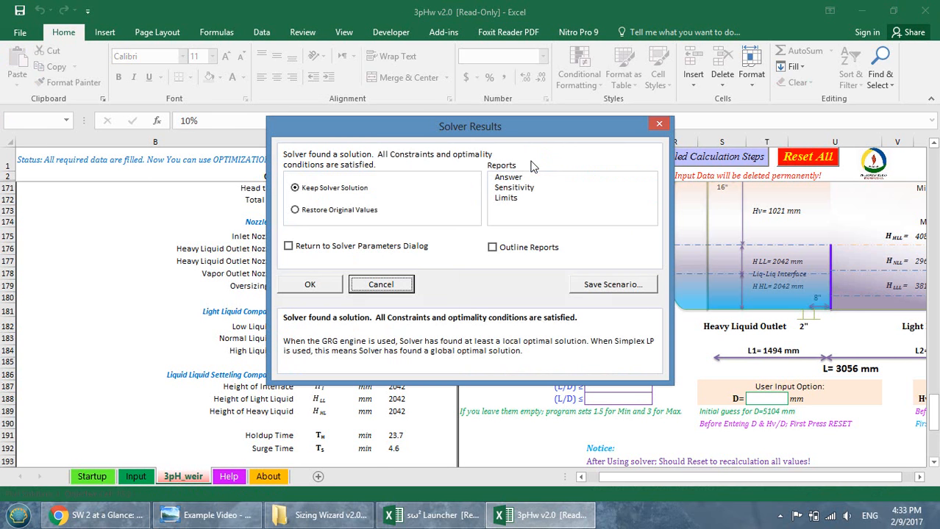
mouse_move(315, 163)
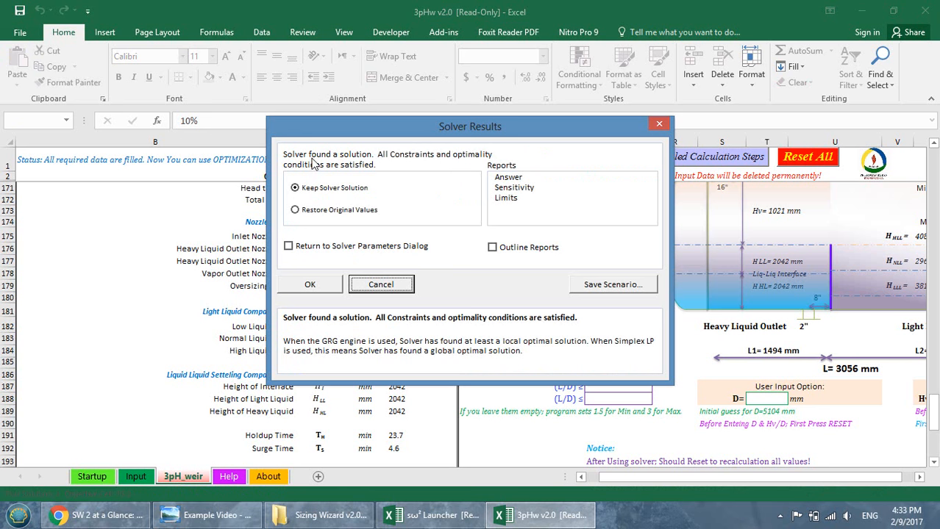
click(309, 285)
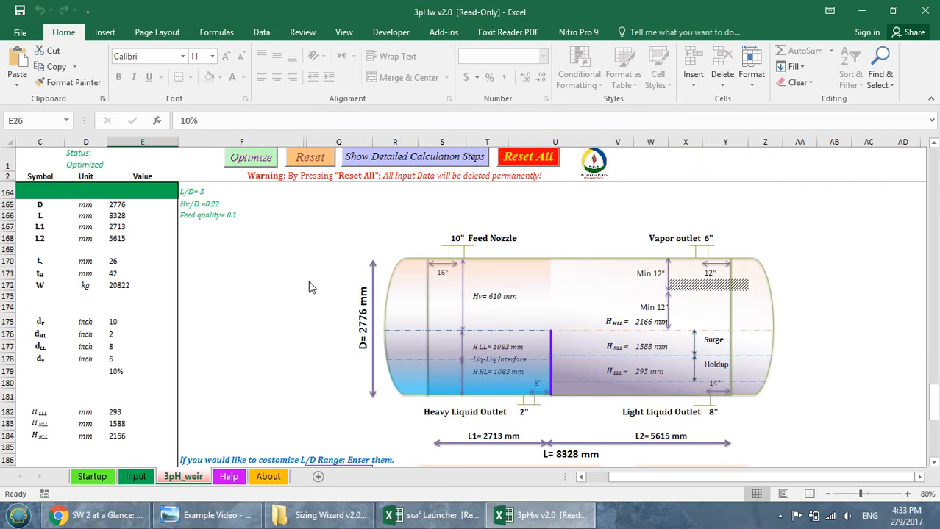
mouse_move(136, 207)
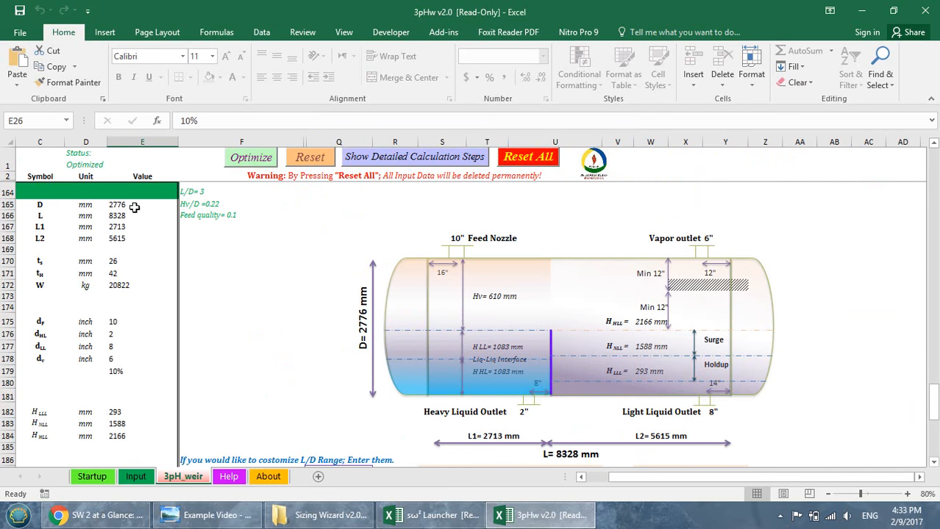
mouse_move(132, 217)
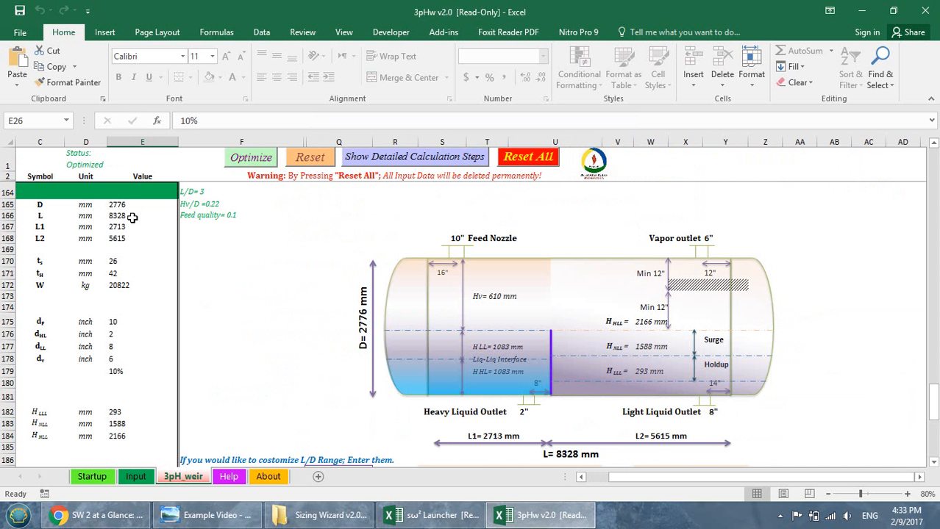
mouse_move(140, 253)
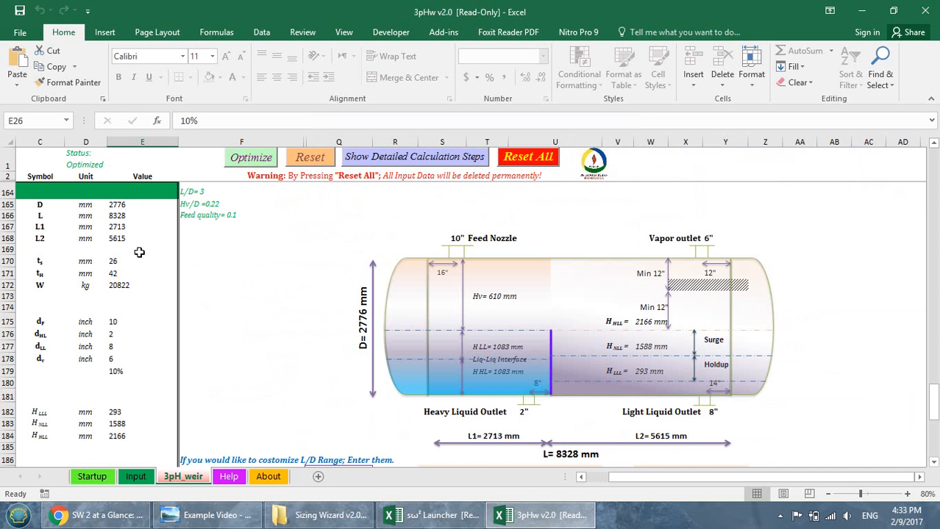
mouse_move(144, 264)
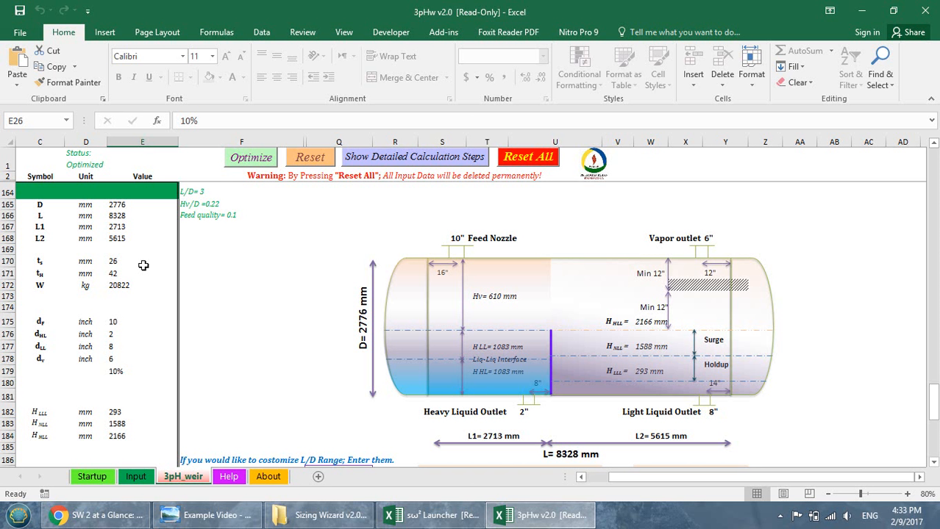
mouse_move(177, 276)
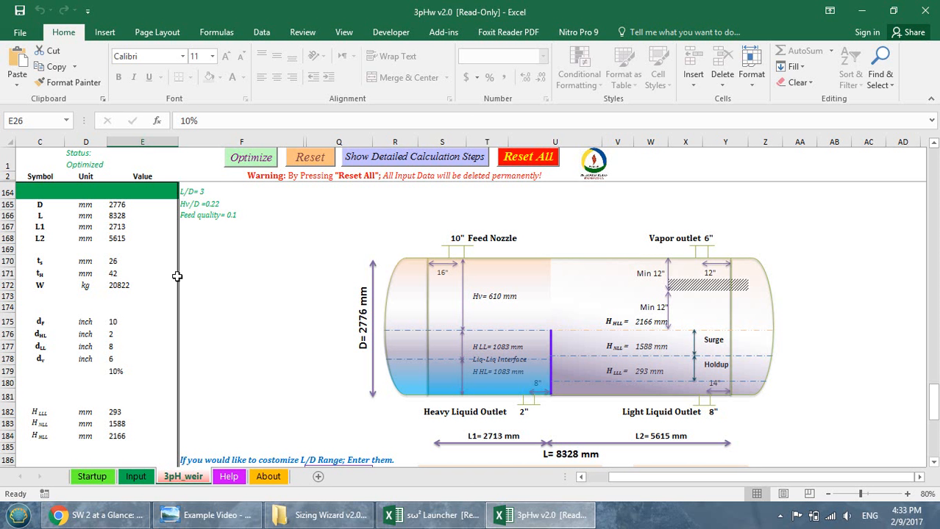
mouse_move(552, 336)
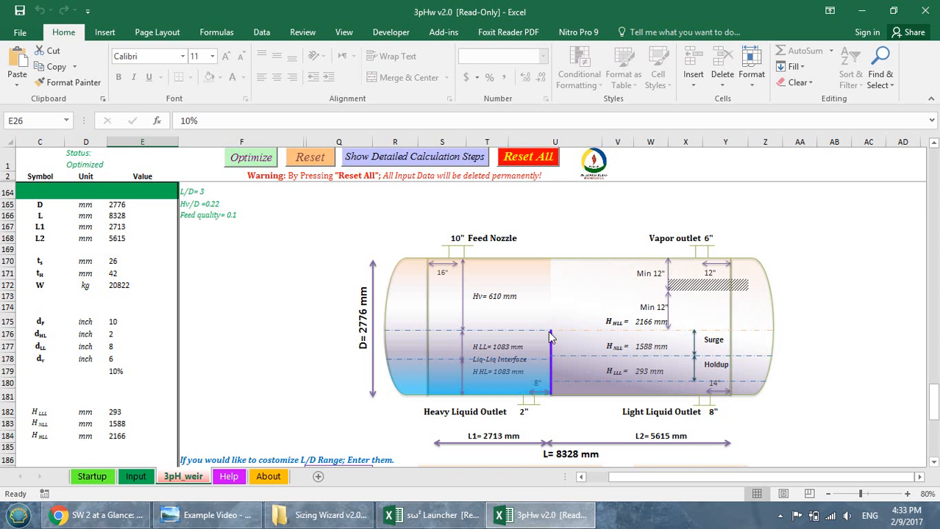
mouse_move(571, 241)
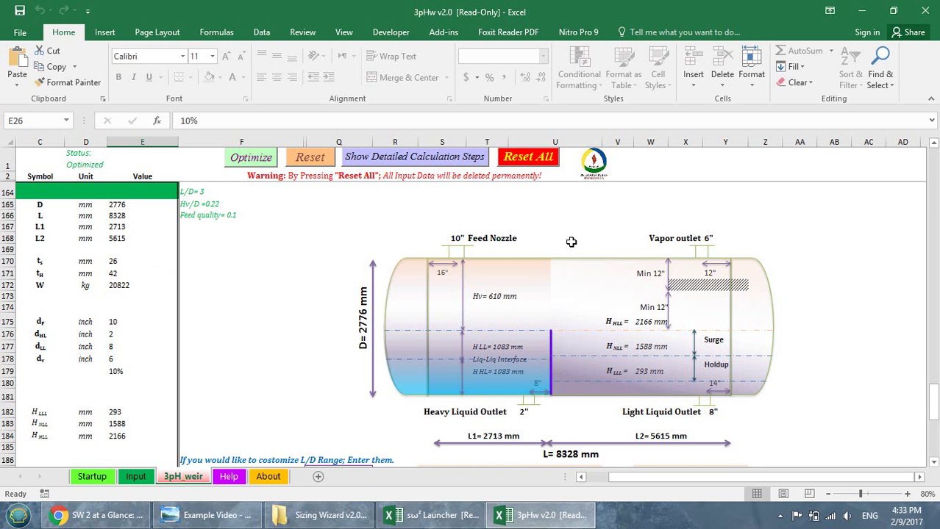
mouse_move(524, 412)
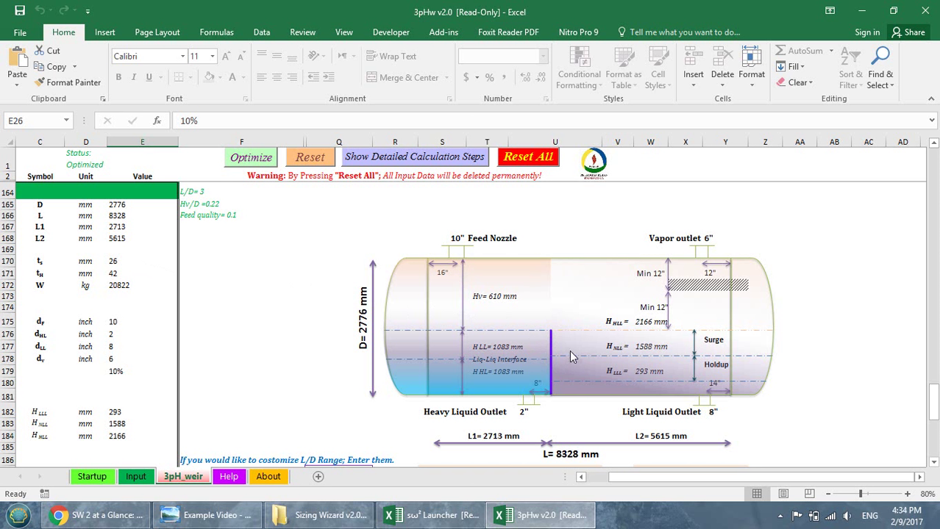
mouse_move(471, 360)
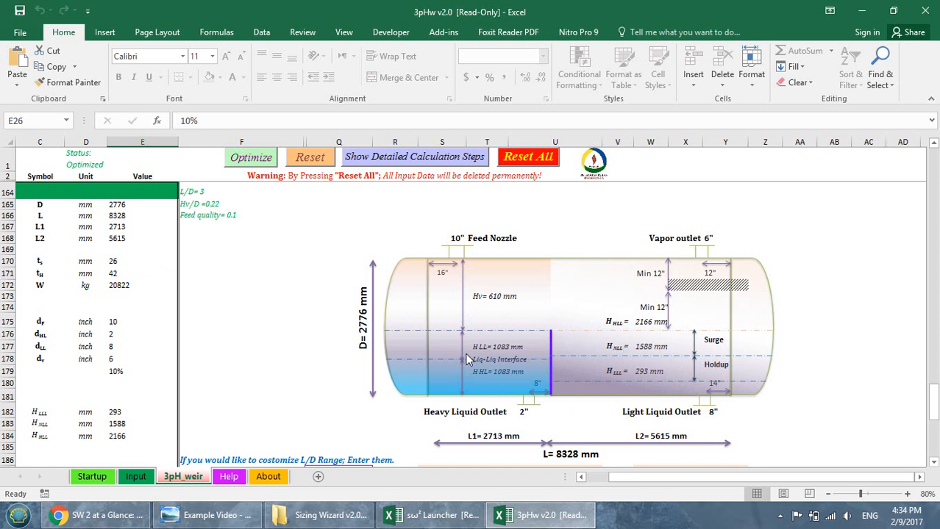
mouse_move(429, 366)
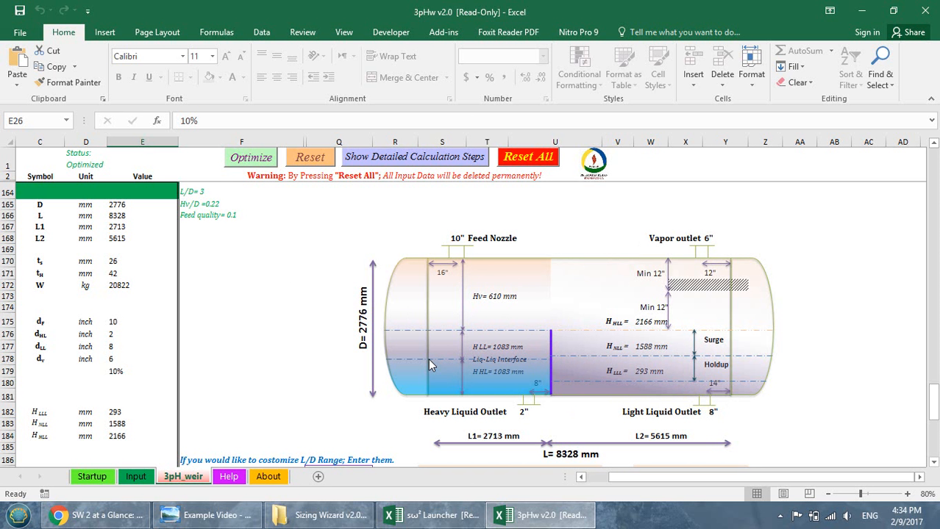
mouse_move(174, 212)
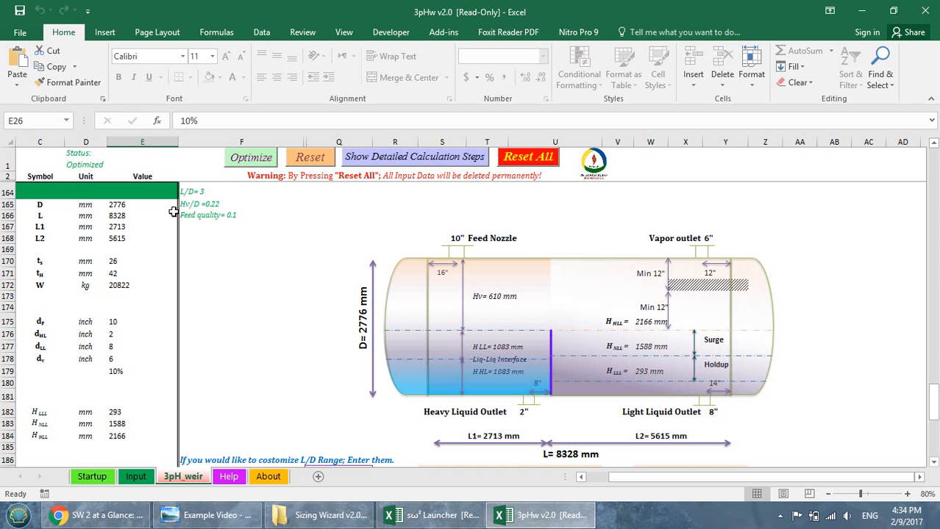
mouse_move(209, 191)
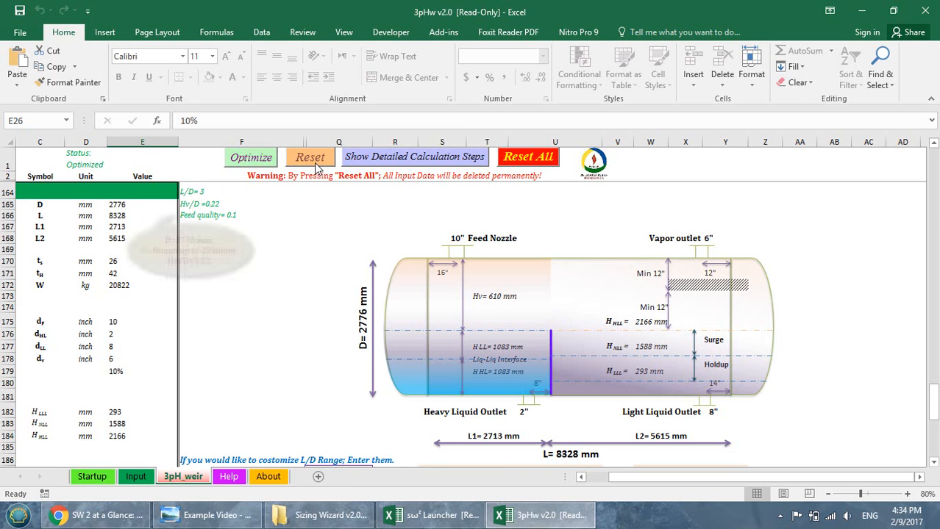
mouse_move(203, 215)
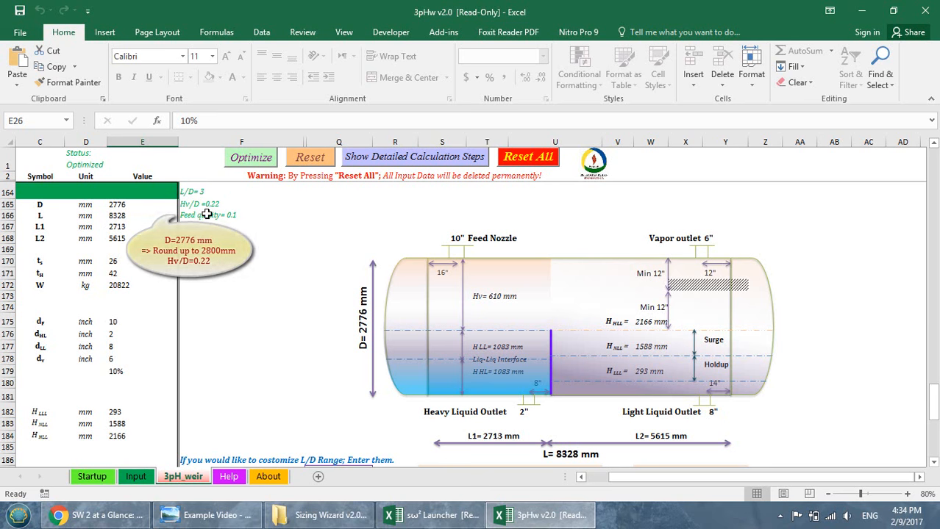
- Reset the sizing results to the initial 5104 mm diameter, 3056 mm length design
click(309, 157)
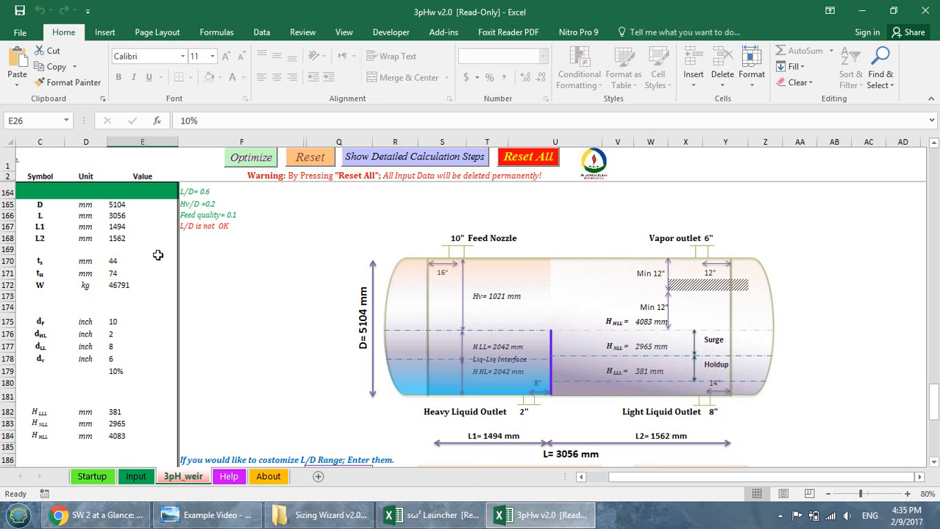
mouse_move(332, 297)
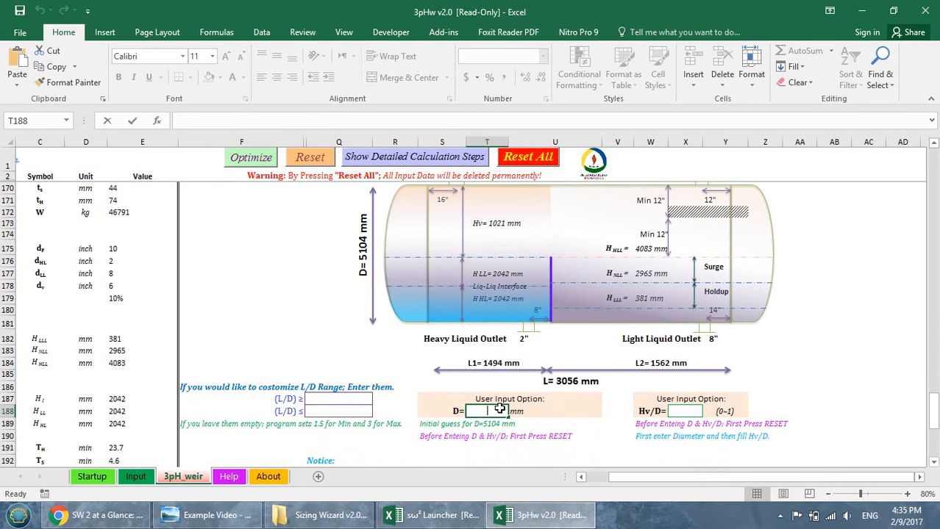
- Set D to 2800 mm and tune Hv/D to 0.2188 for an 8200 mm length, then save the workbook
text(2800)
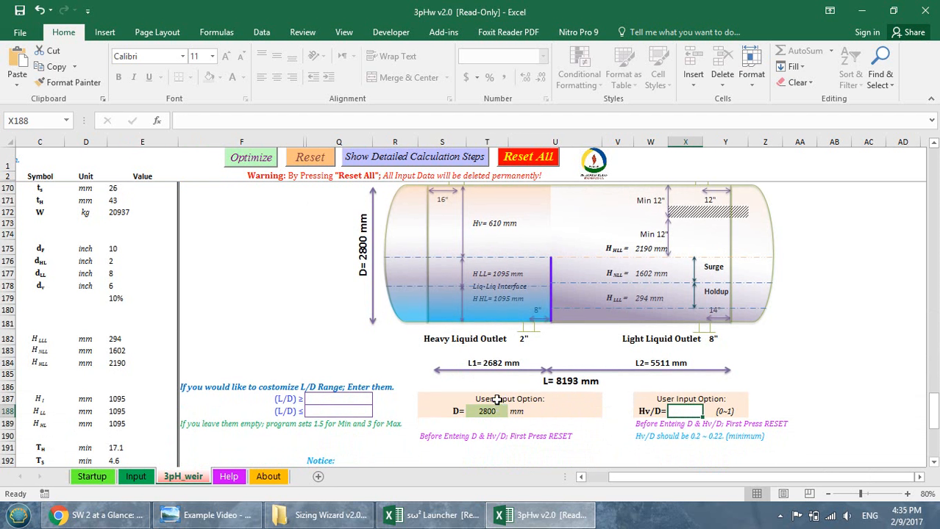
mouse_move(572, 382)
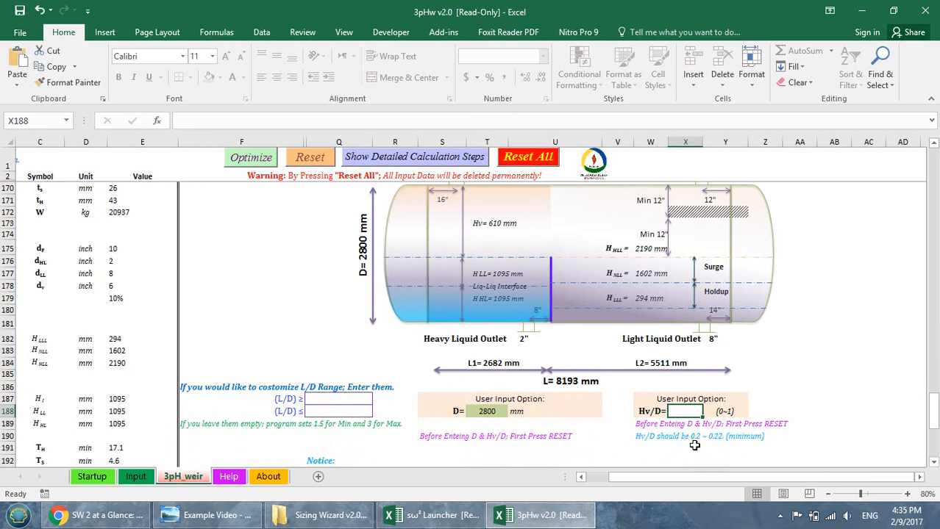
mouse_move(655, 395)
text(0.221)
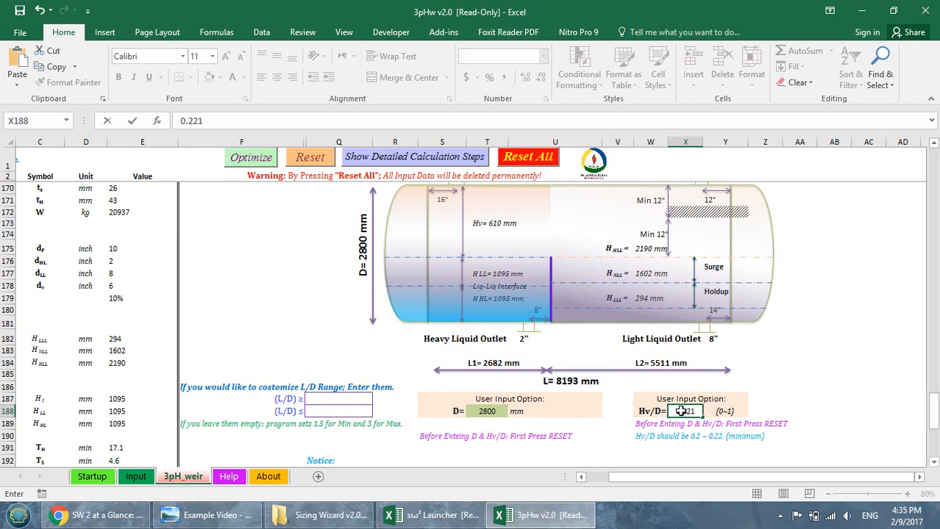
key(Return)
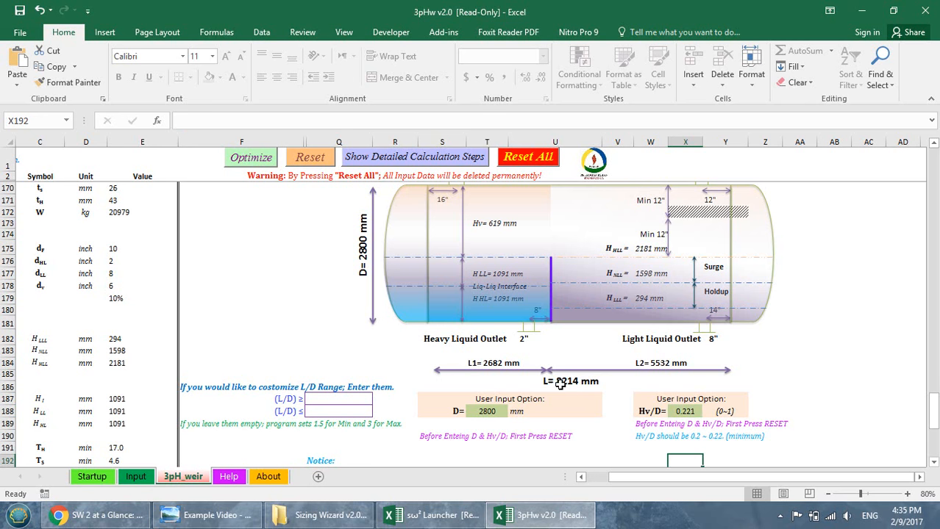
click(685, 411)
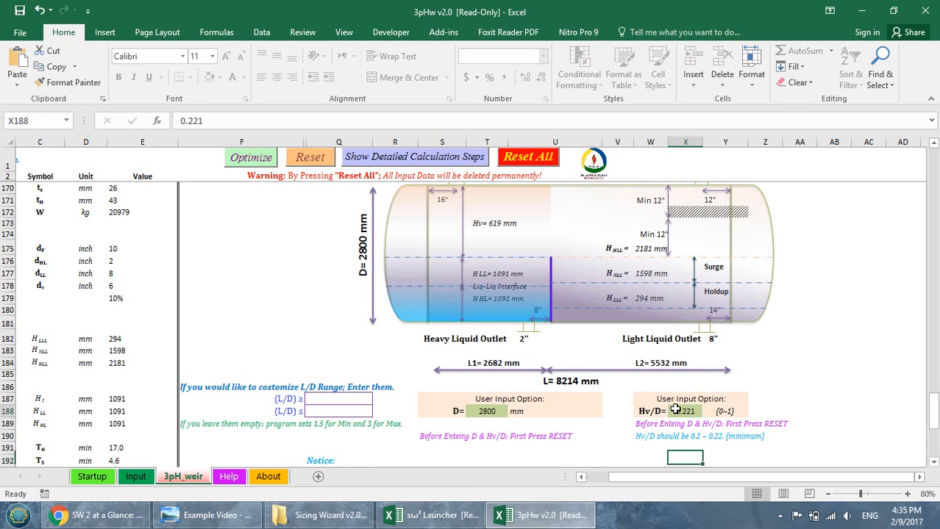
text(0.2)
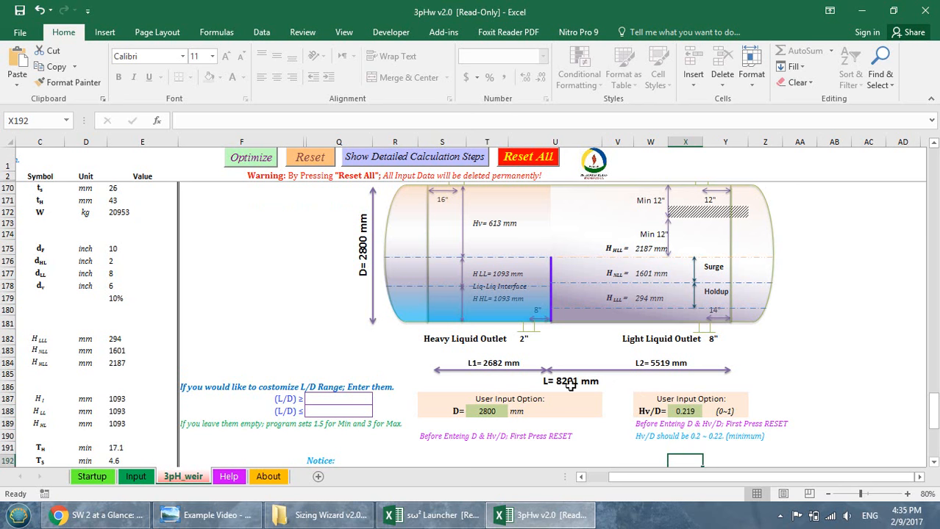
click(685, 412)
text(0.2188)
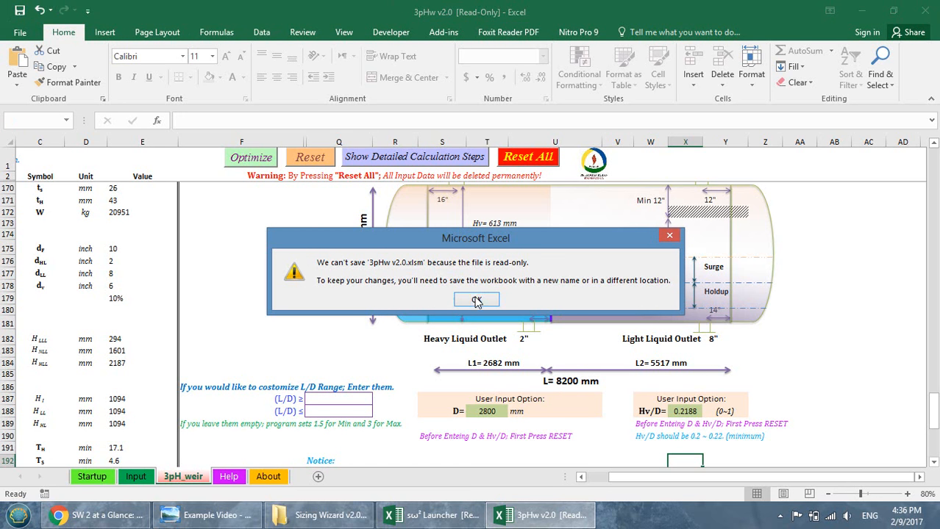
- Rename the file to '1st Stage Separator 3pHw v2.0' and save it to the Desktop
click(476, 301)
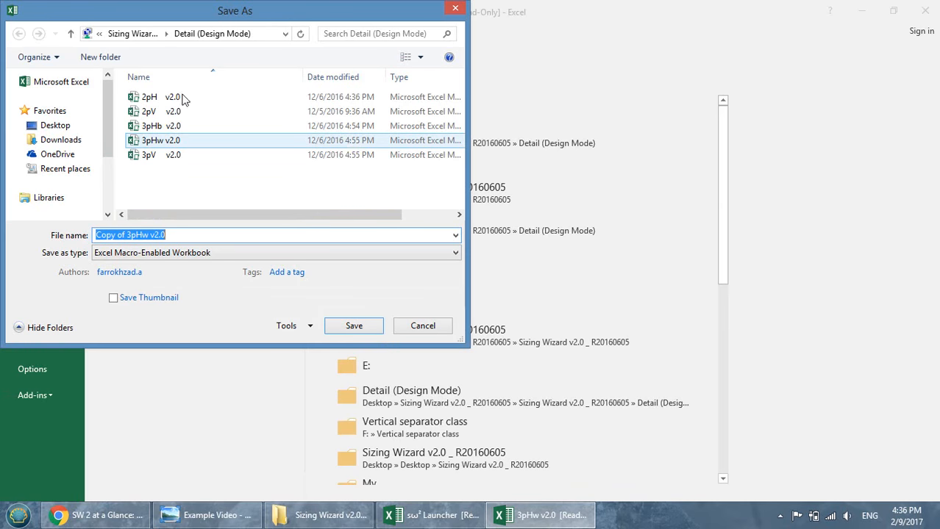
click(56, 125)
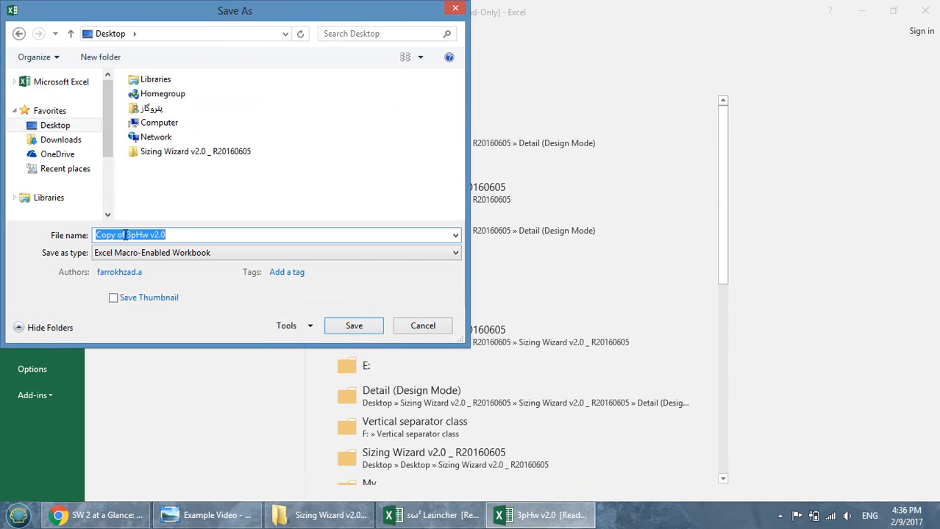
text(1)
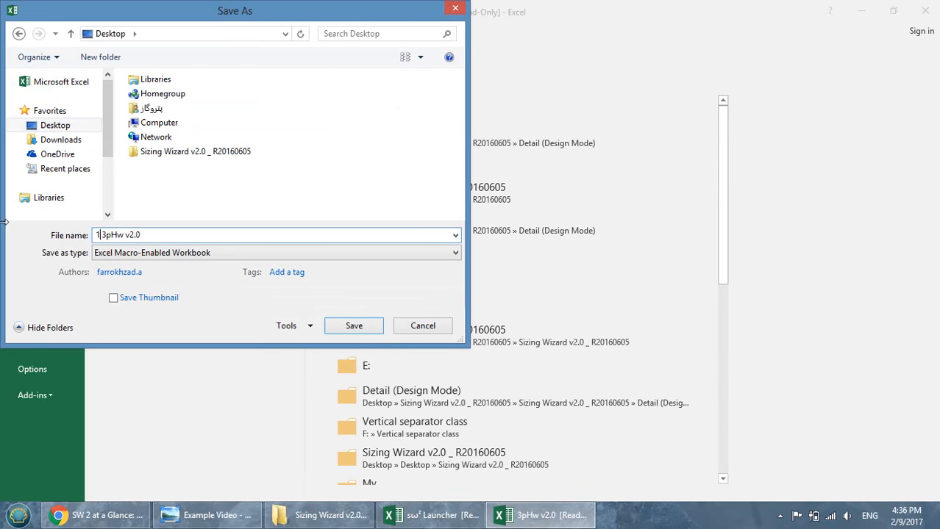
text(1st Sta)
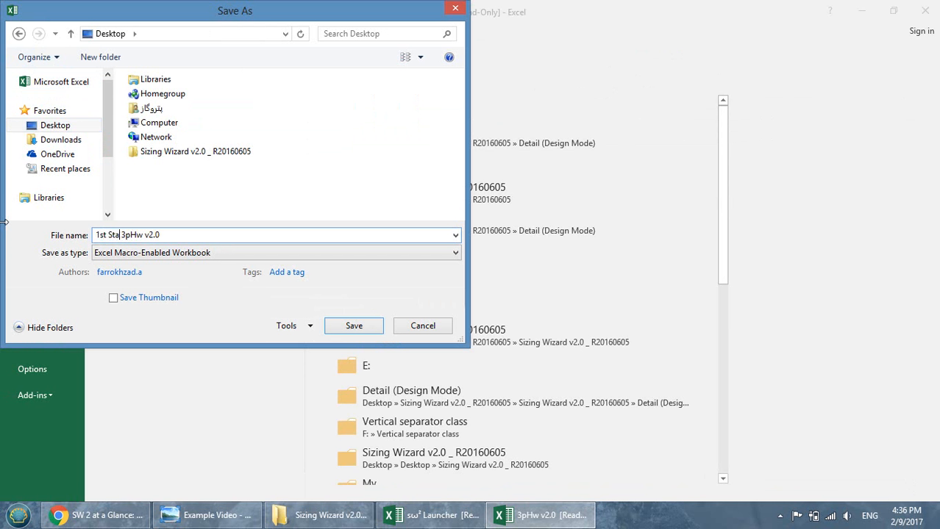
text(ge Se)
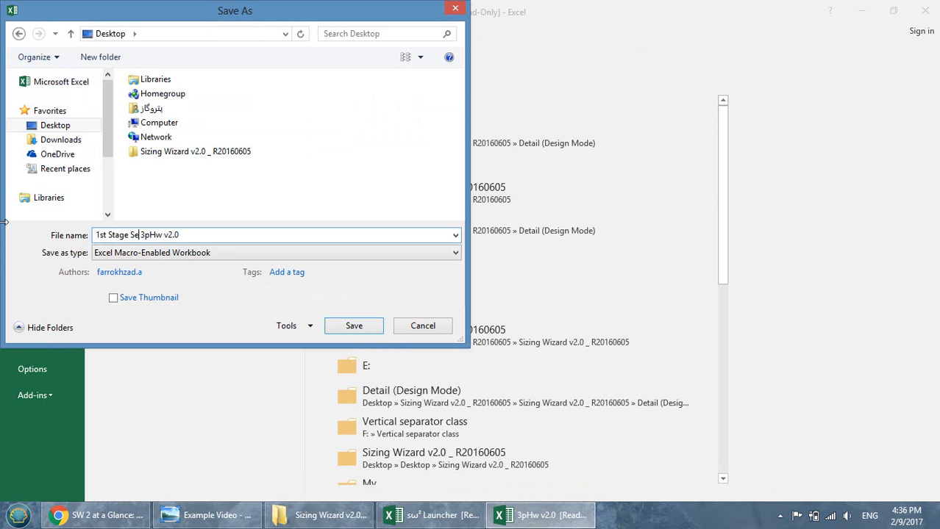
text(parator)
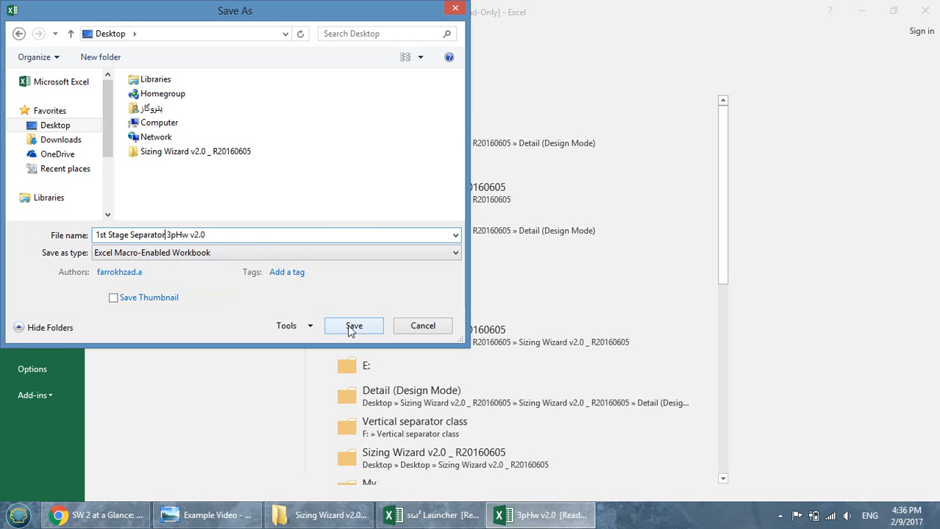
click(353, 327)
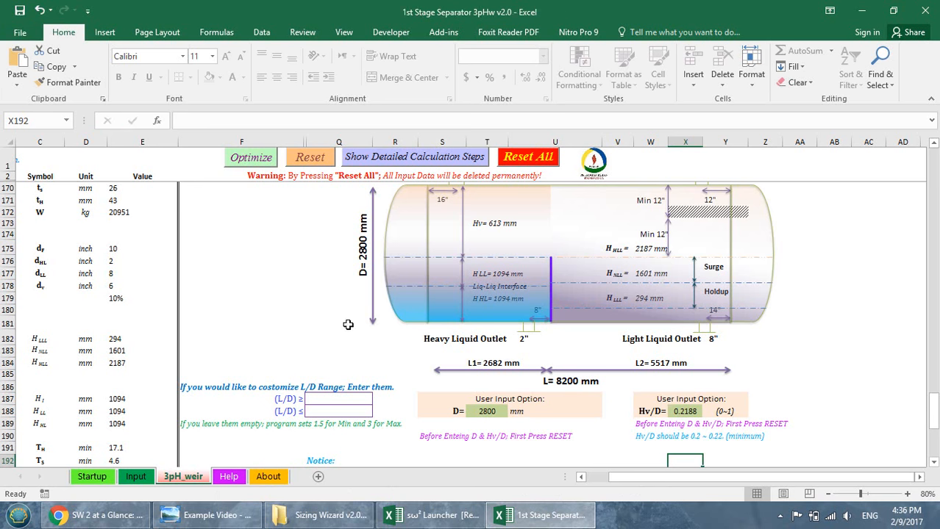
mouse_move(342, 324)
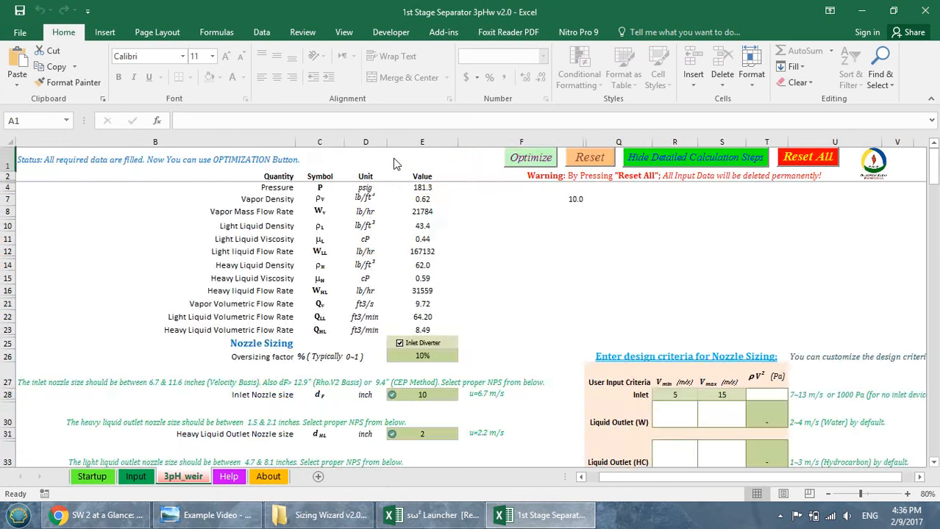
- Print the separator sheet through the Foxit Reader PDF Printer to create the PDF copy
click(21, 33)
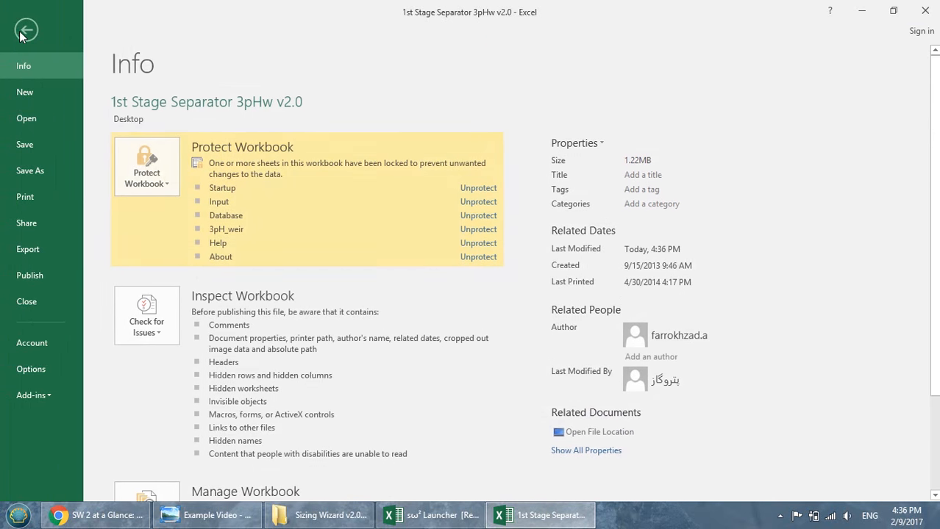
click(25, 198)
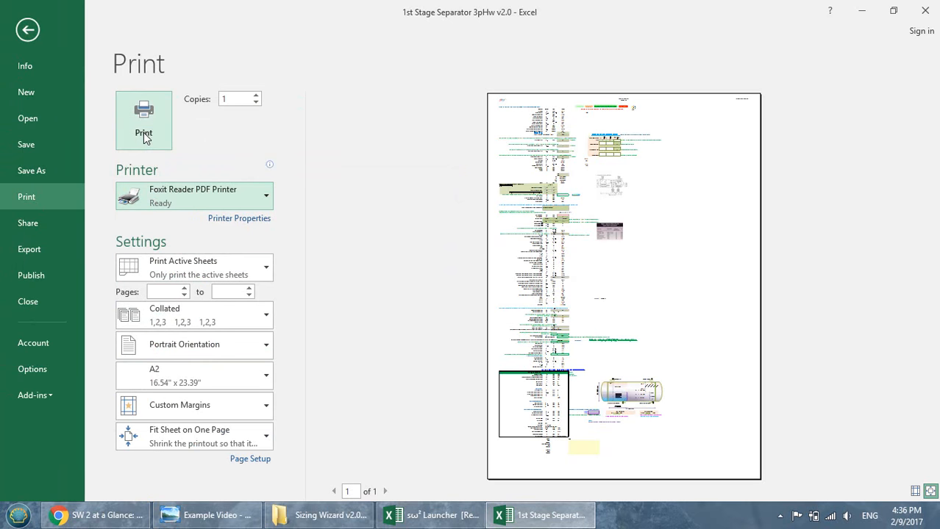
click(144, 109)
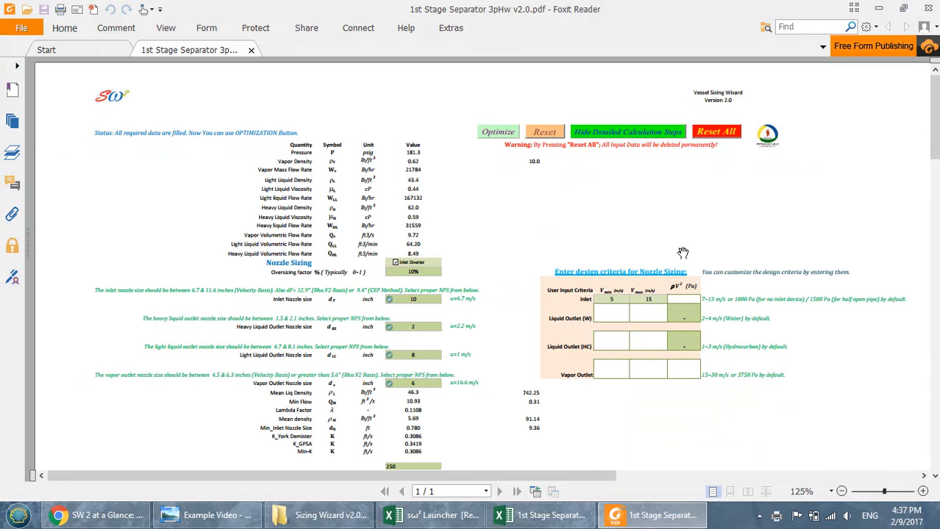
- Review the vessel sketch with 2800 mm diameter at 200% in the PDF, then return to Excel
scroll(down, 3)
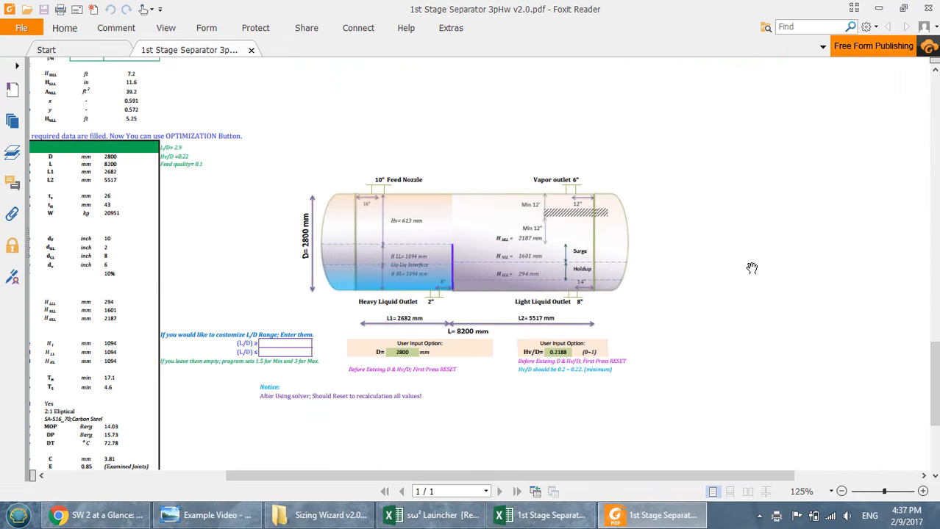
click(921, 491)
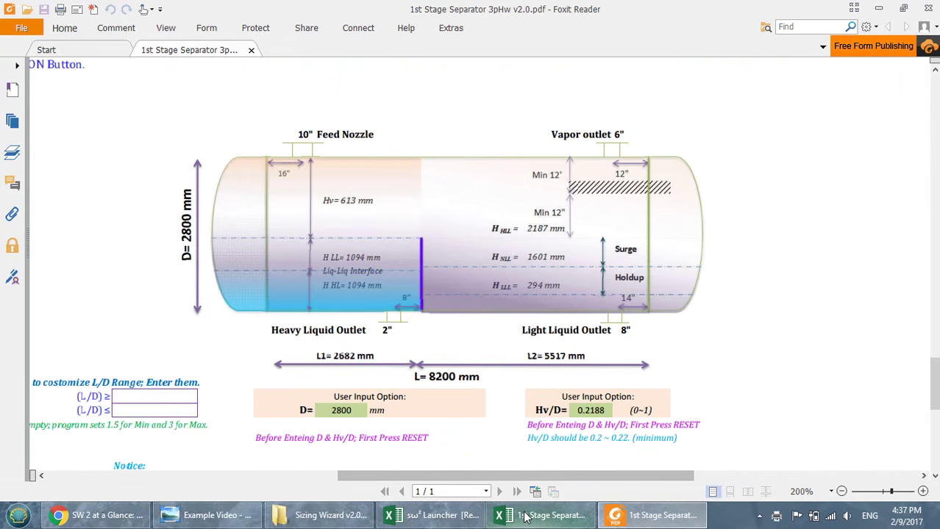
click(541, 514)
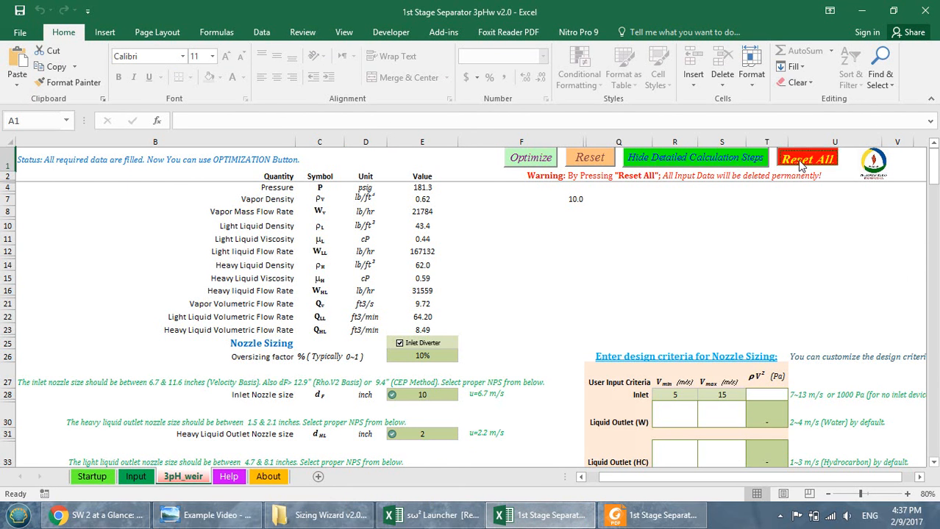
- Request Reset All of the input data and answer the Reset All Warning dialog
click(806, 158)
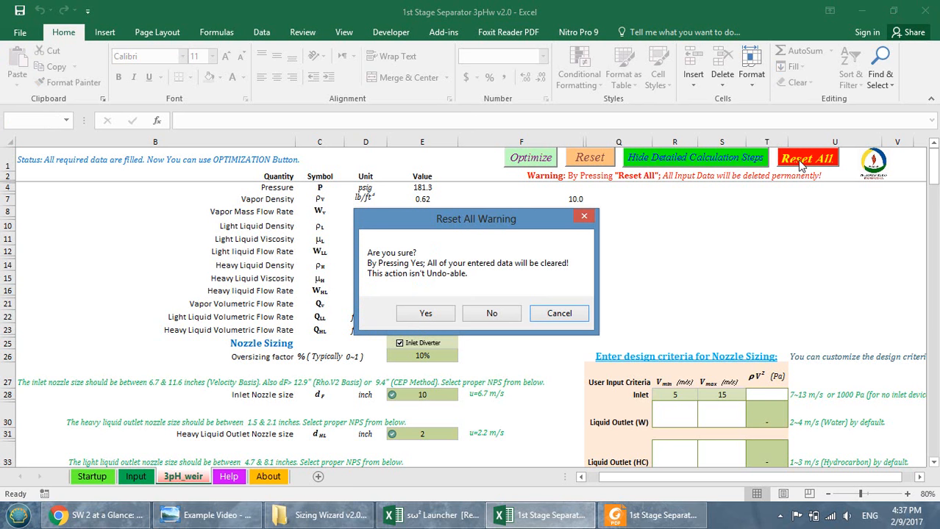
click(492, 313)
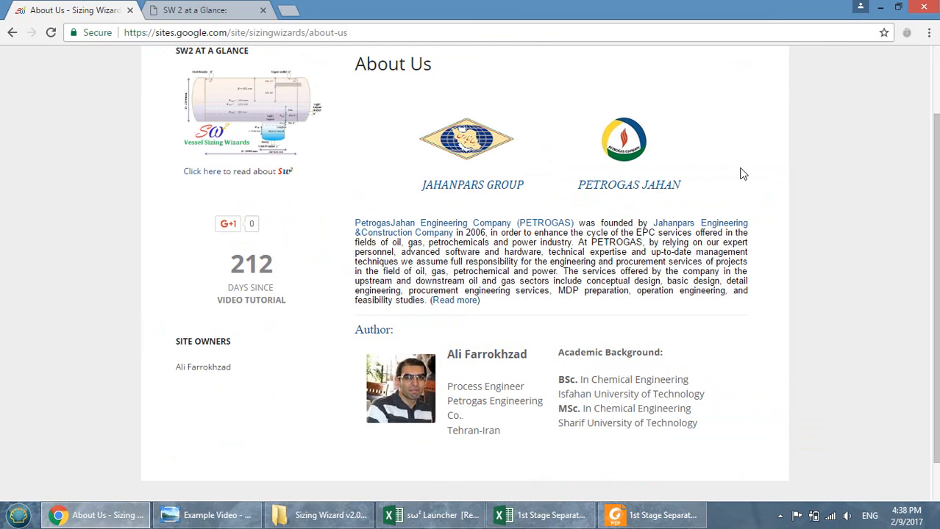
- Visit the Contact Us and References pages, then land on the Donate page
scroll(up, 3)
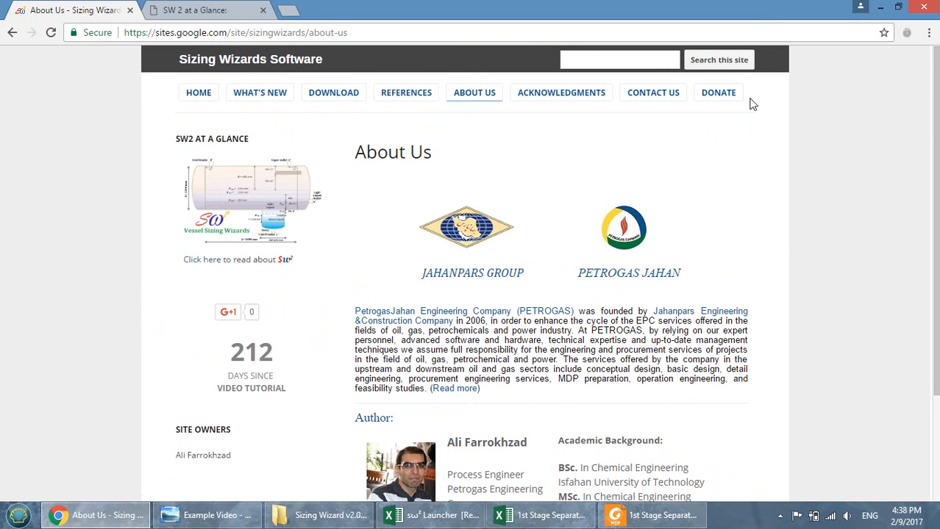
click(653, 91)
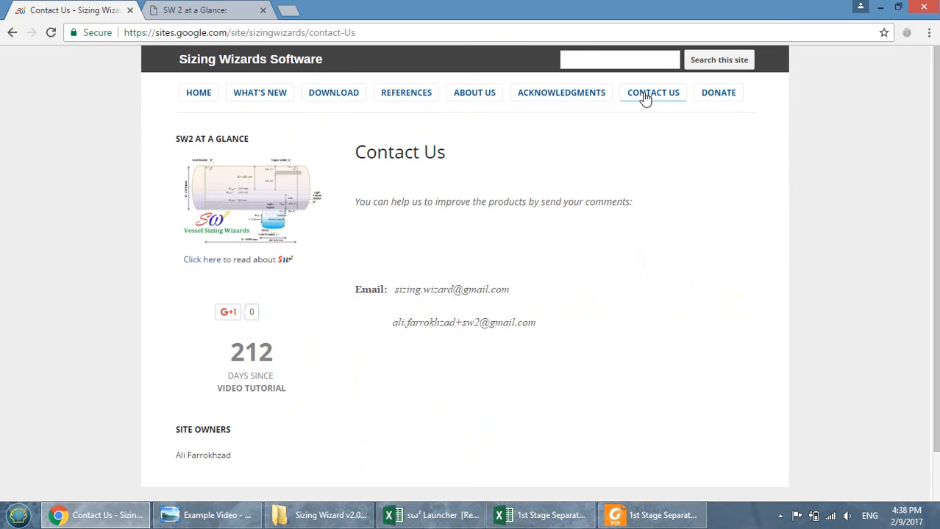
mouse_move(406, 91)
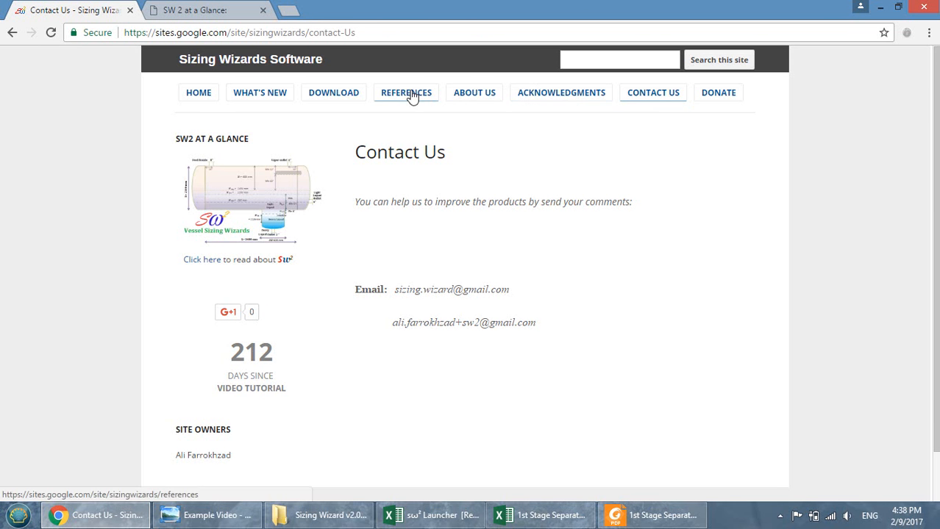
click(406, 91)
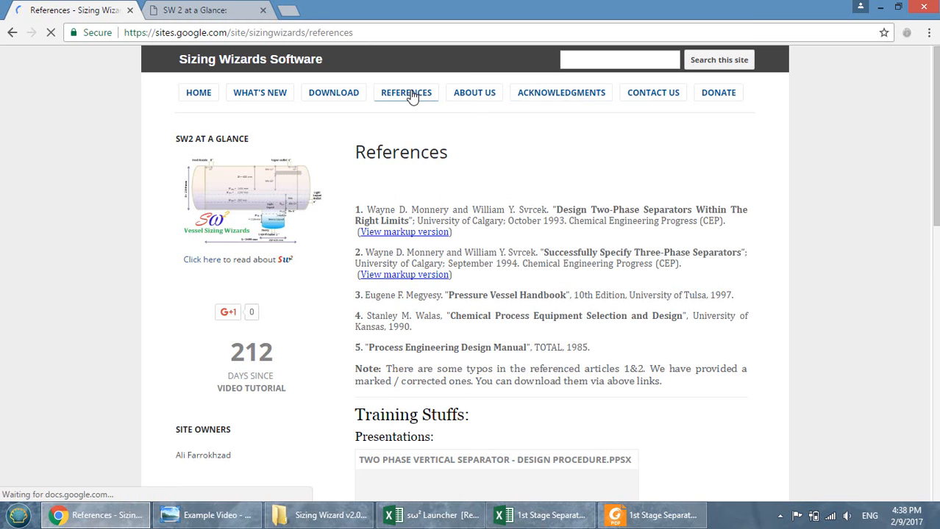
scroll(down, 3)
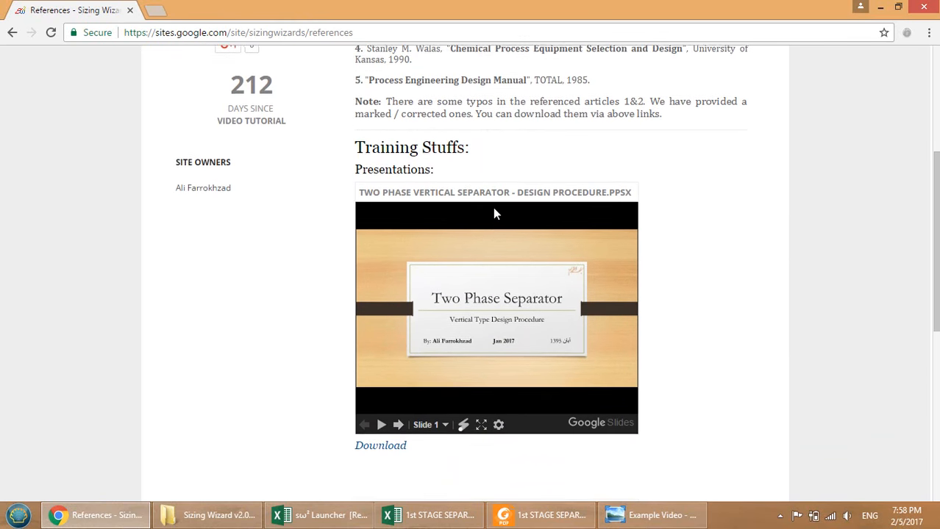
scroll(down, 3)
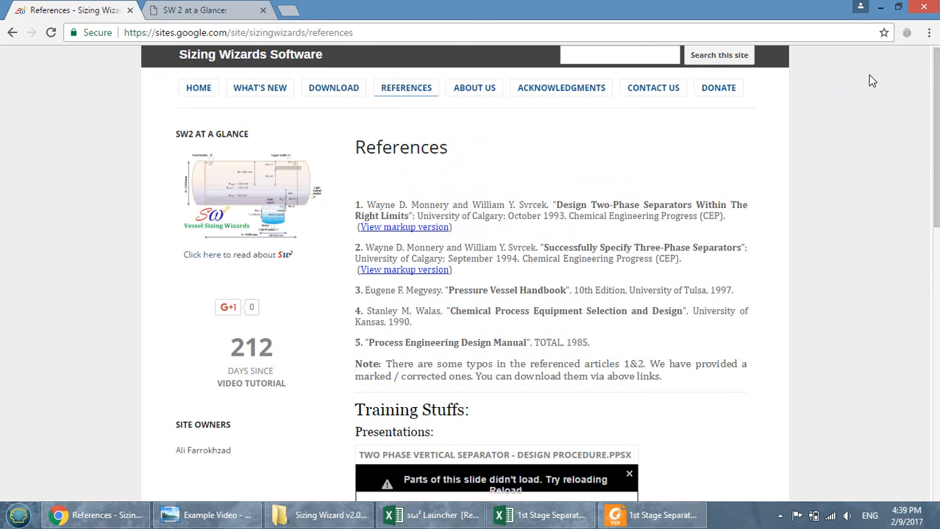
click(718, 88)
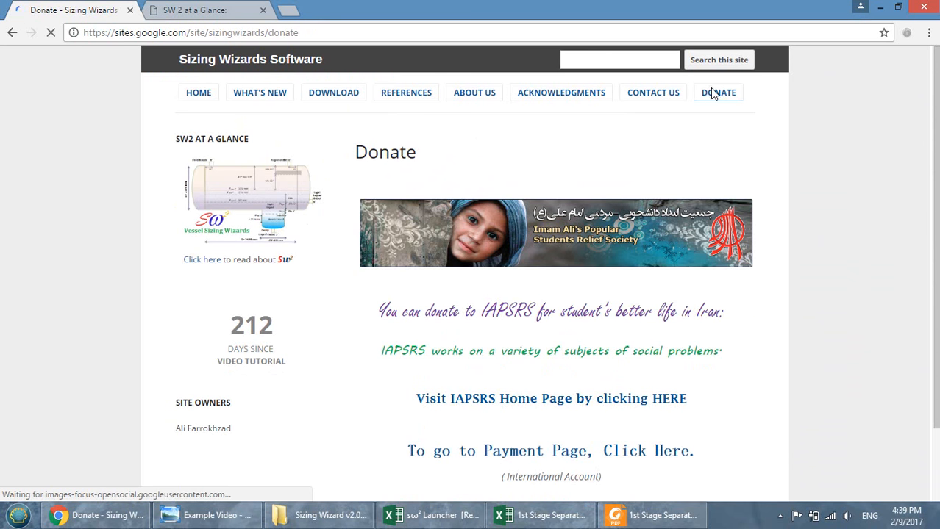